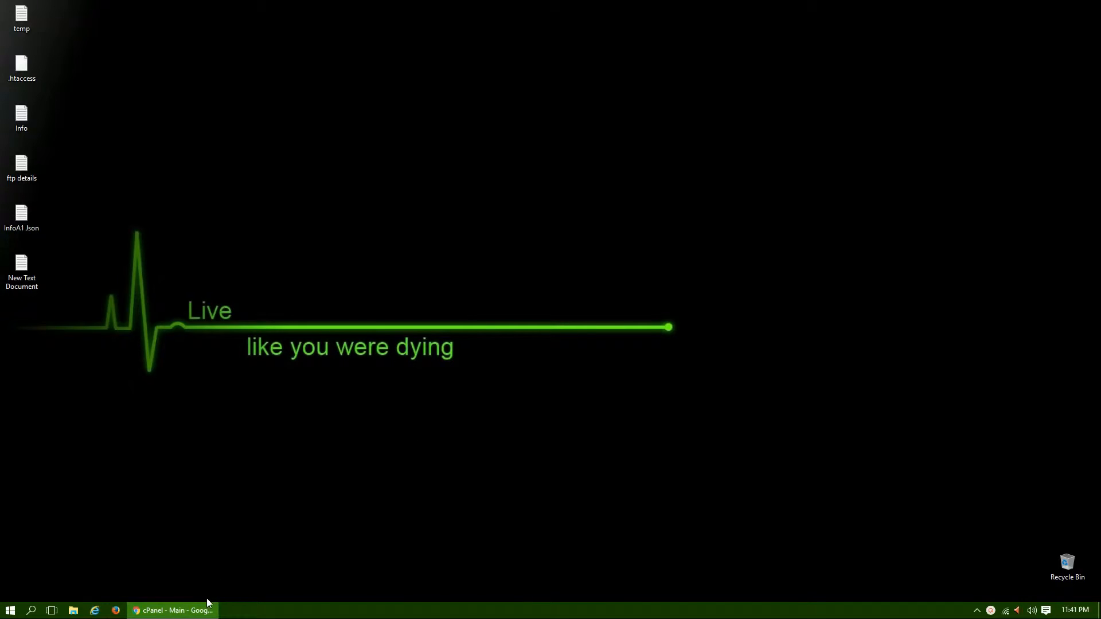
Load the wordpress.org site in a new browser tab, then close that tab.
click(172, 609)
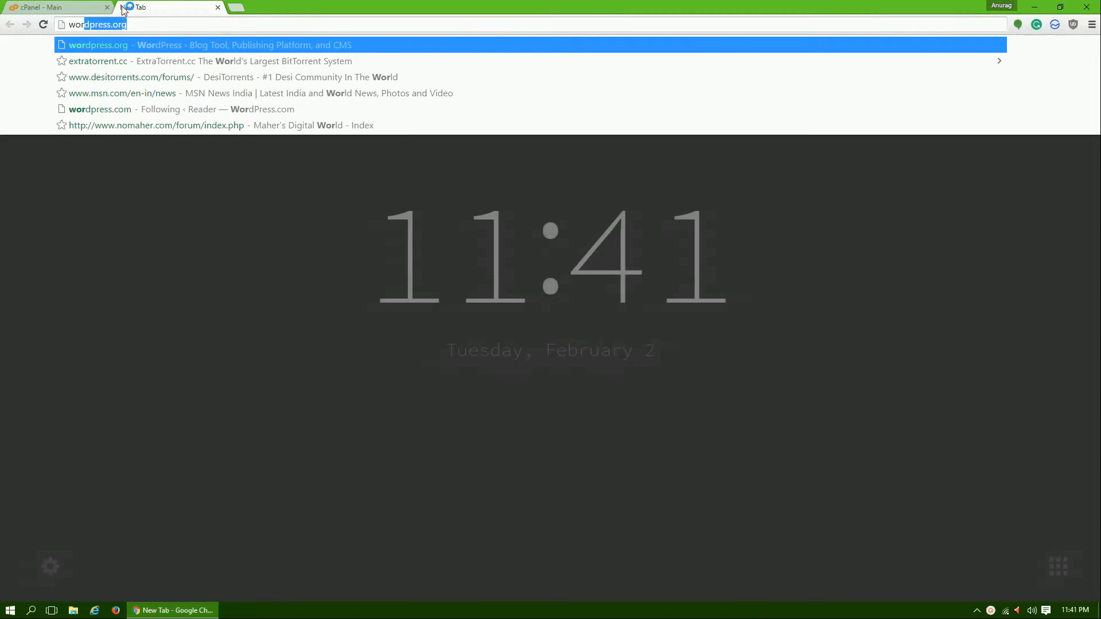
key(Return)
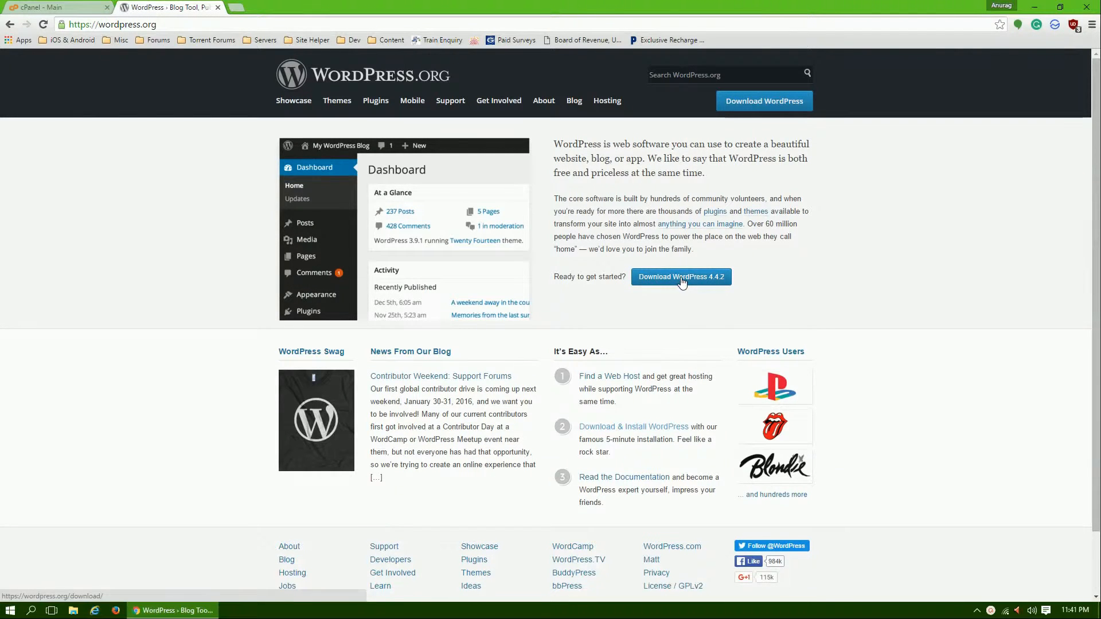
mouse_move(764, 101)
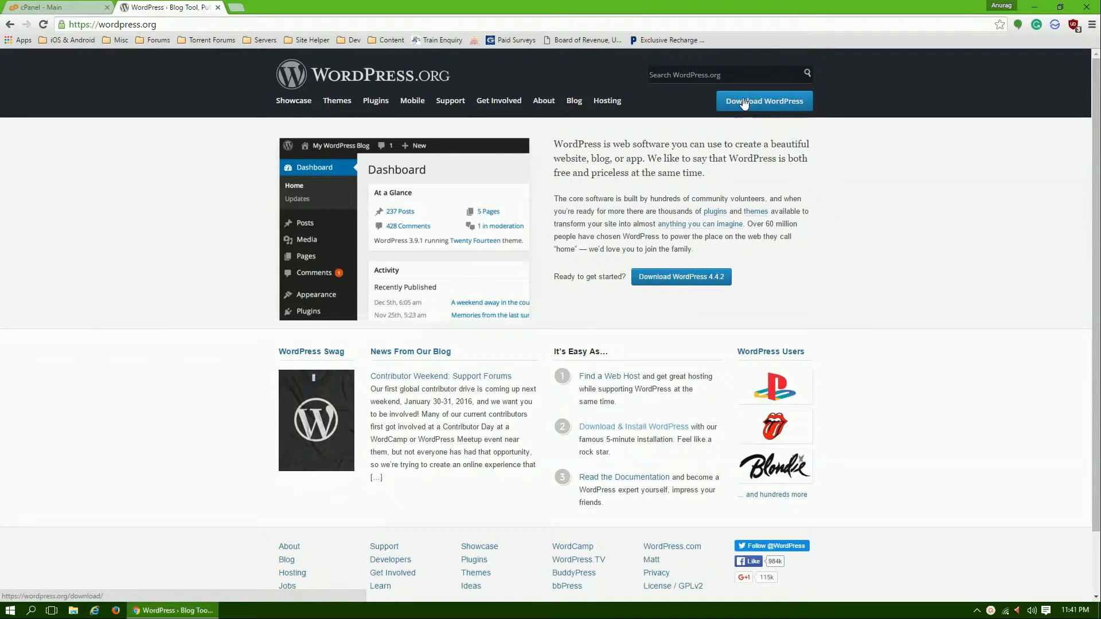
mouse_move(219, 12)
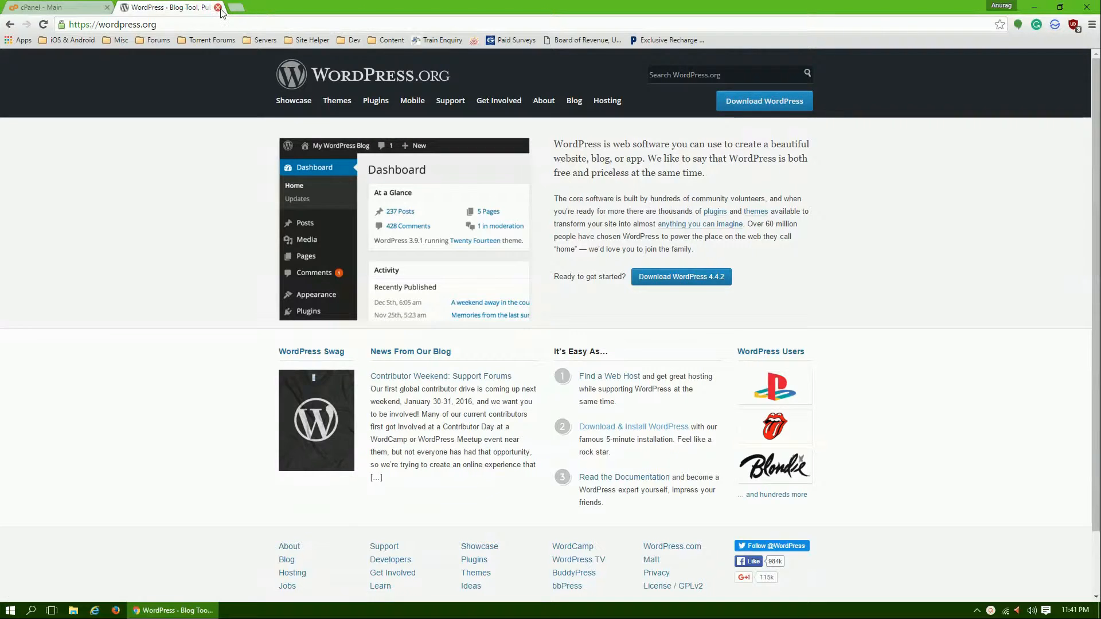
click(219, 7)
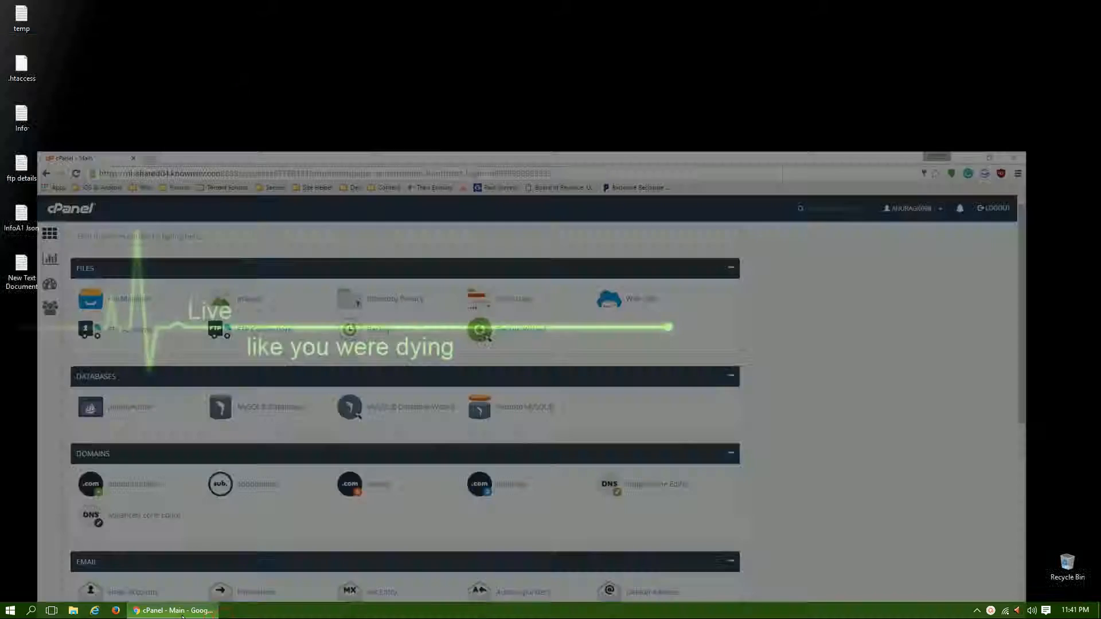
Open Downloads in File Explorer, put it away, and select the InfoA1 Json desktop file.
click(51, 610)
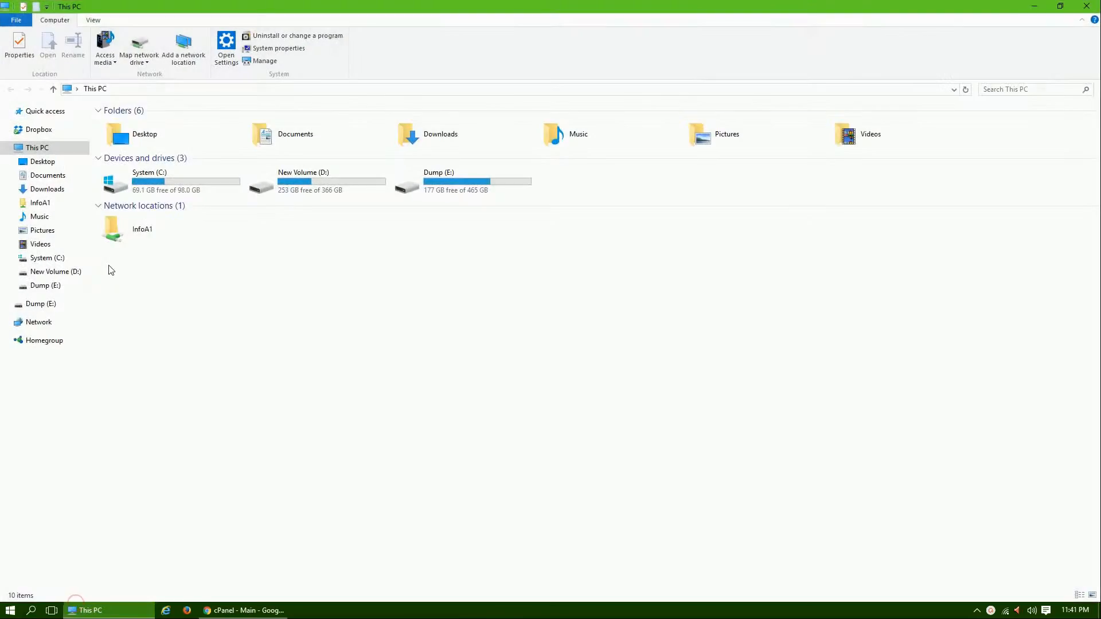
click(47, 188)
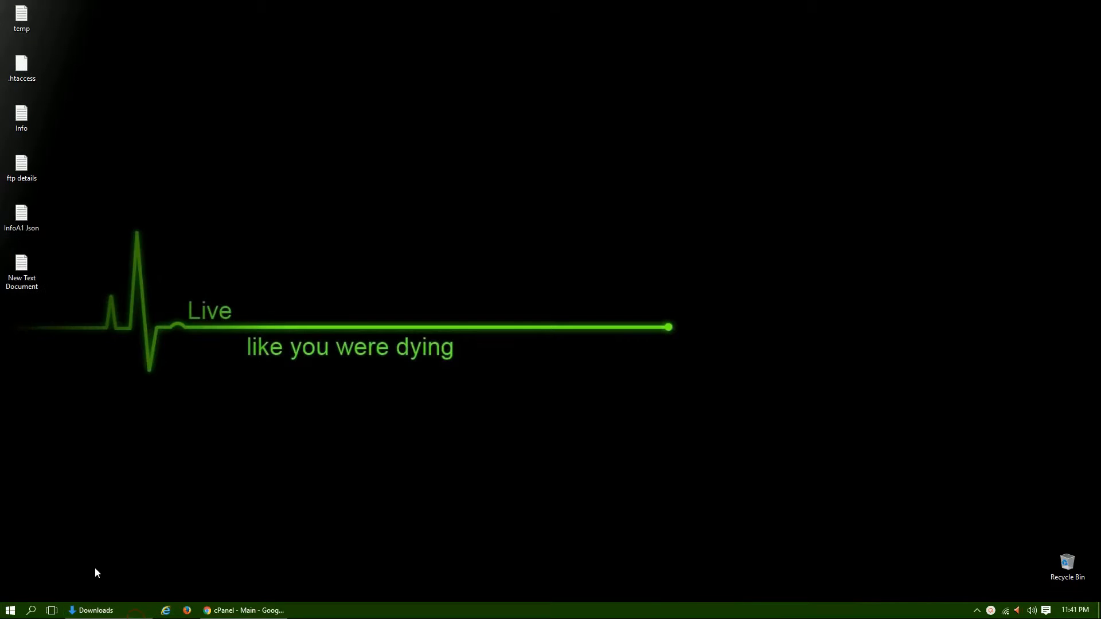
mouse_move(122, 438)
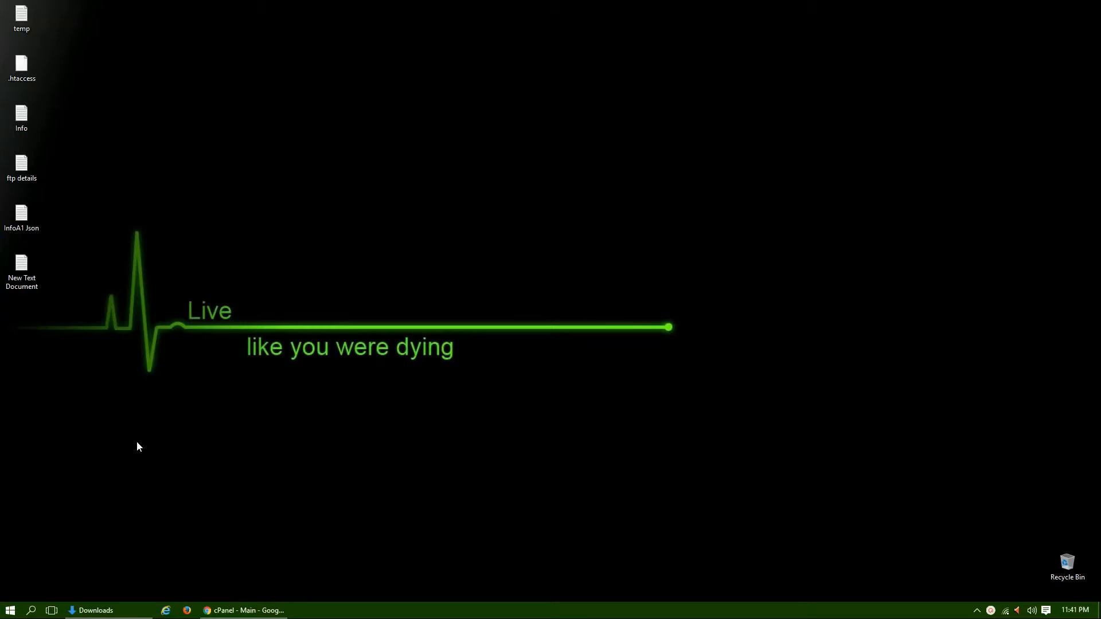
mouse_move(82, 417)
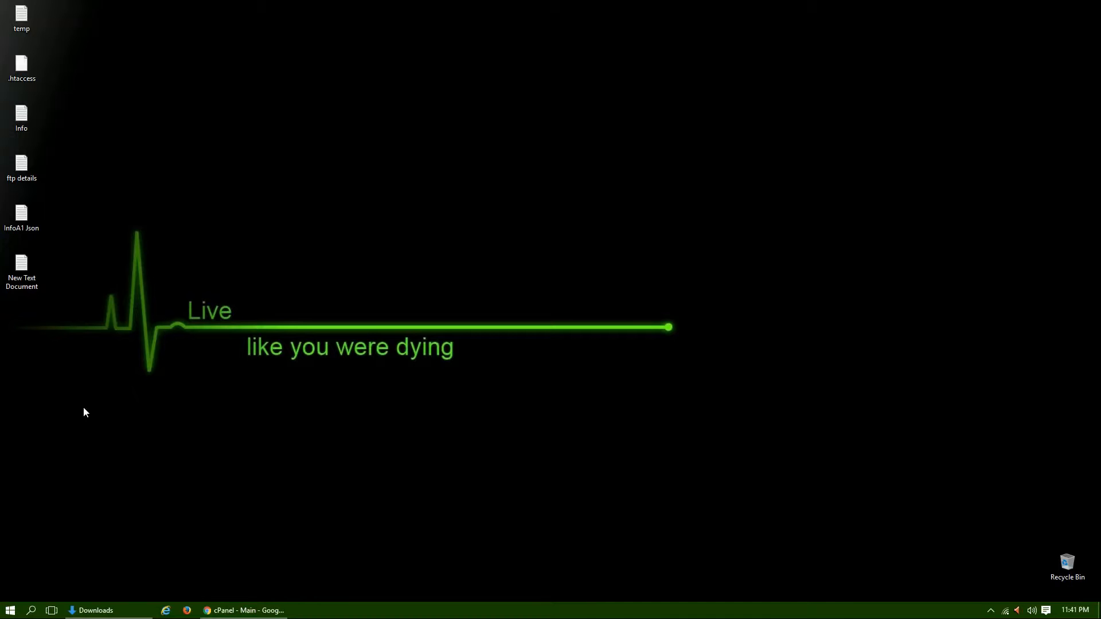
click(21, 217)
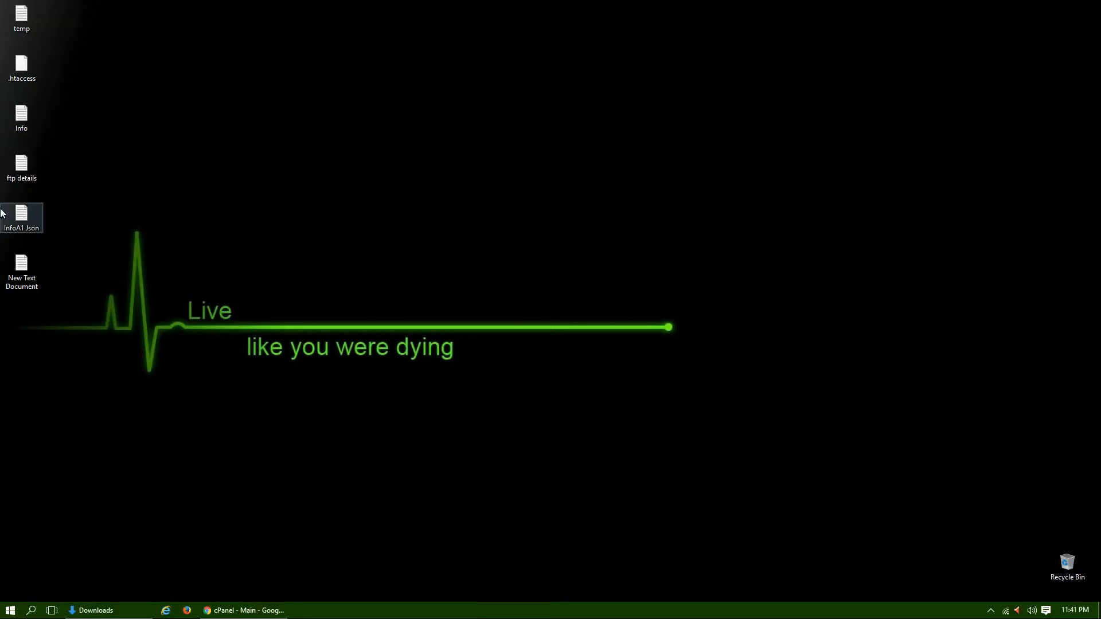
click(730, 426)
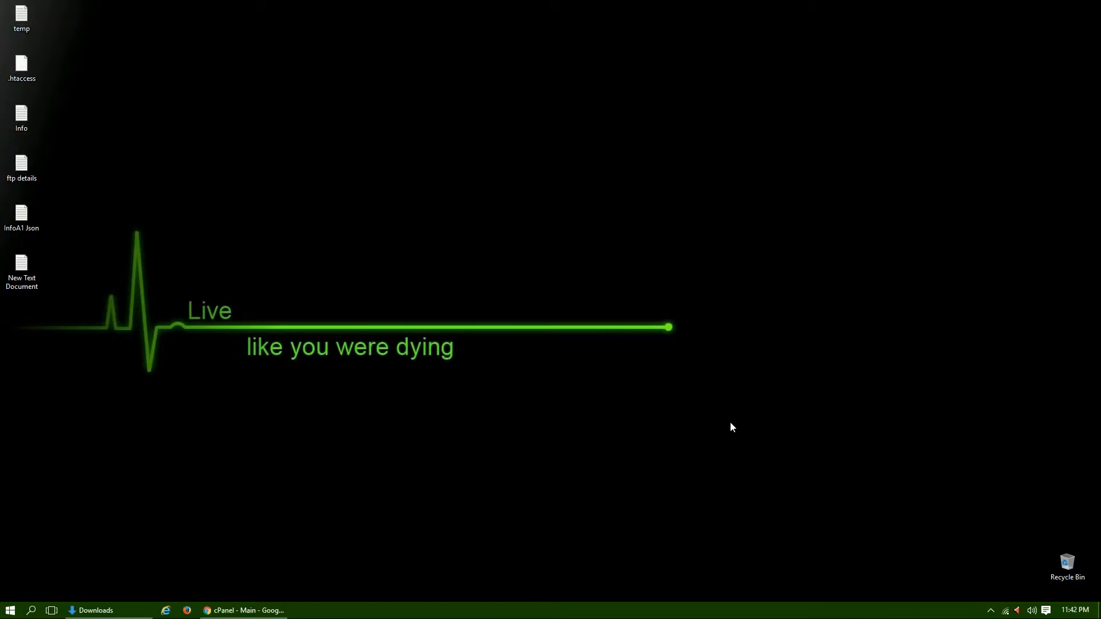
mouse_move(27, 607)
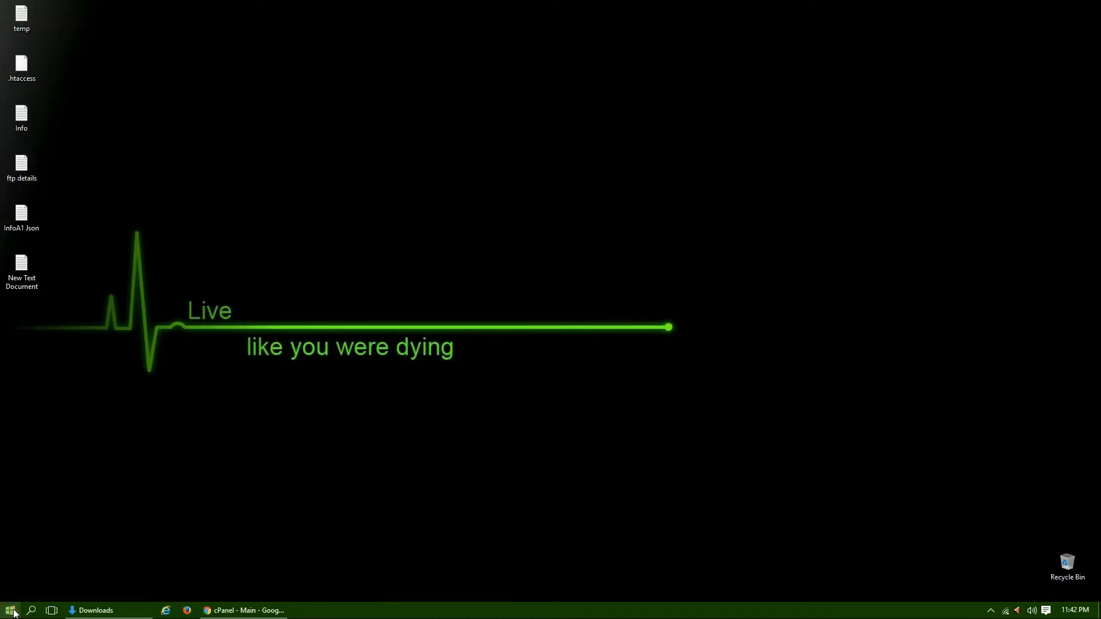
mouse_move(31, 554)
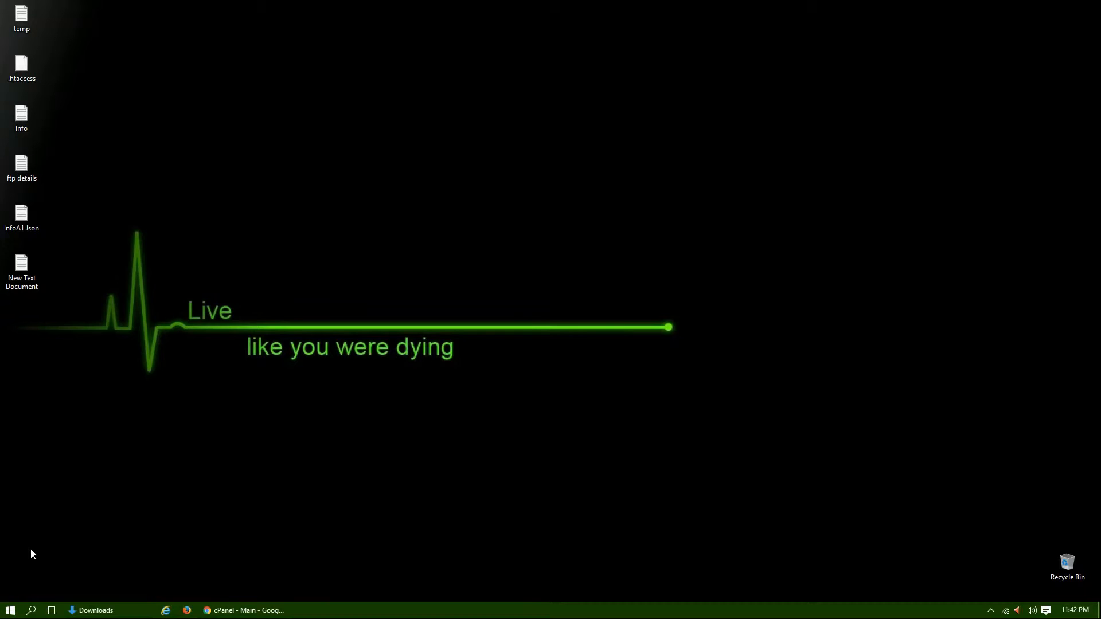
Launch XAMPP Control Panel and start Apache, which fails on a port 443 conflict.
click(10, 611)
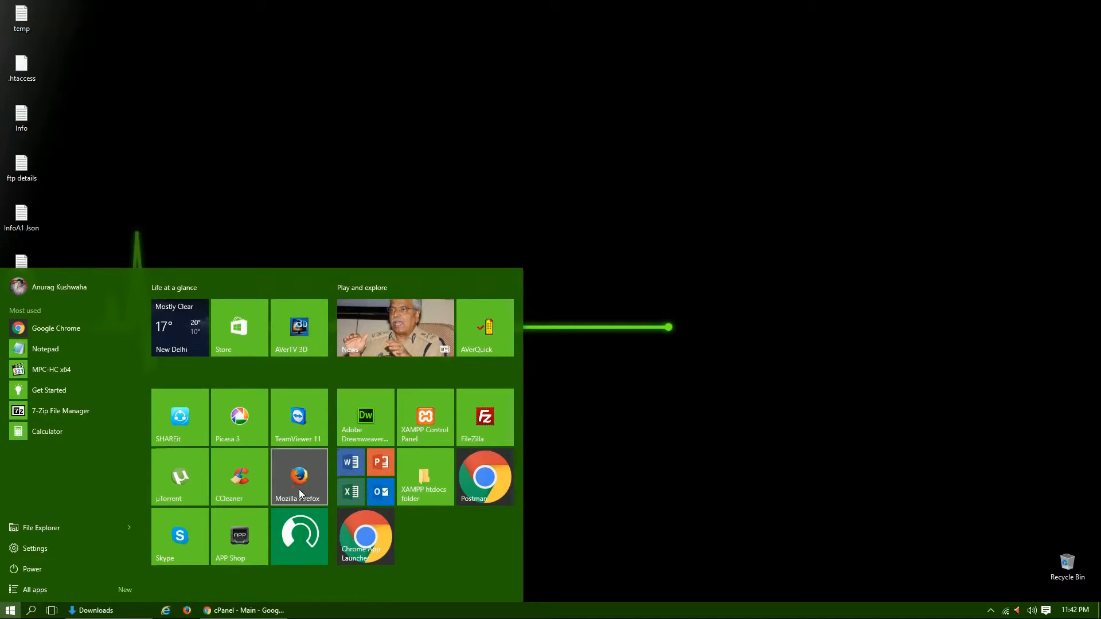
mouse_move(425, 418)
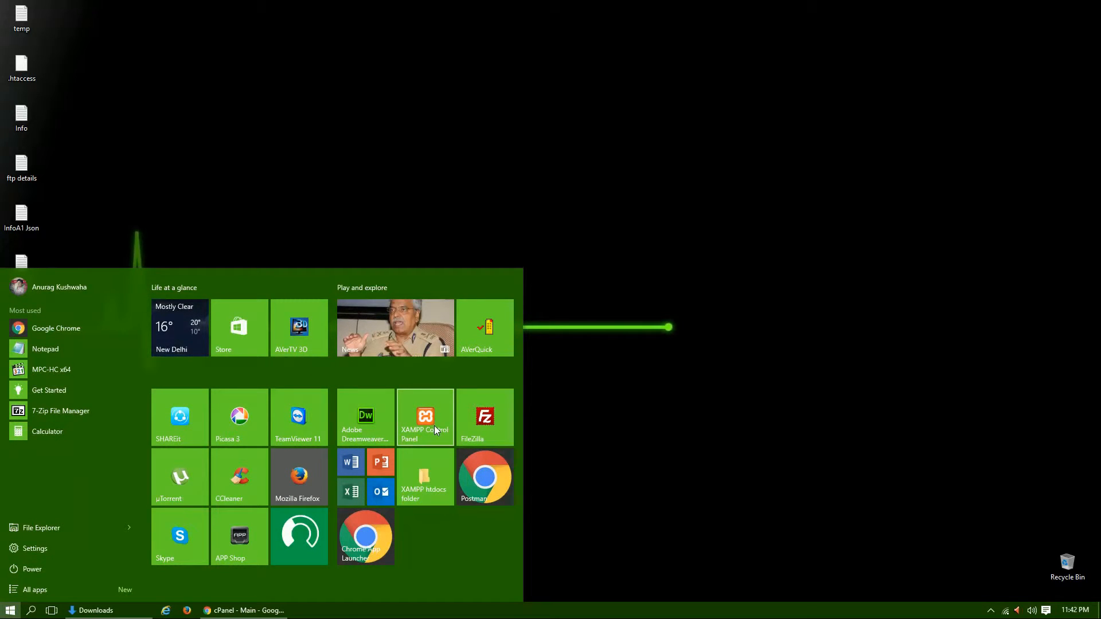
click(435, 431)
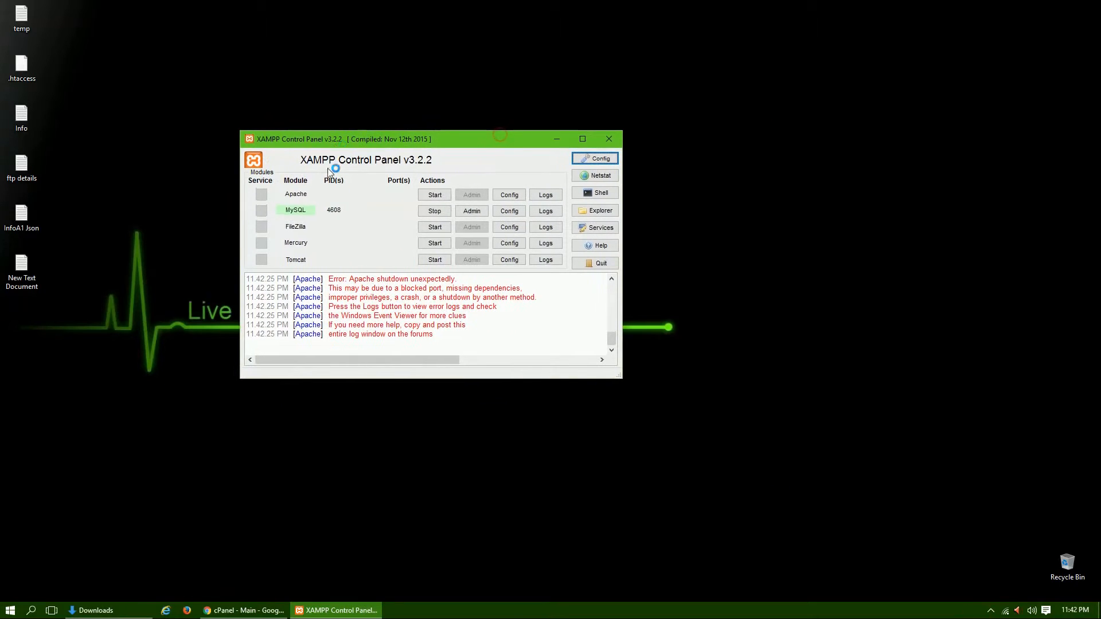
mouse_move(301, 214)
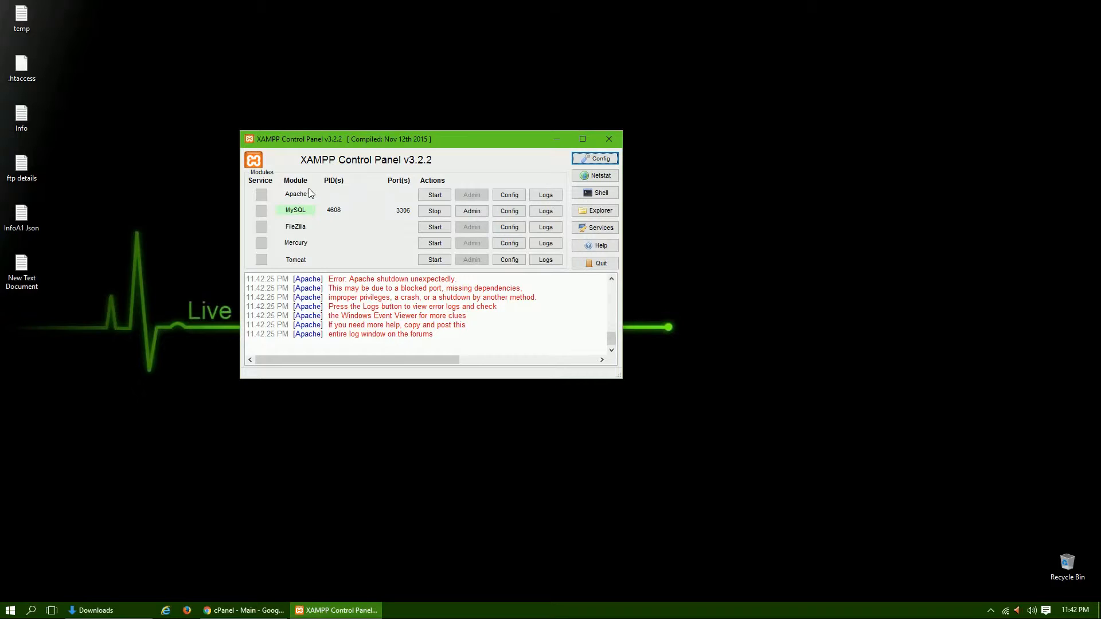
click(434, 194)
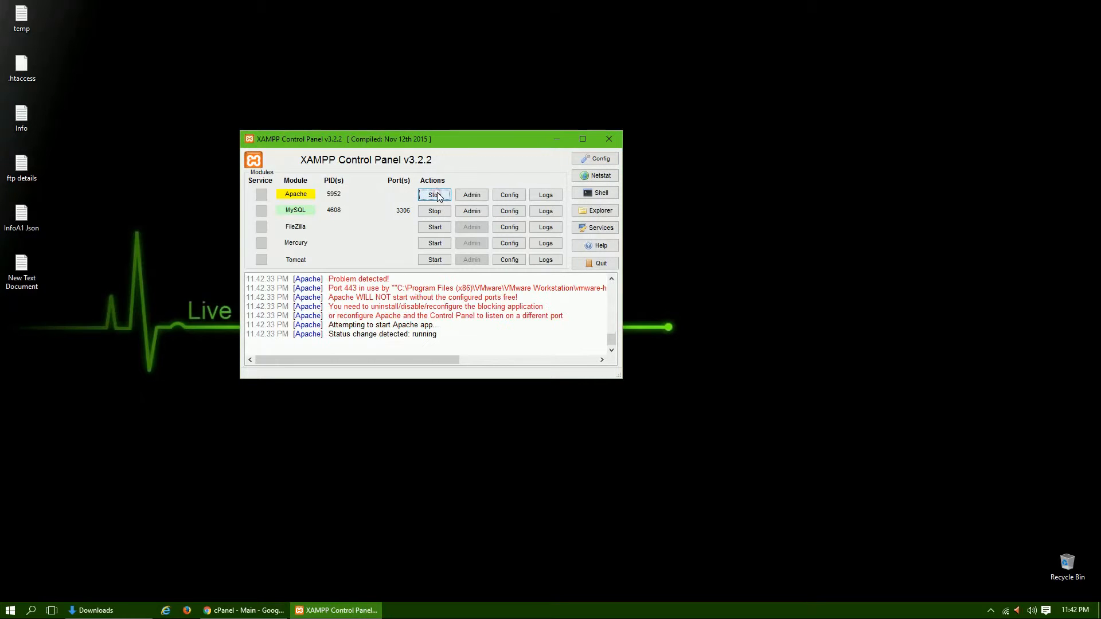
click(434, 195)
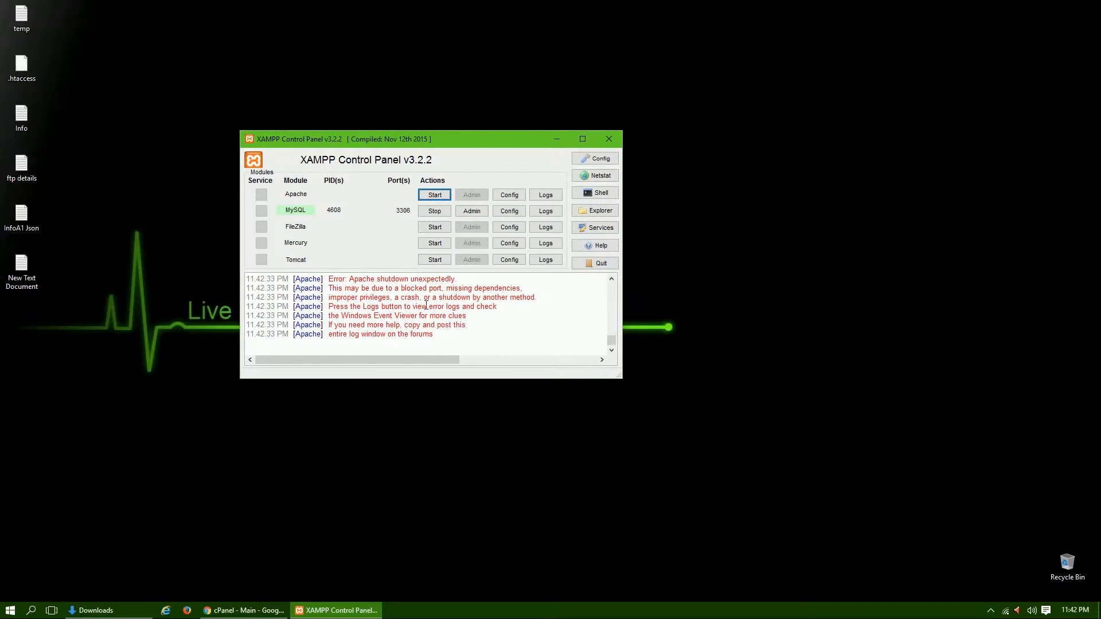
scroll(down, 3)
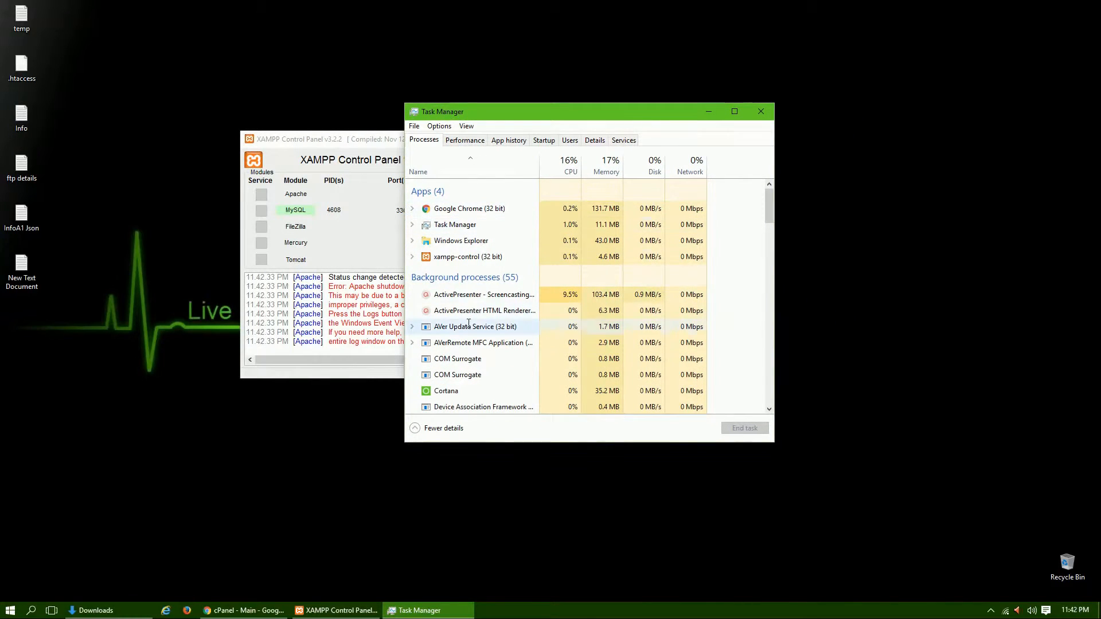
Select the VMware Authorization and NAT services in Task Manager to end them.
scroll(down, 3)
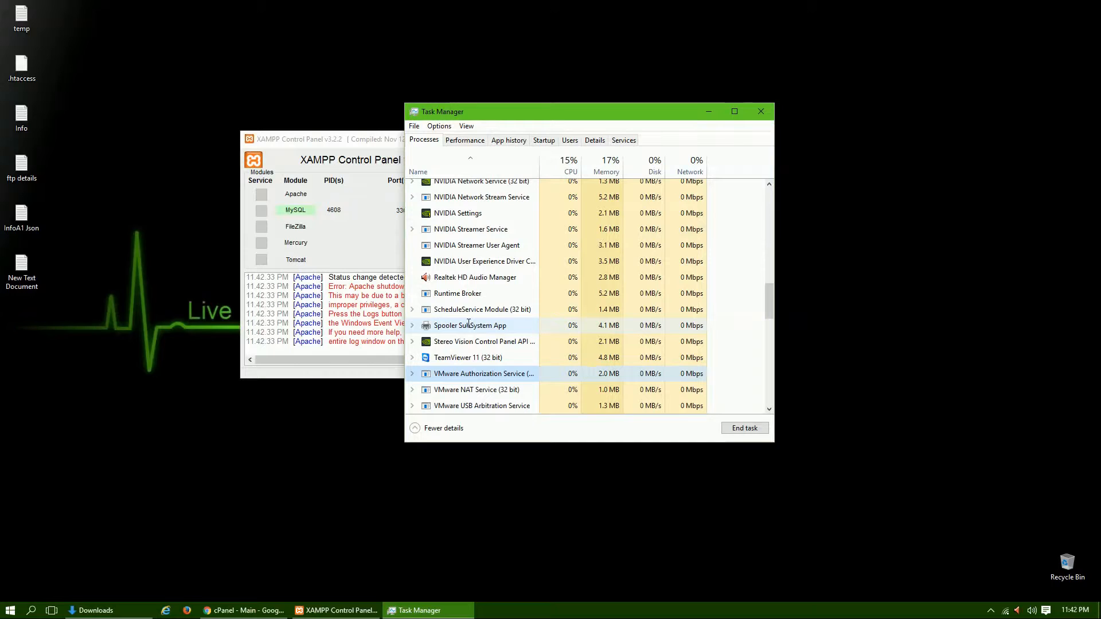
click(483, 373)
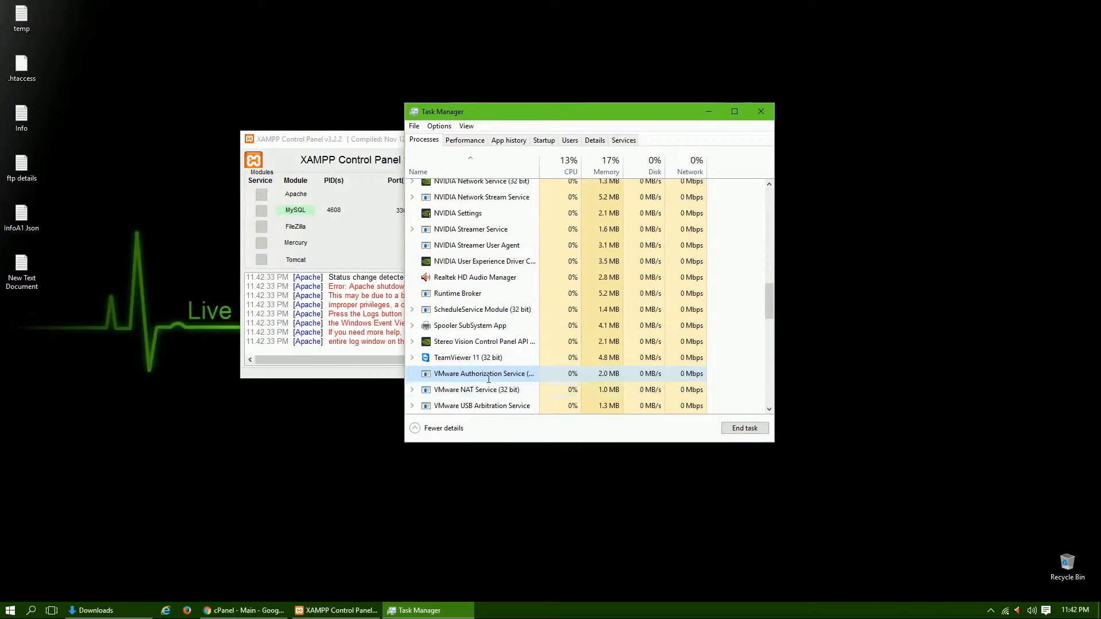
scroll(down, 3)
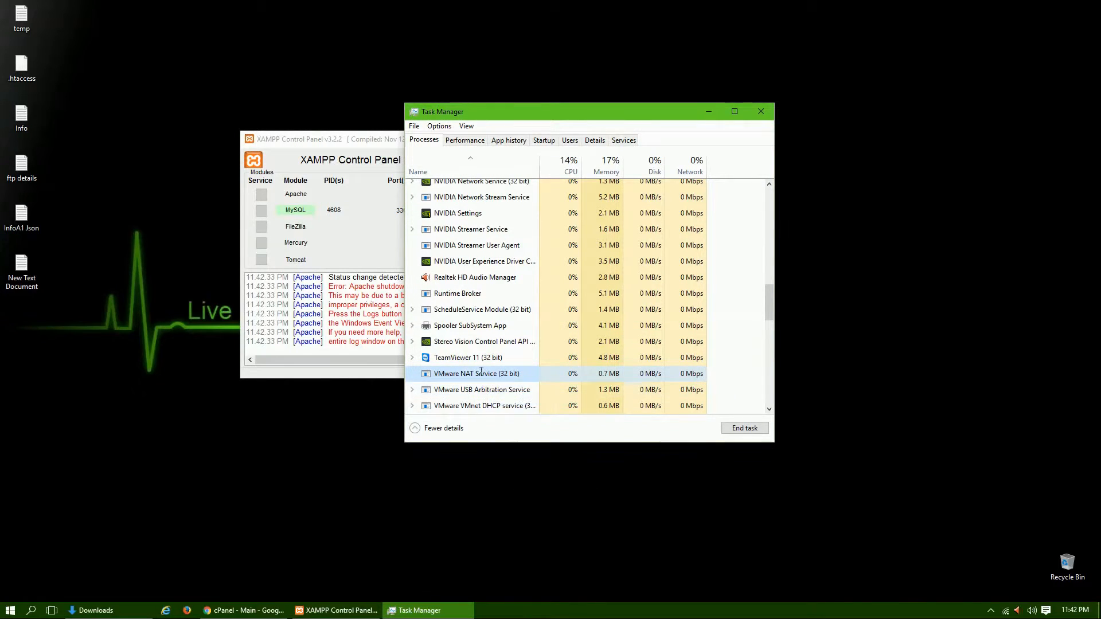
right_click(475, 373)
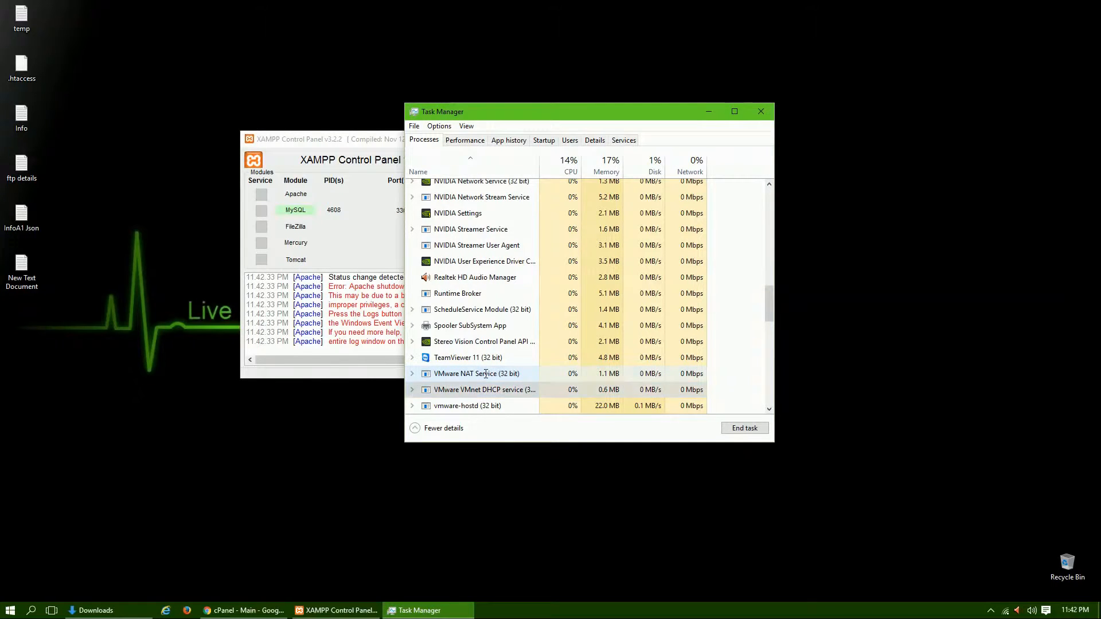
scroll(down, 3)
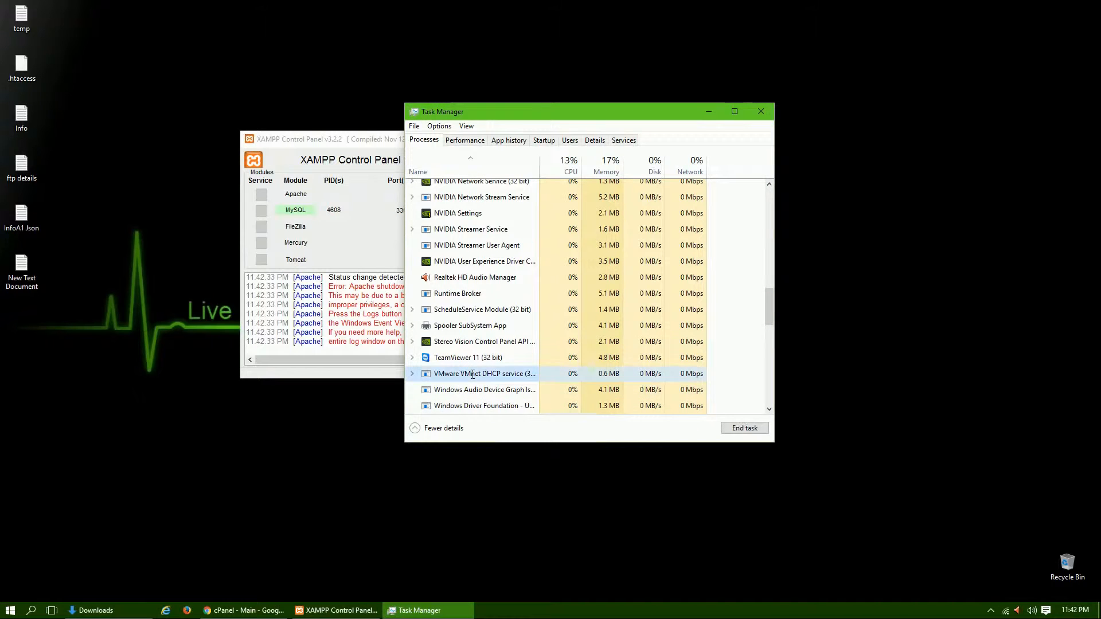
scroll(up, 3)
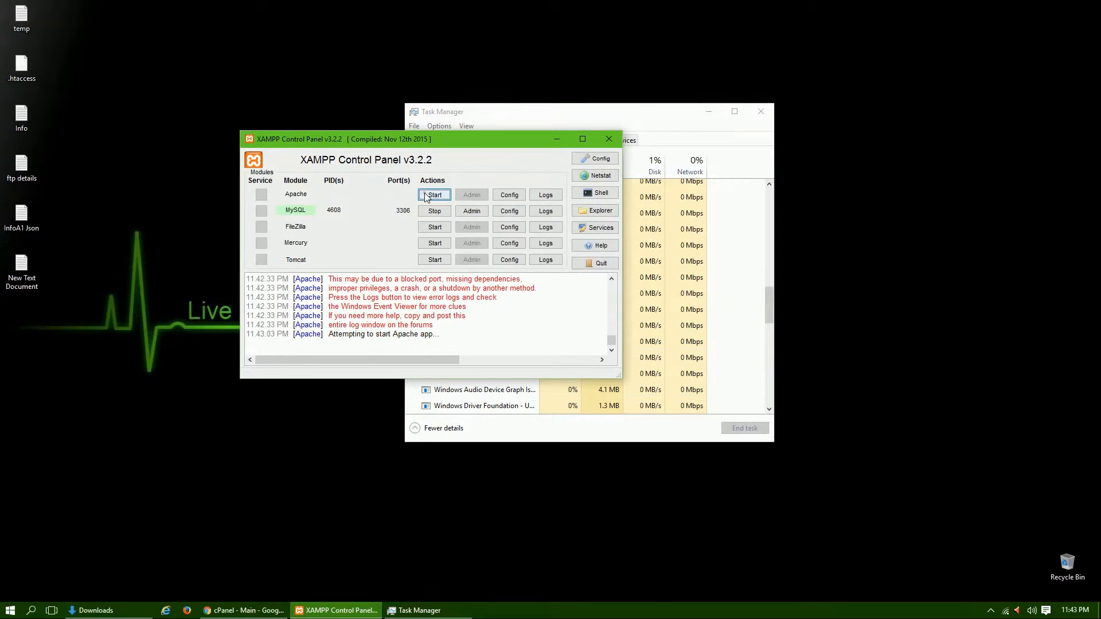
Start Apache again, close Task Manager, and close the XAMPP Control Panel window.
click(434, 194)
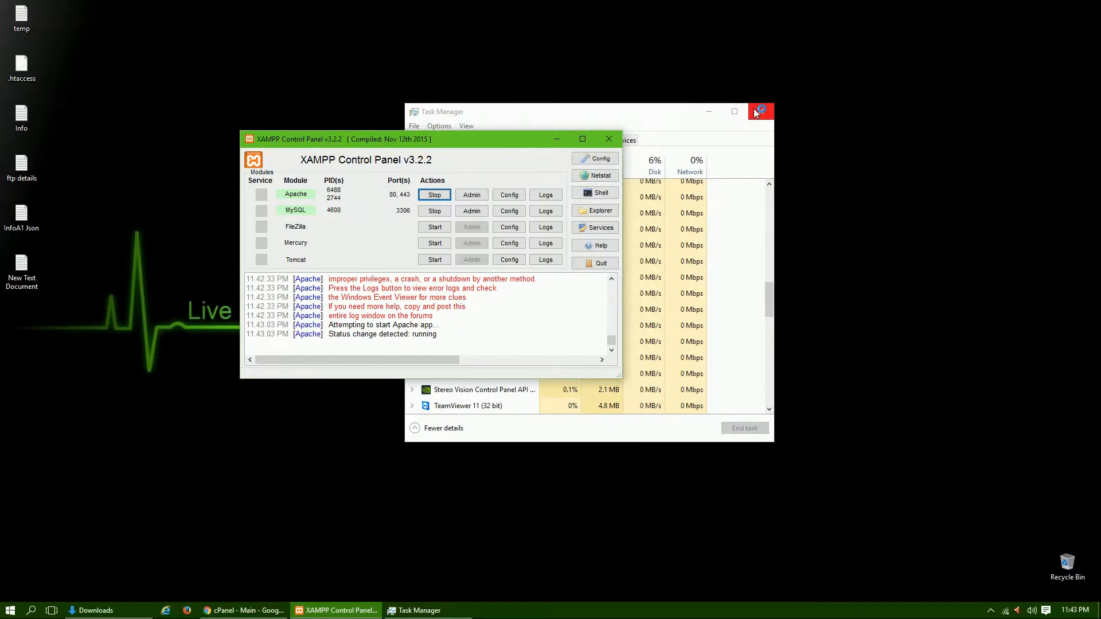
click(761, 111)
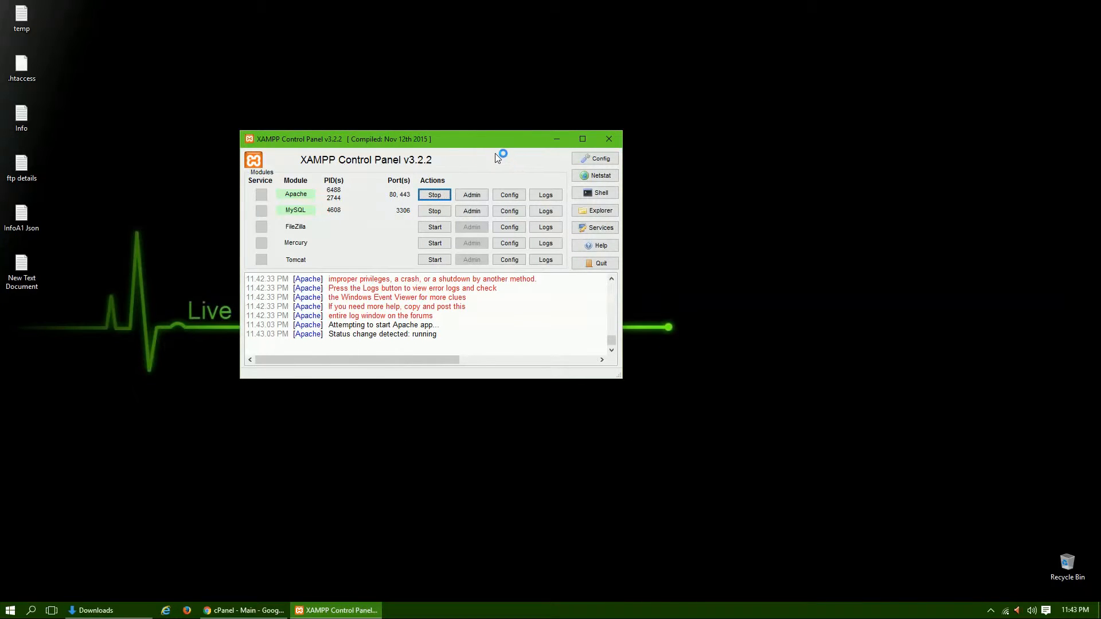
mouse_move(630, 143)
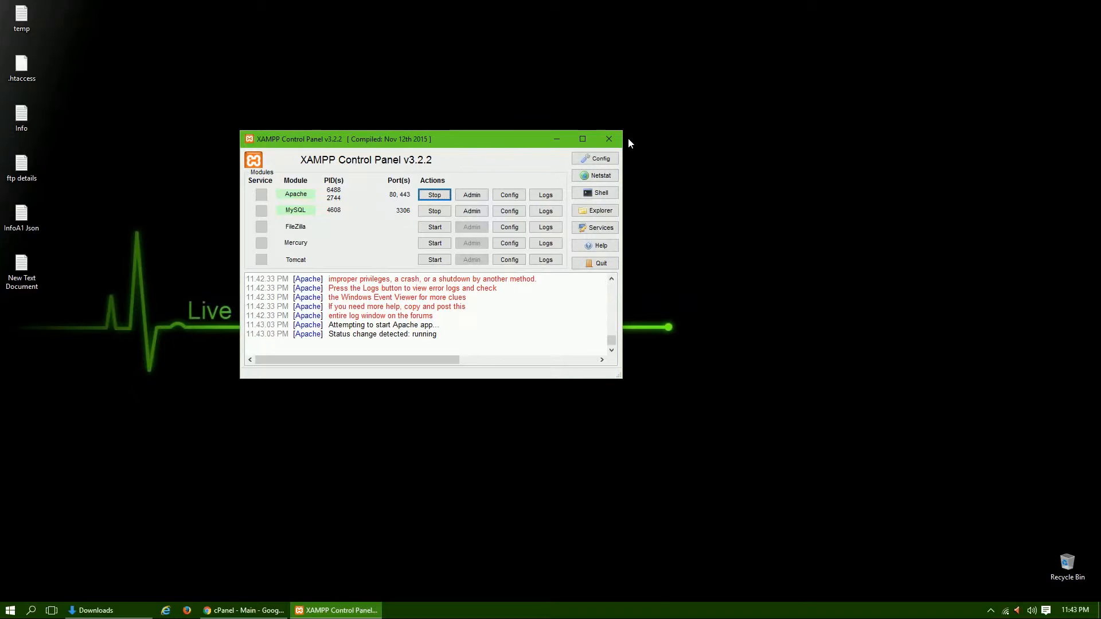
mouse_move(608, 138)
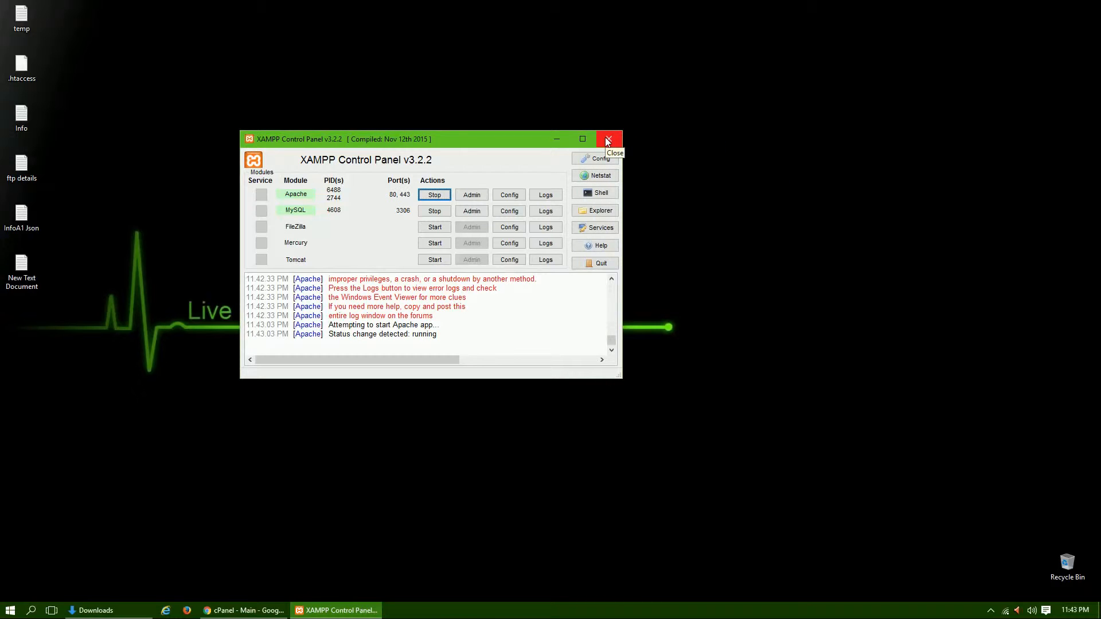
click(608, 139)
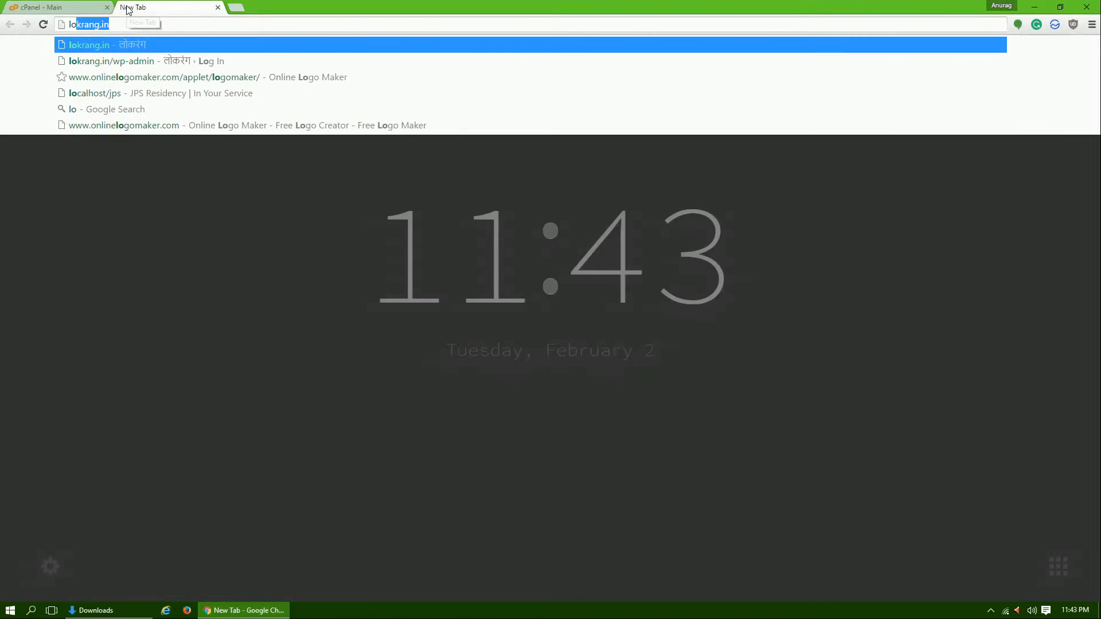
Load localhost in Chrome to show the XAMPP welcome page, then minimize the browser.
text(localhost/chugli/wp-admin/post-new.php)
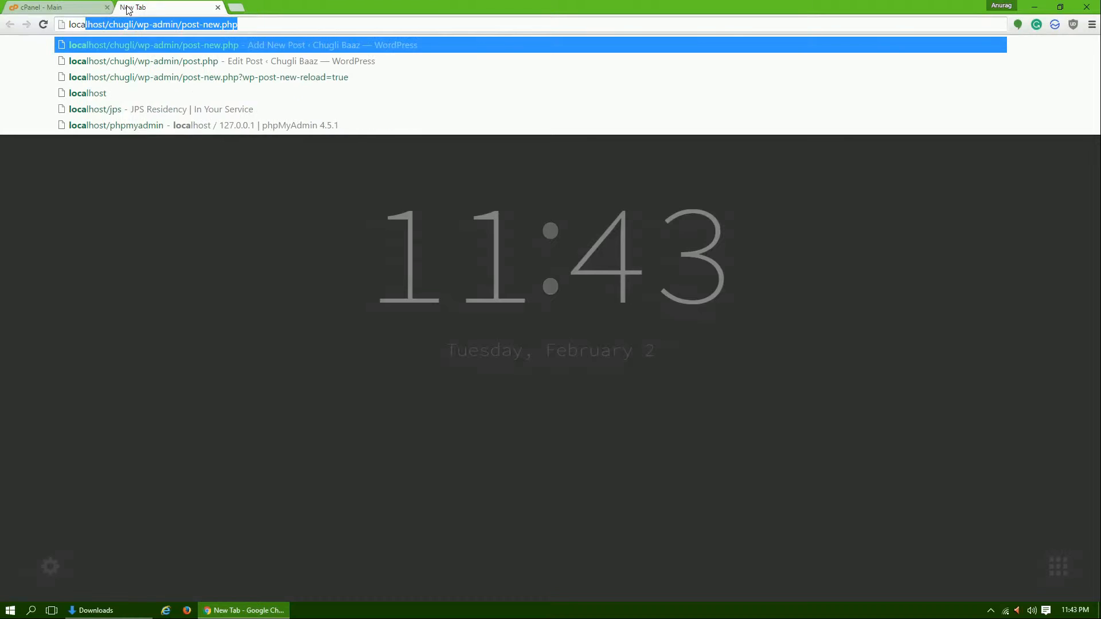
text(localhots)
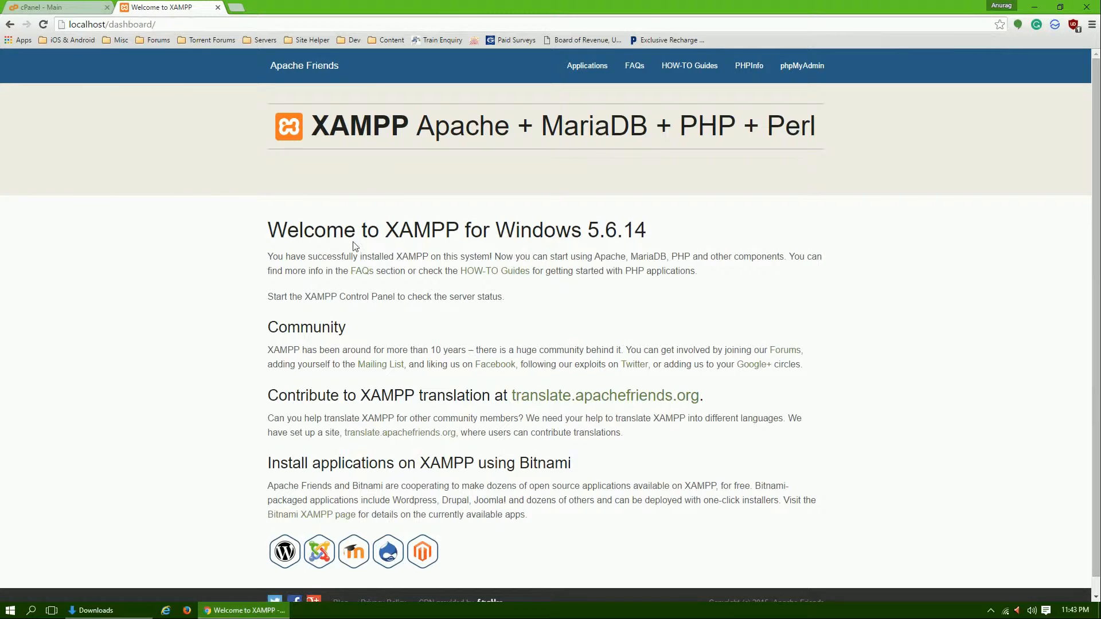
mouse_move(567, 134)
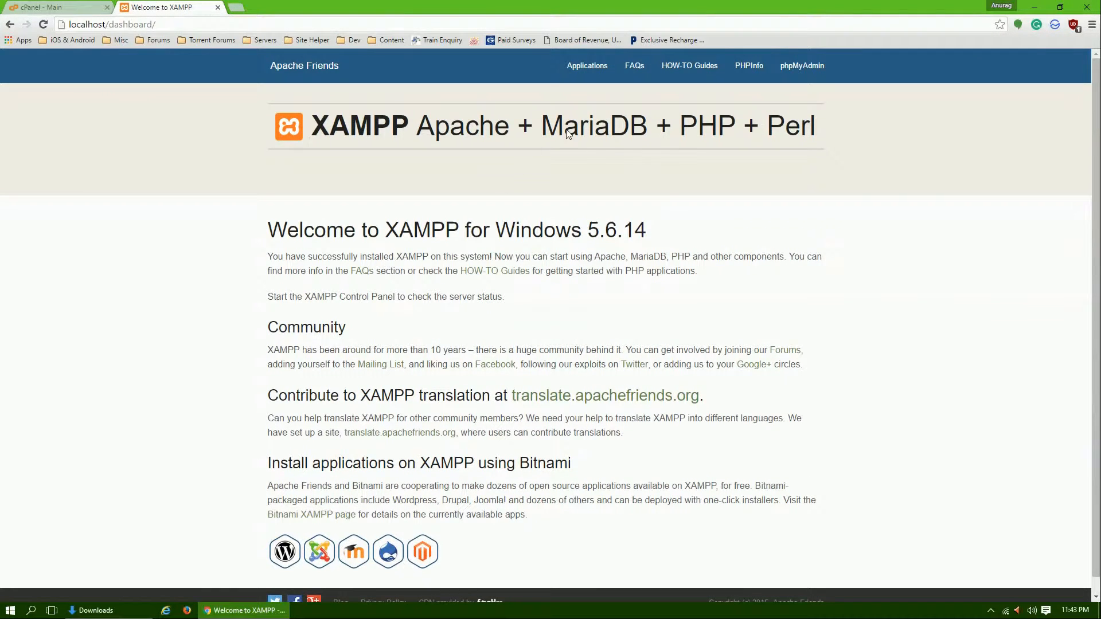
click(1035, 7)
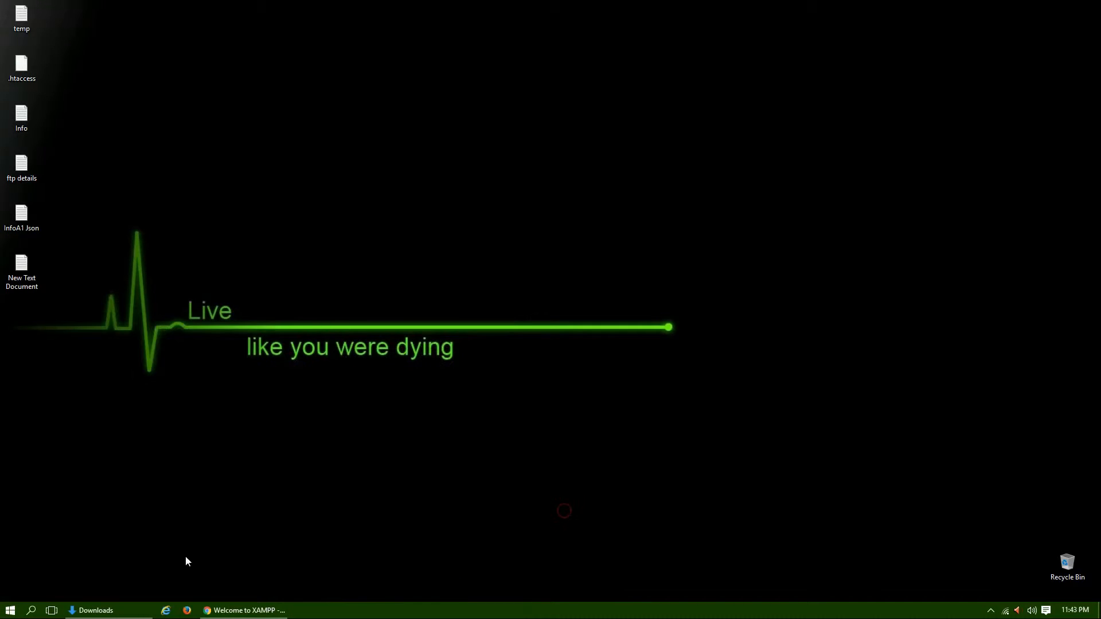
mouse_move(119, 538)
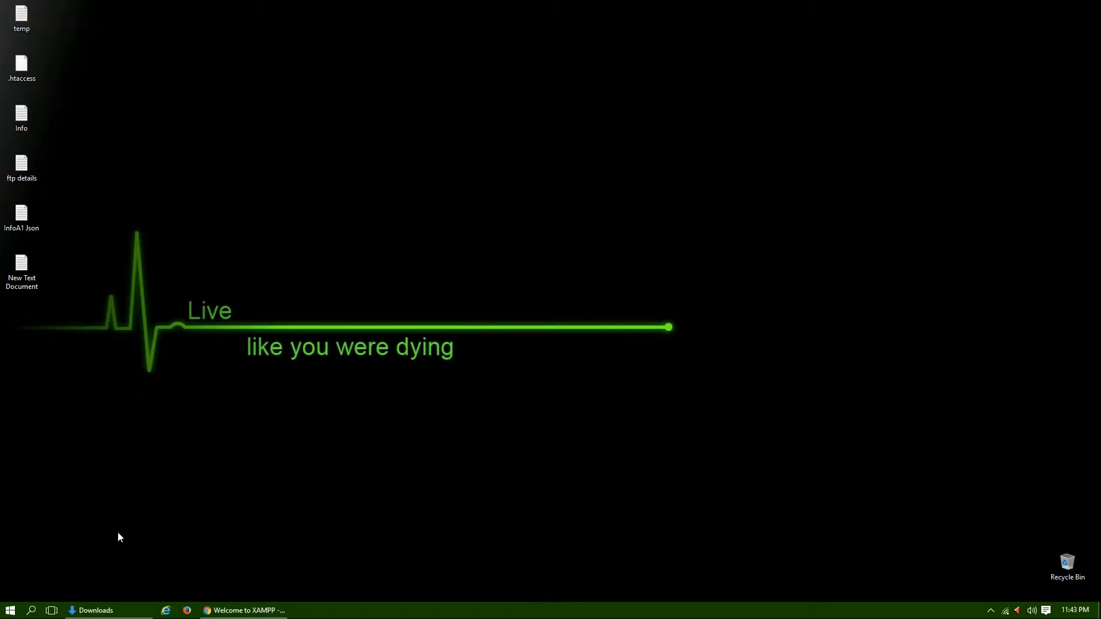
mouse_move(121, 420)
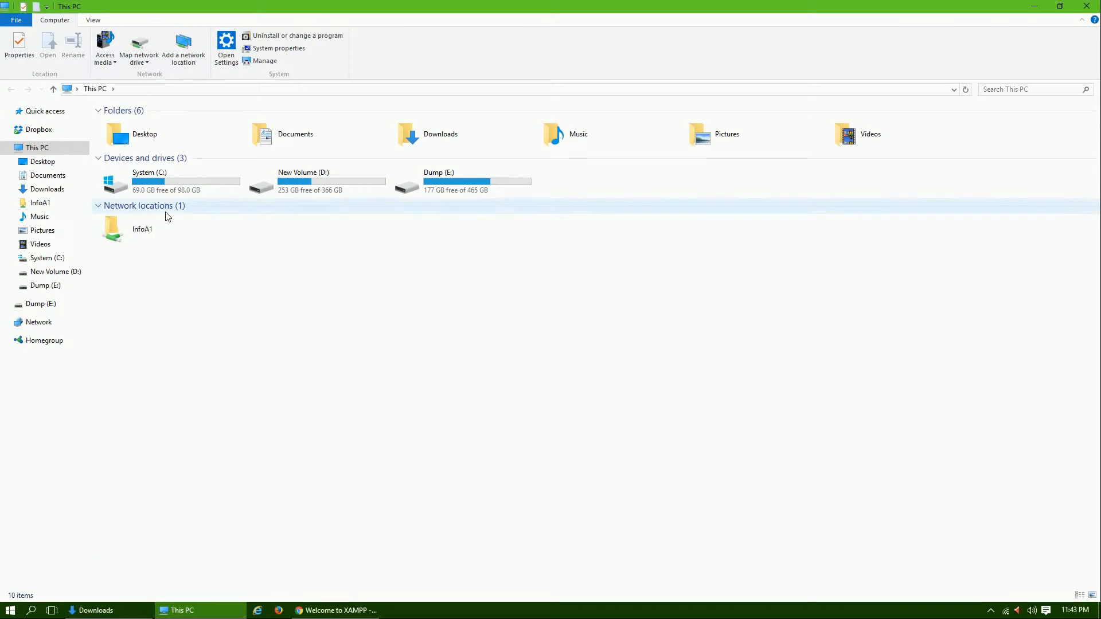
Create a new folder named 'wordpress' inside C:\xampp\htdocs.
double_click(144, 181)
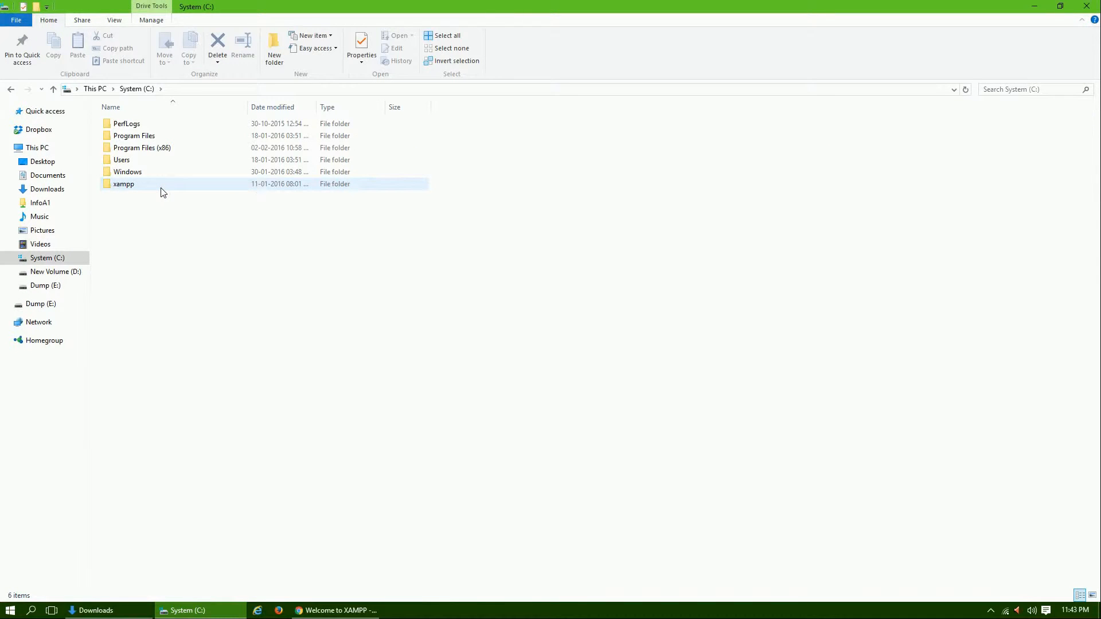
double_click(122, 184)
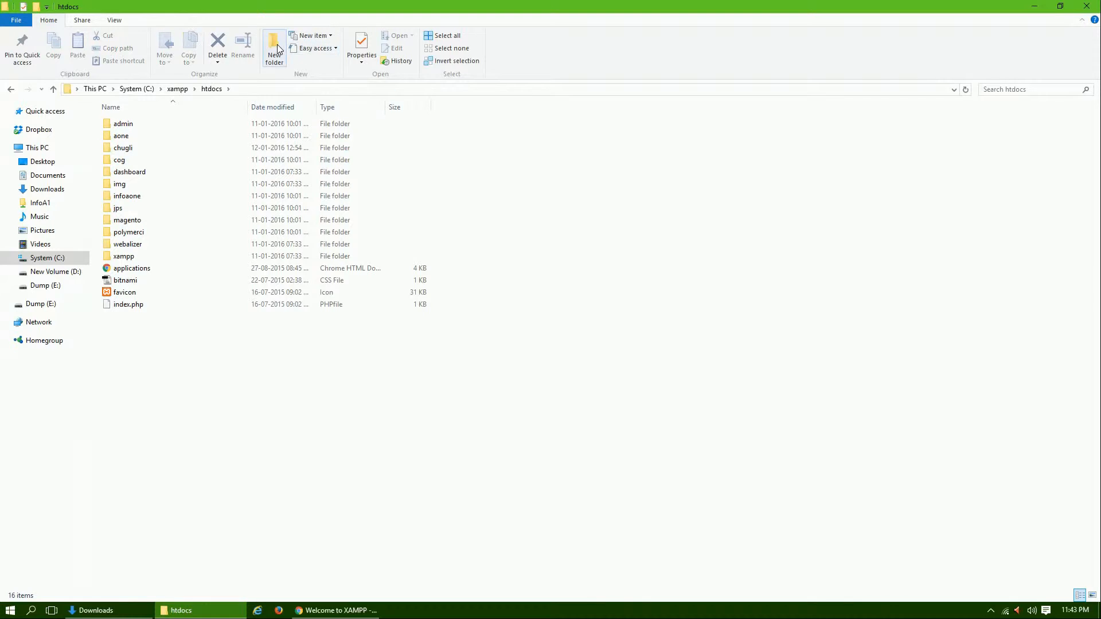
click(274, 48)
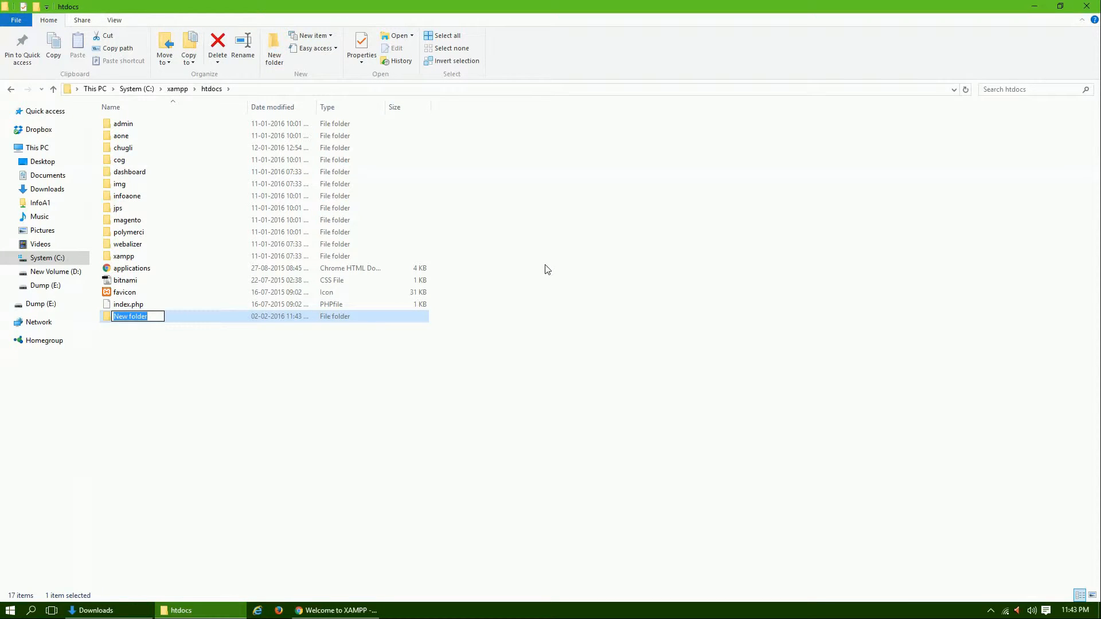
text(wordp)
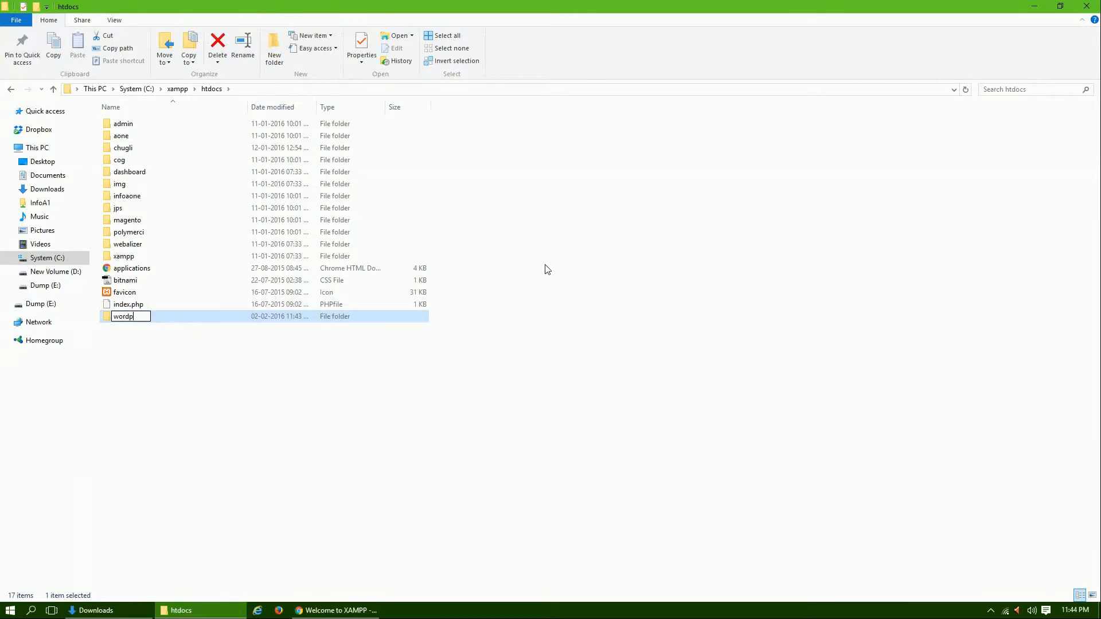
text(ress)
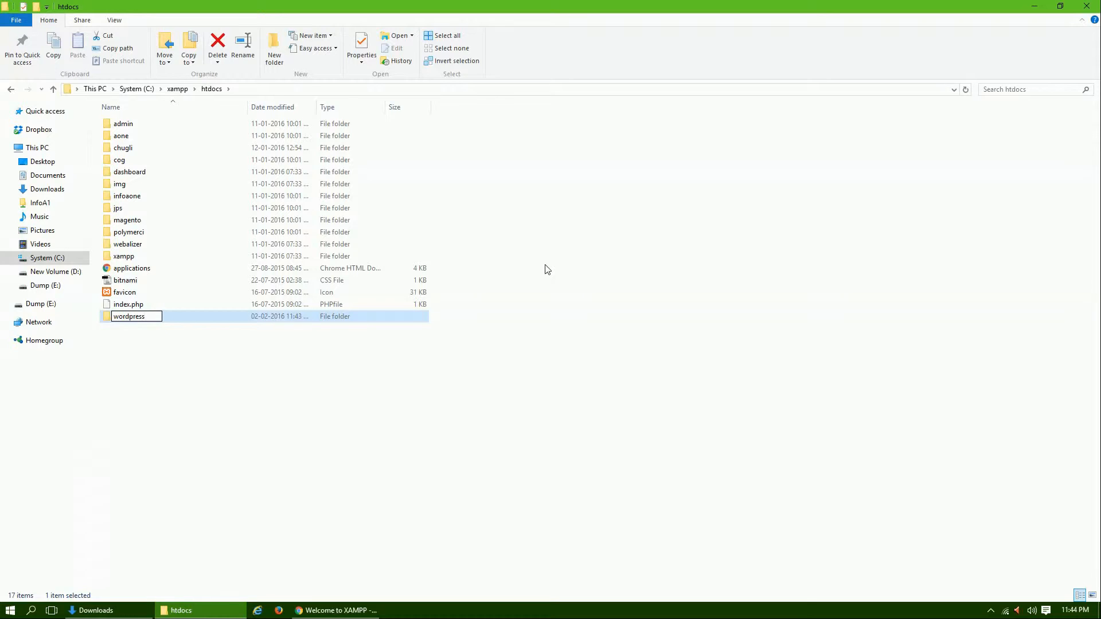
Open the empty wordpress folder, minimize it, and bring up Downloads.
double_click(129, 316)
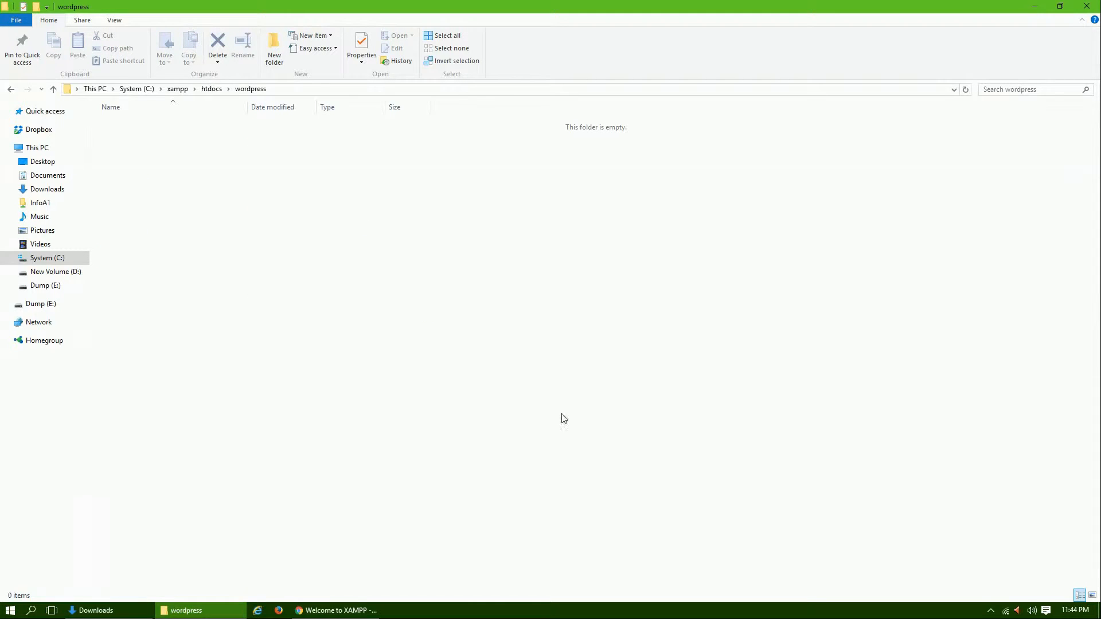
mouse_move(233, 326)
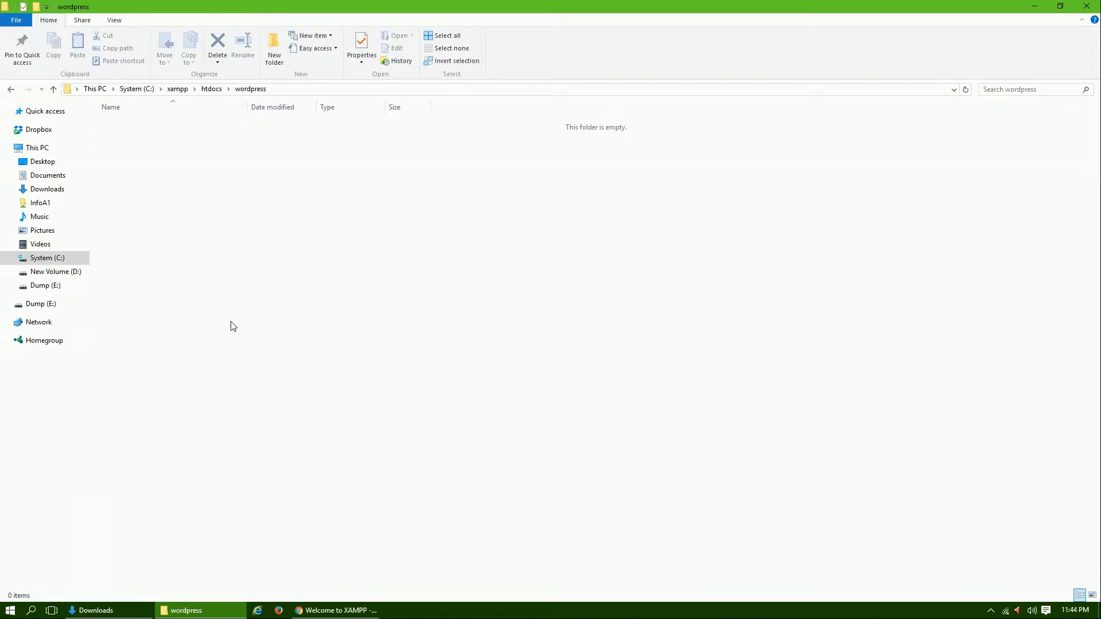
click(1039, 7)
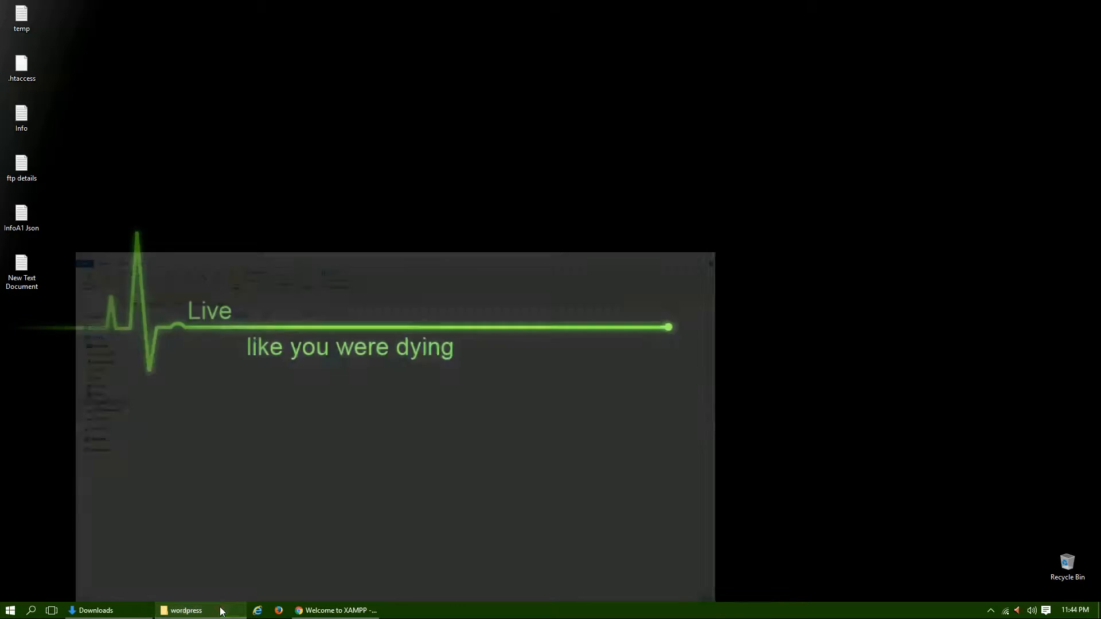
click(96, 610)
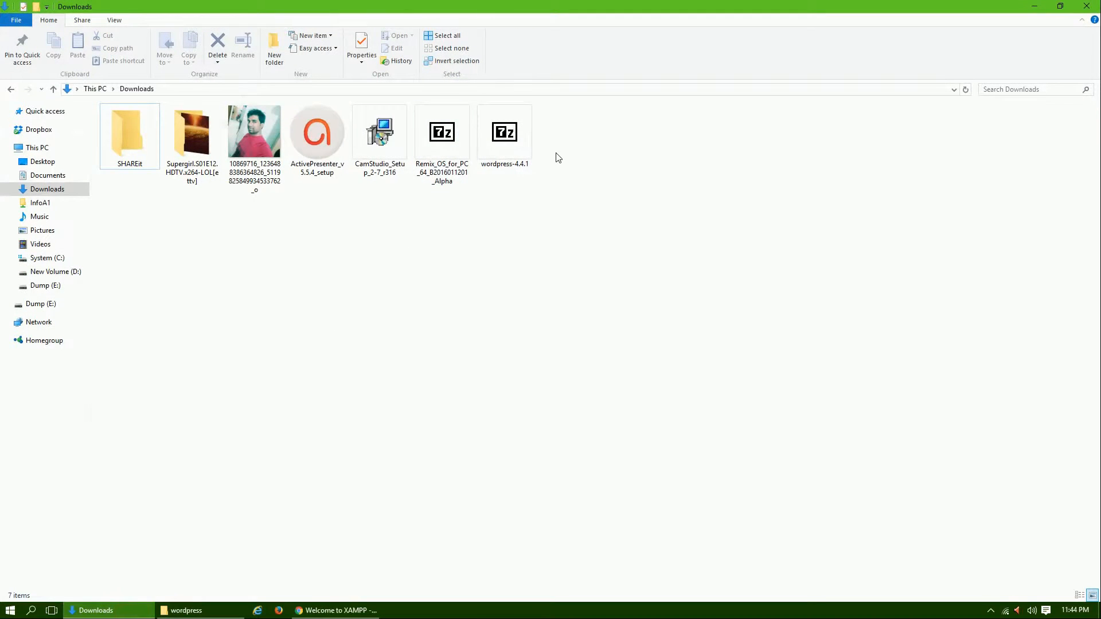
Open wordpress-4.4.1.zip in 7-Zip and select all its files for extraction.
click(504, 132)
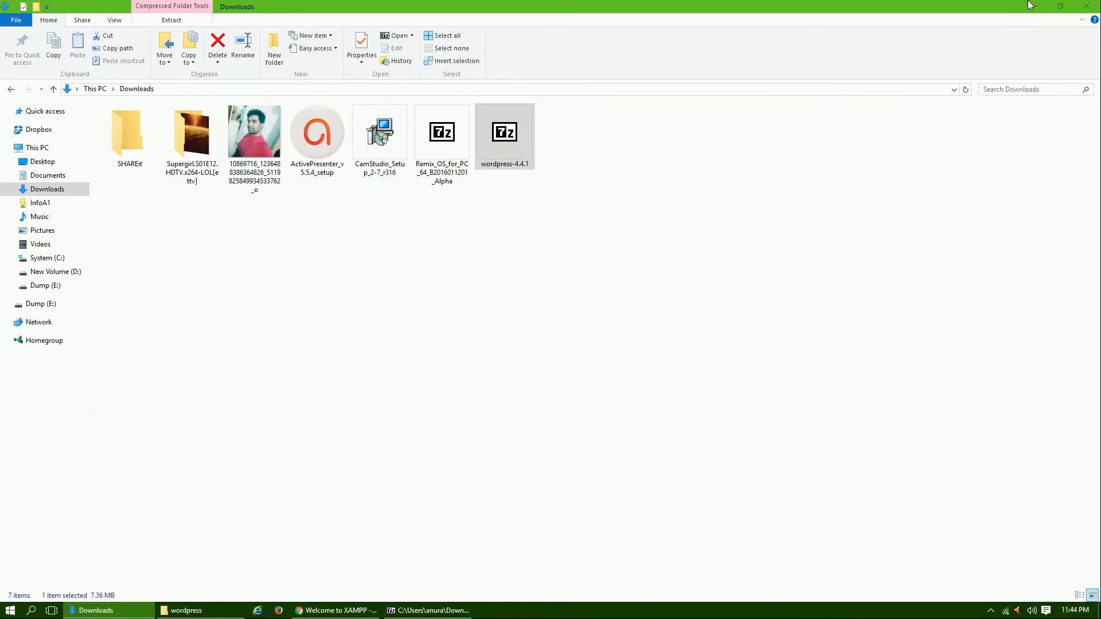
double_click(504, 131)
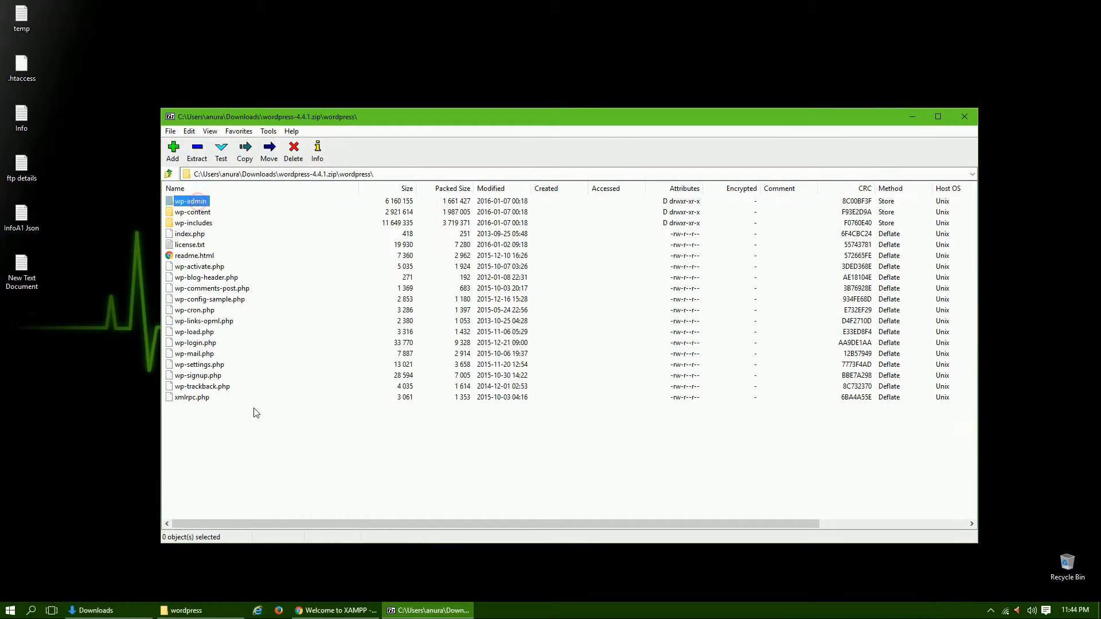
key(ctrl+a)
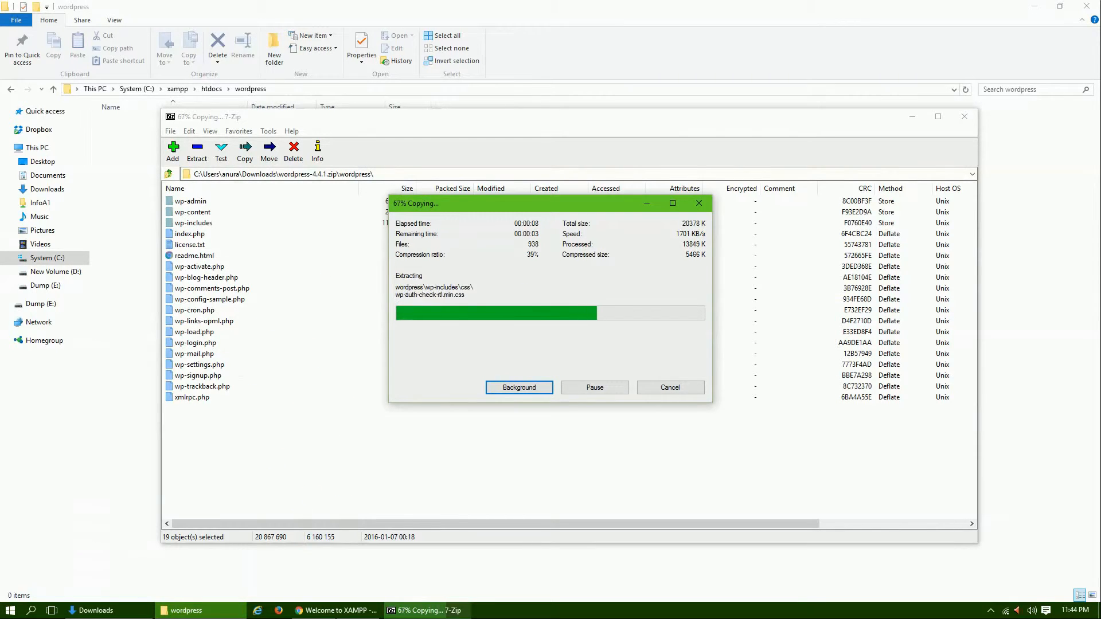
Check the copying wordpress folder, then open phpMyAdmin from the XAMPP dashboard.
click(330, 610)
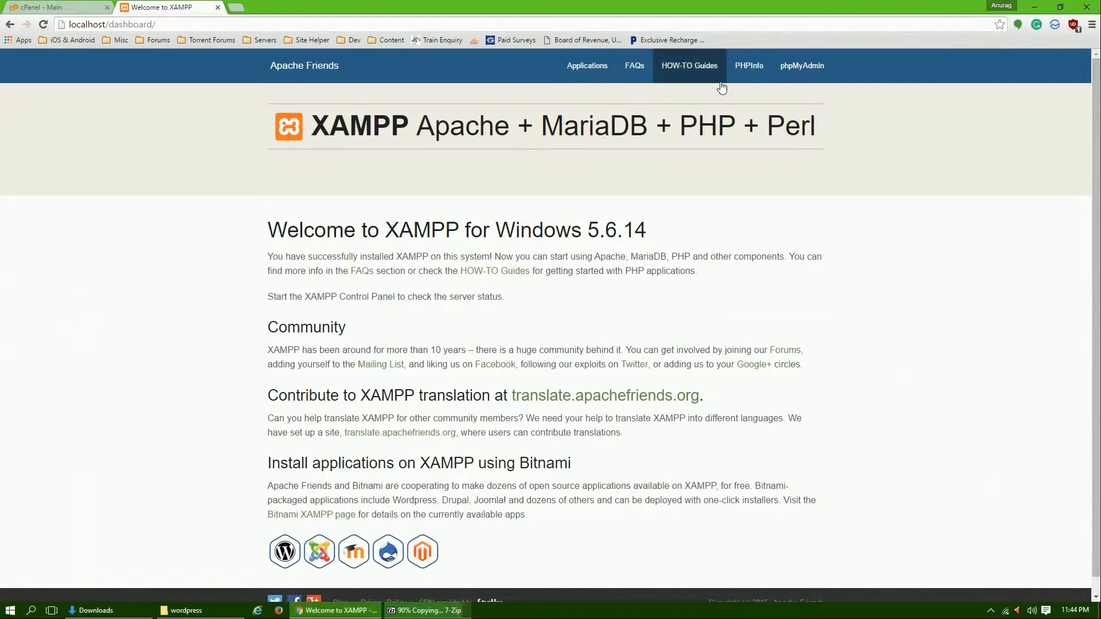
click(186, 610)
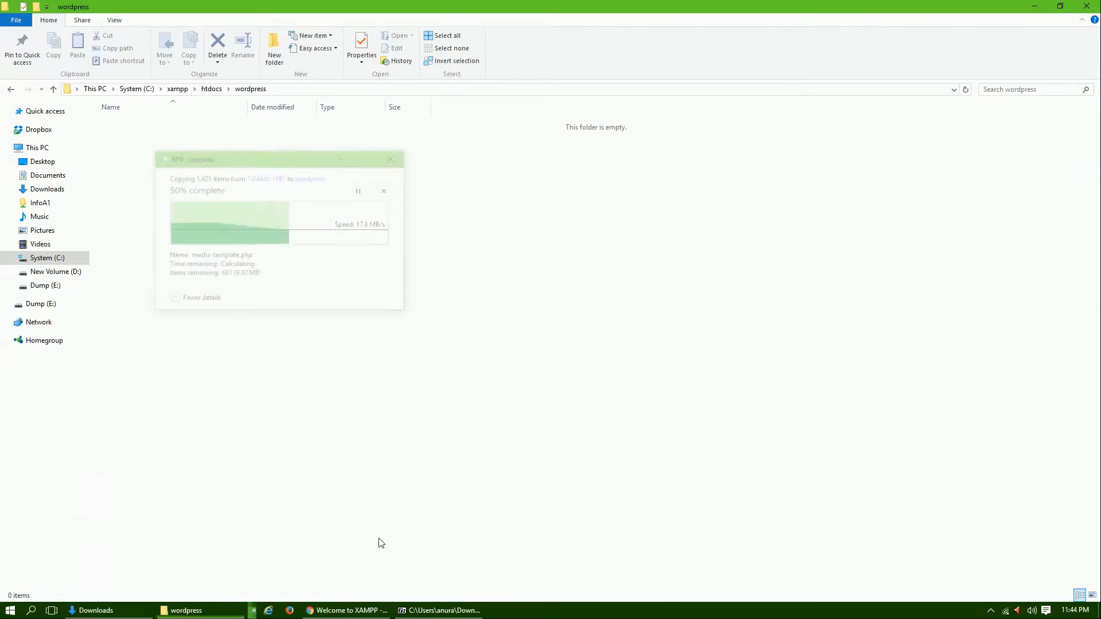
click(342, 611)
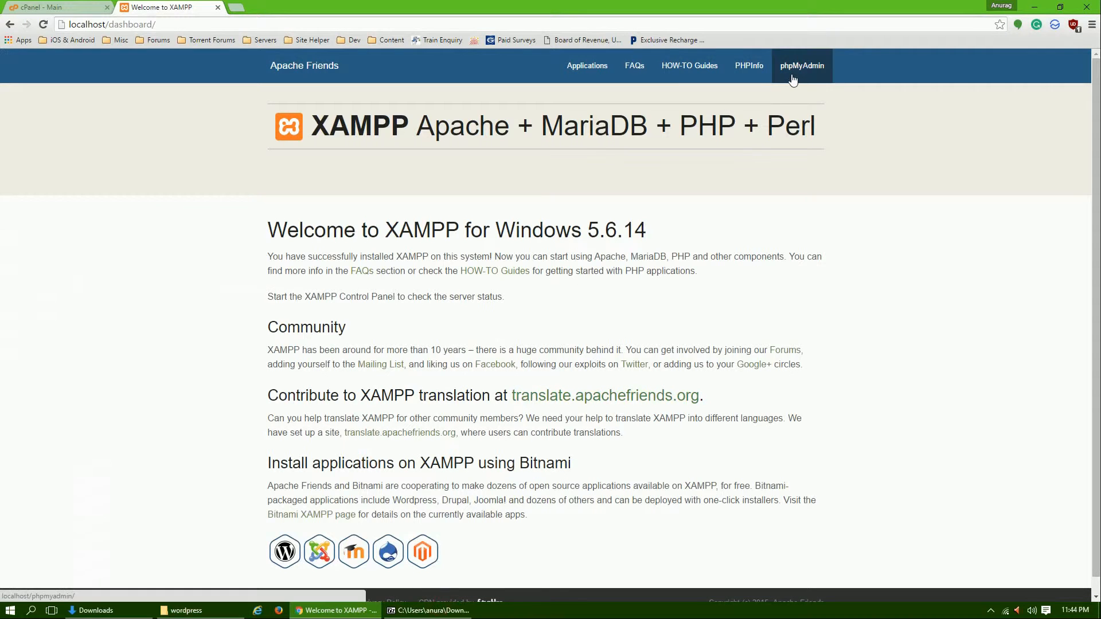
click(801, 66)
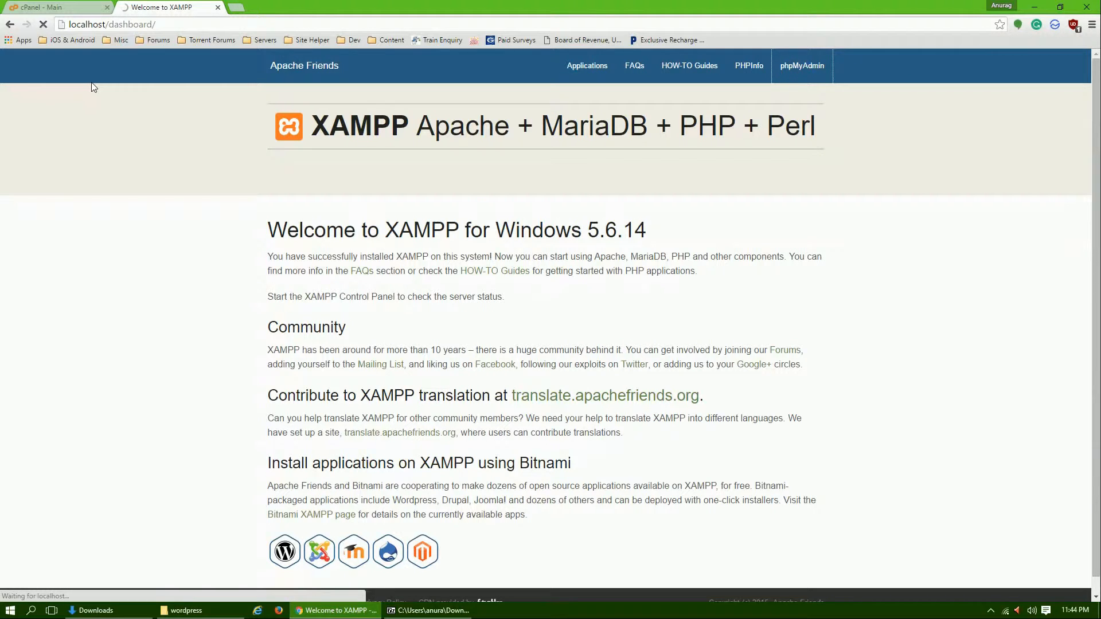
click(801, 65)
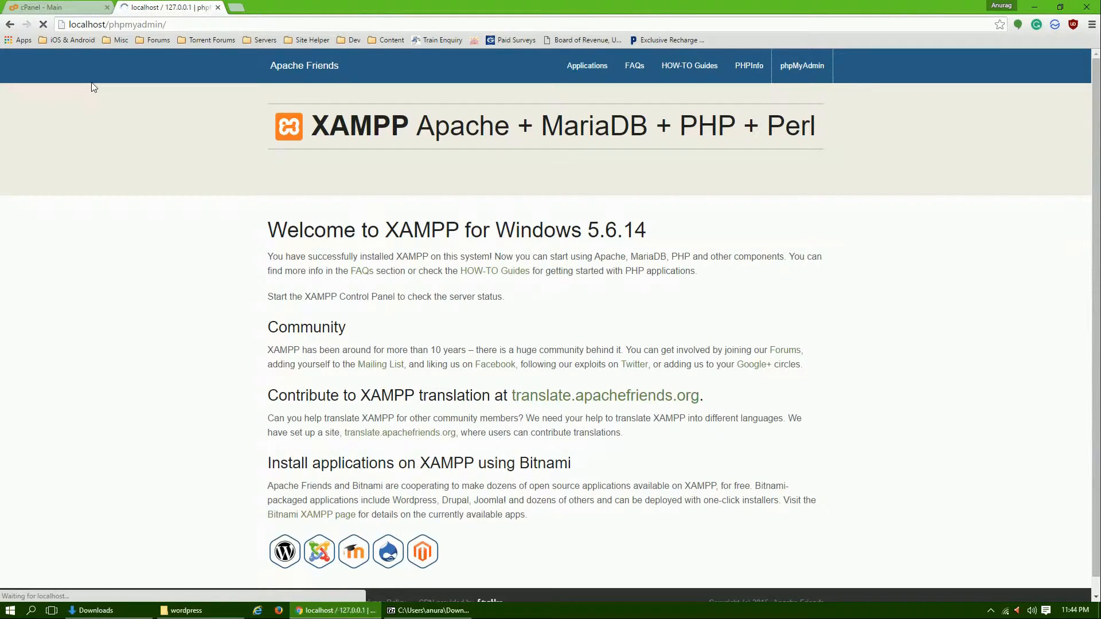
click(801, 65)
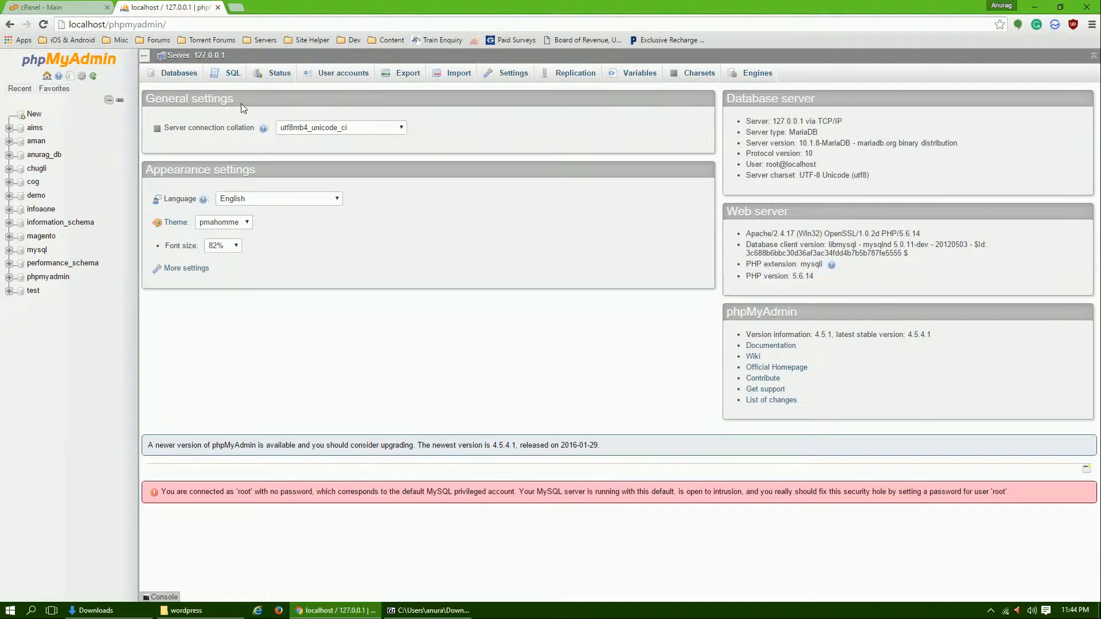
Enter 'wordpress' as the new database name in phpMyAdmin and create it.
double_click(188, 98)
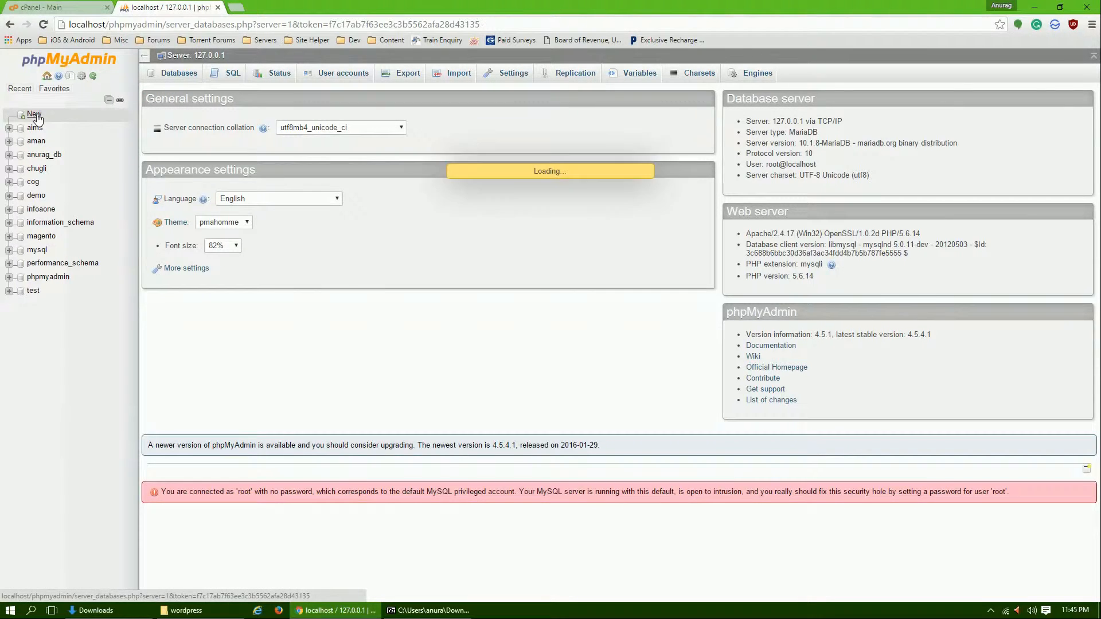
click(179, 73)
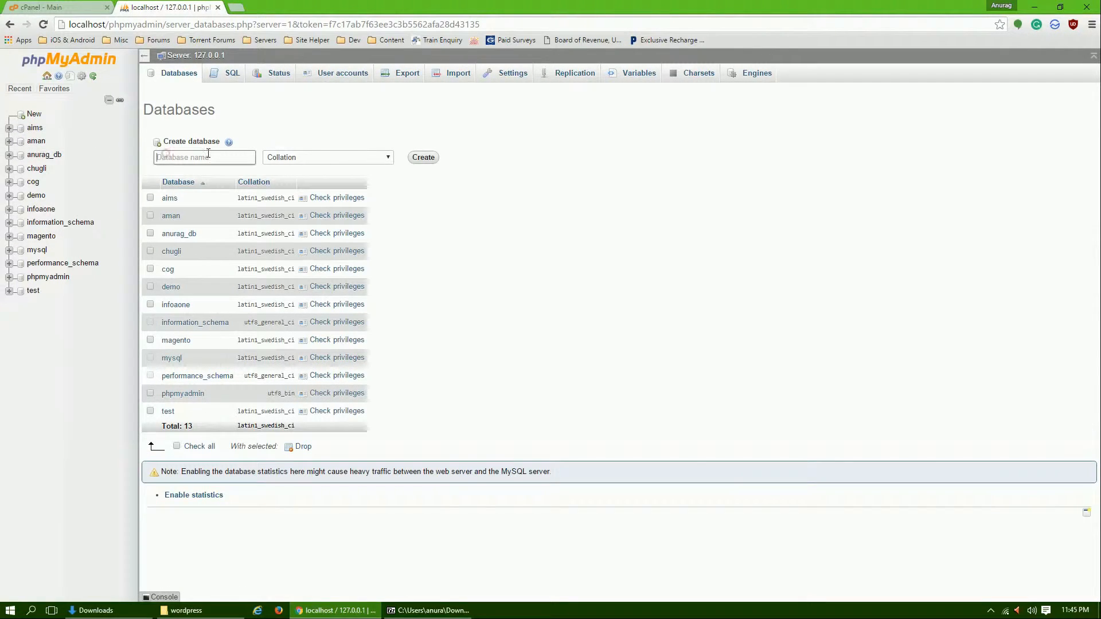
text(w)
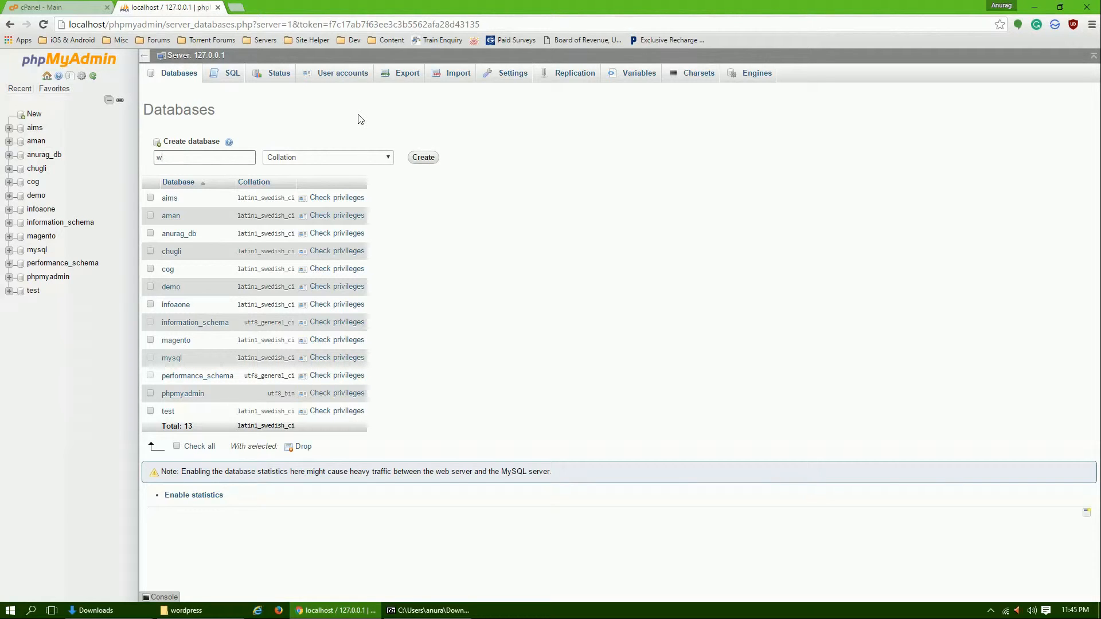
text(ordpress)
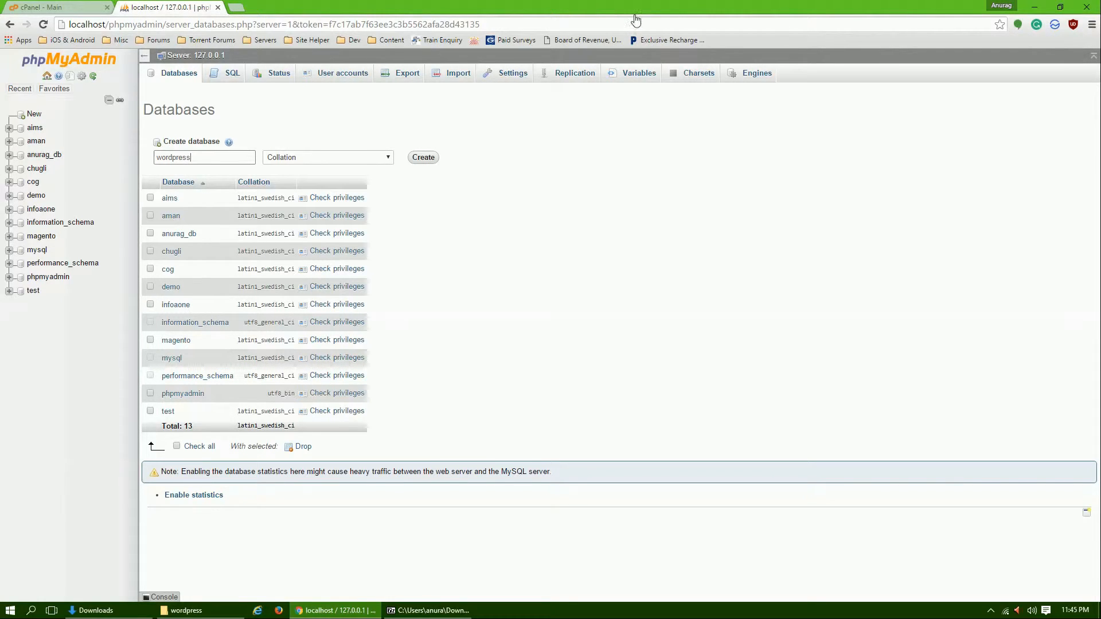
click(422, 156)
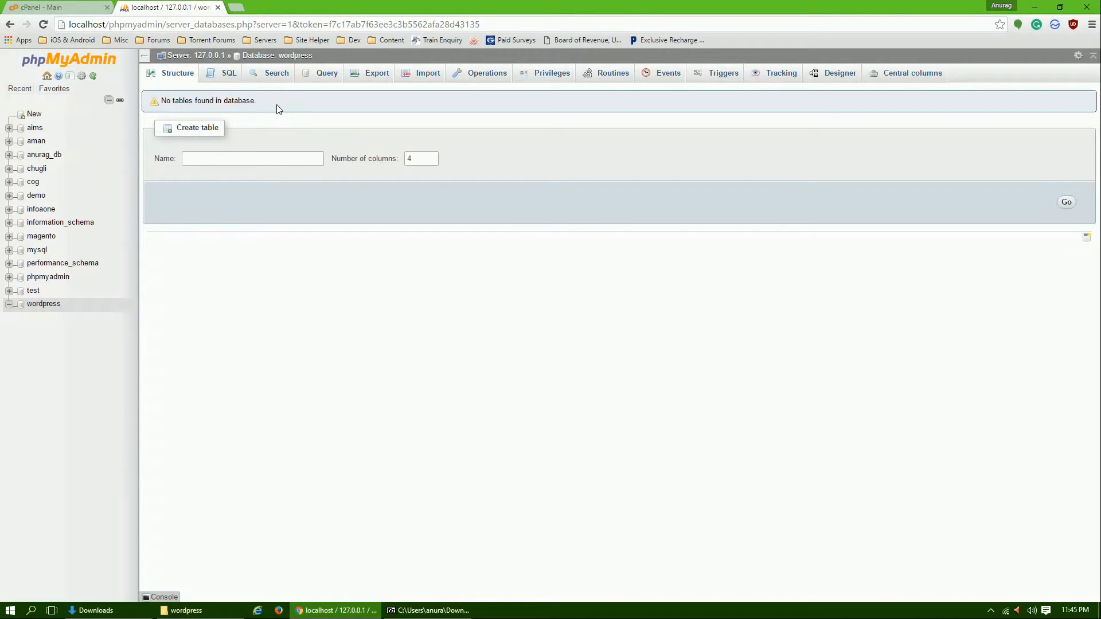
Close phpMyAdmin and enter localhost/wordpress in a new tab to reach WordPress setup.
click(56, 7)
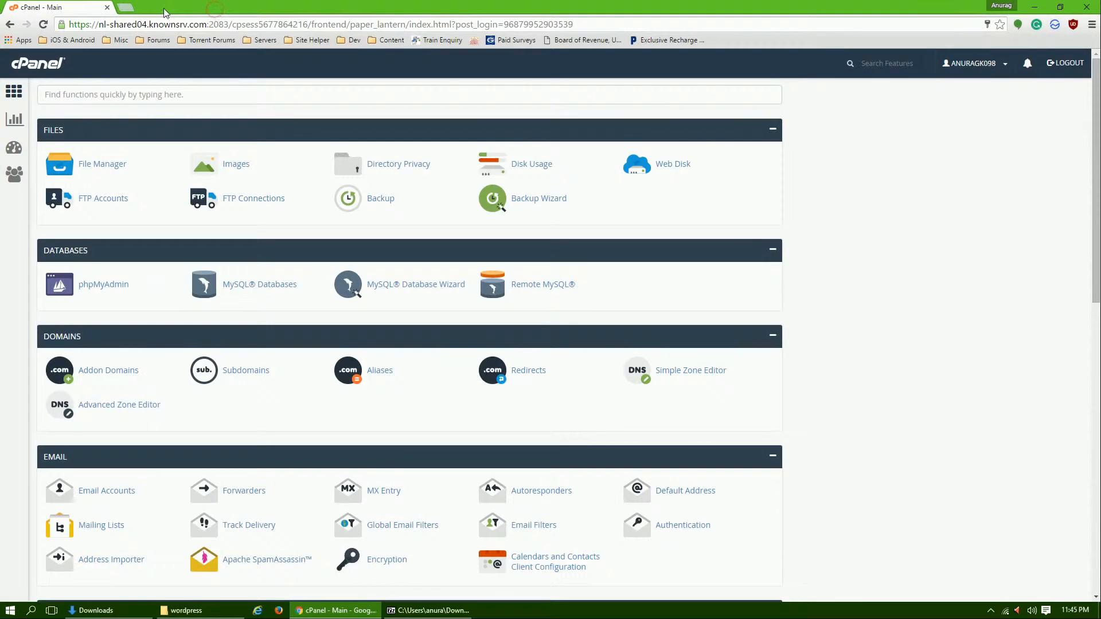
click(186, 610)
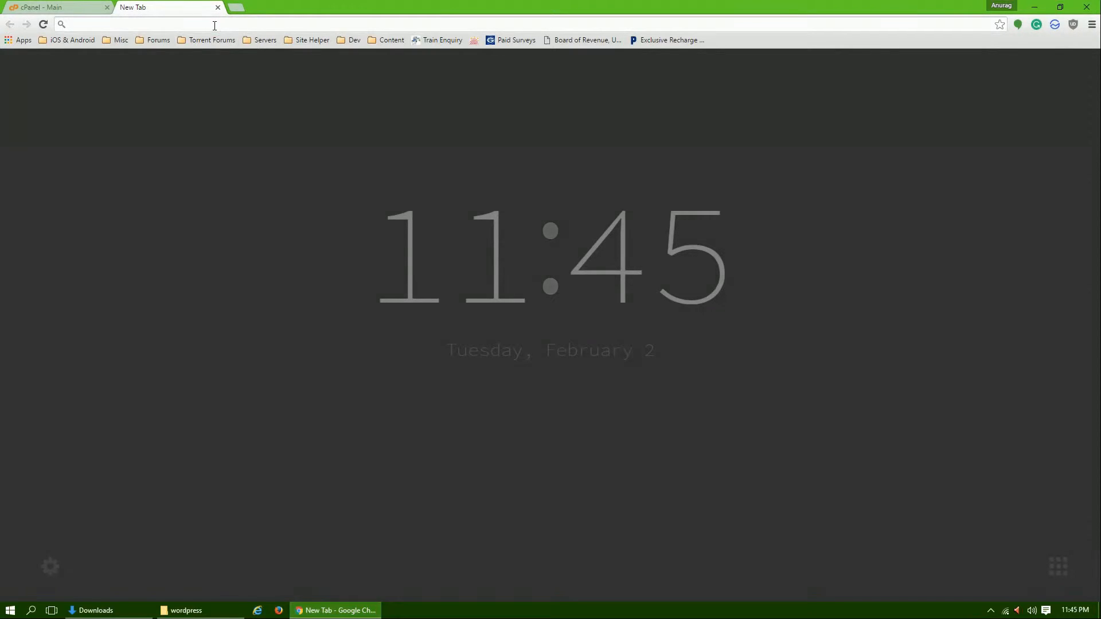
text(localhost)
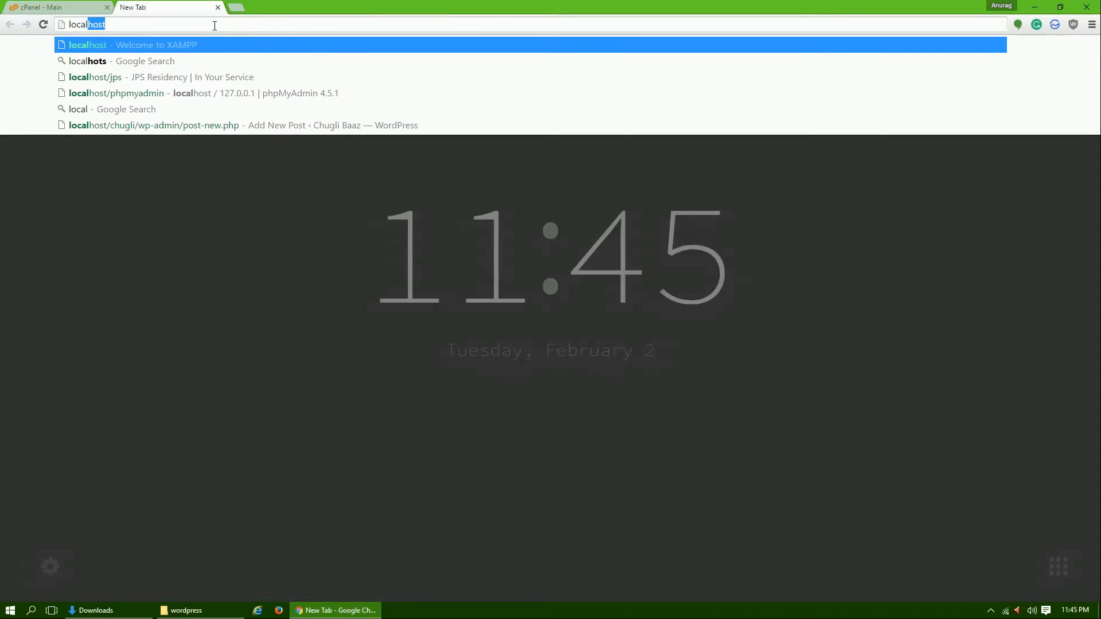
text(/)
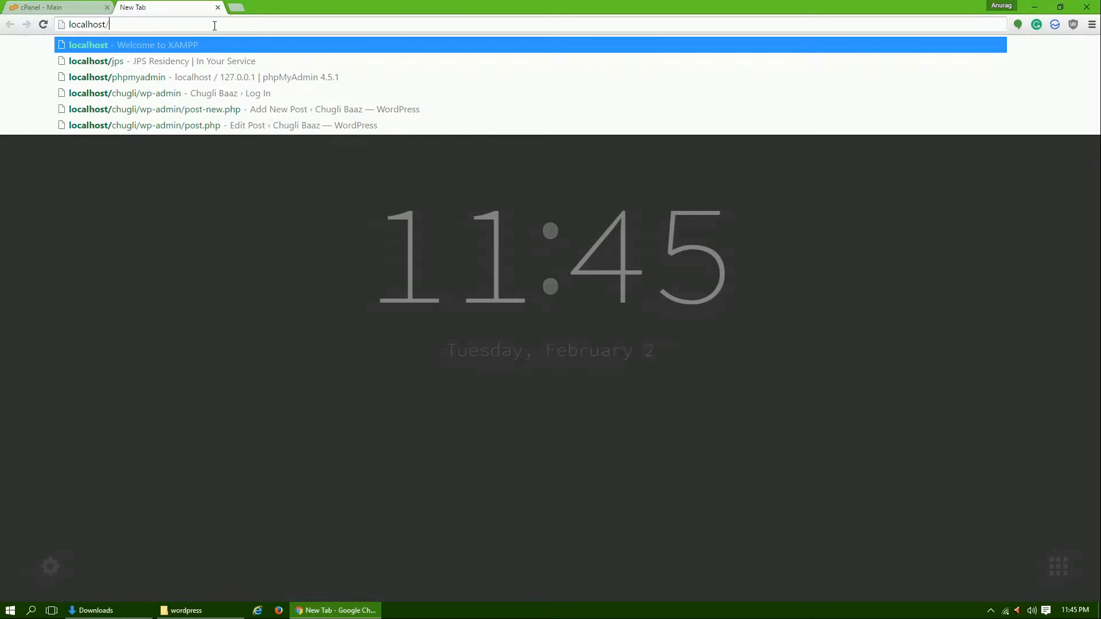
text(wordpre)
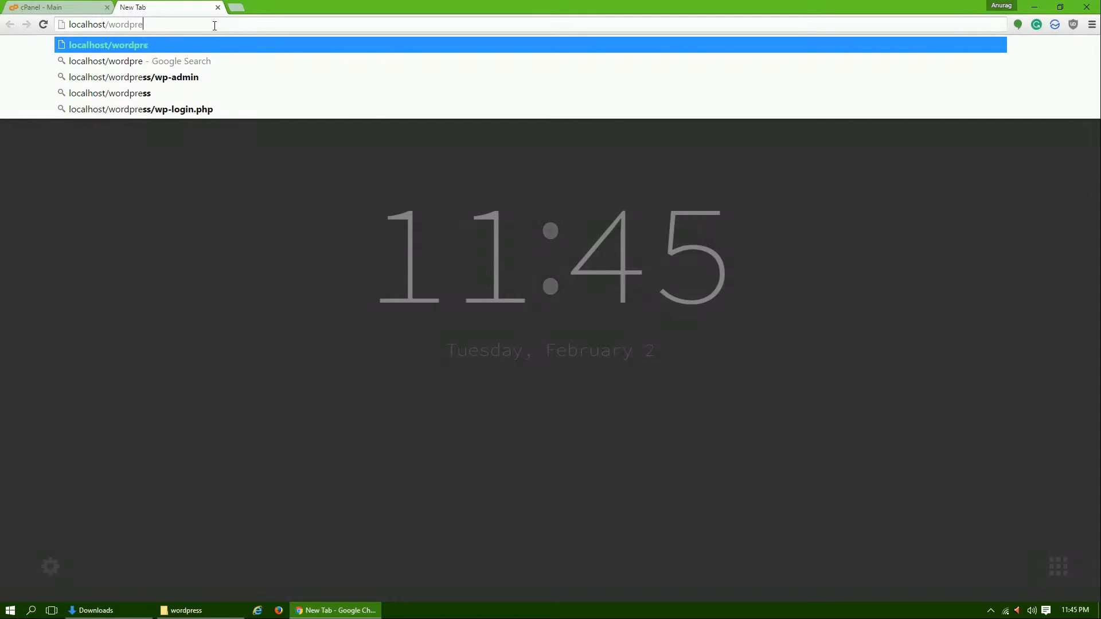
text(ss/wp-admin/setup-config.php)
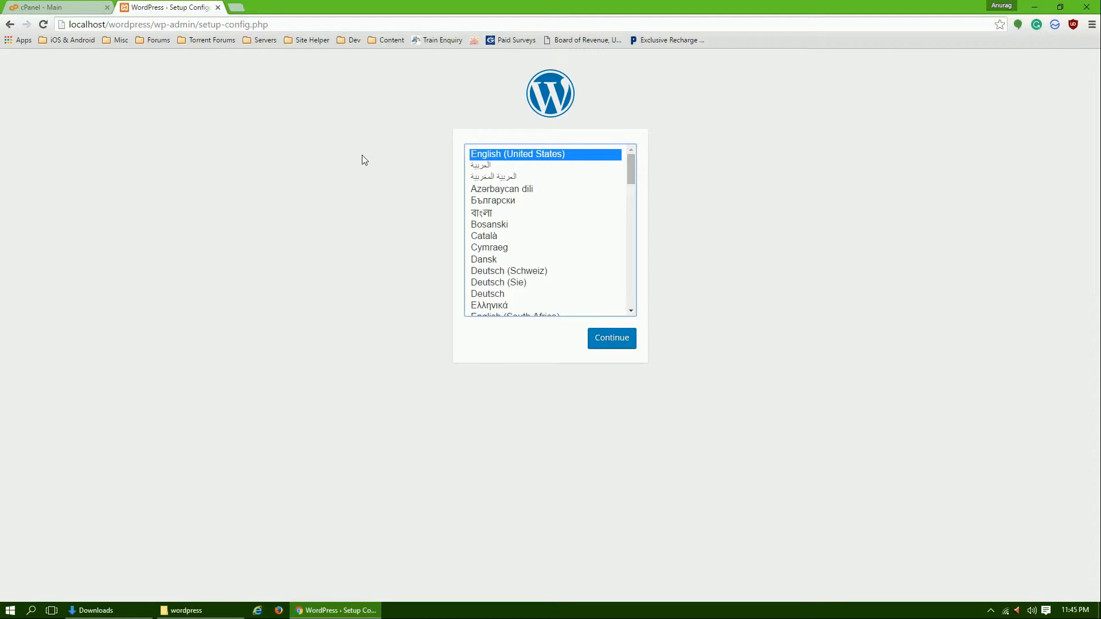
mouse_move(357, 171)
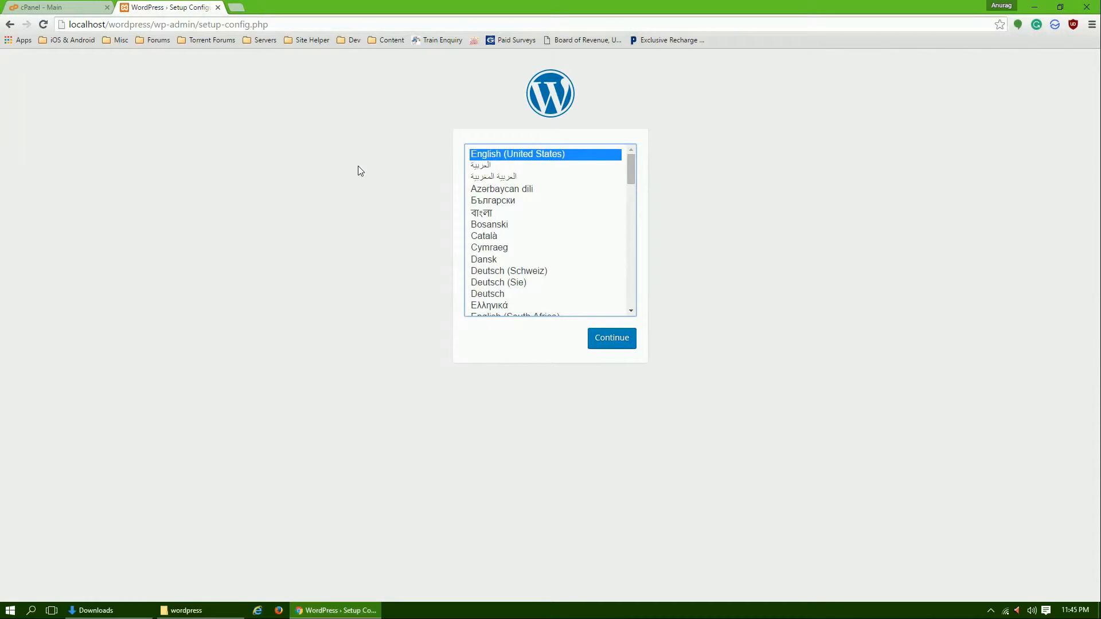
mouse_move(612, 338)
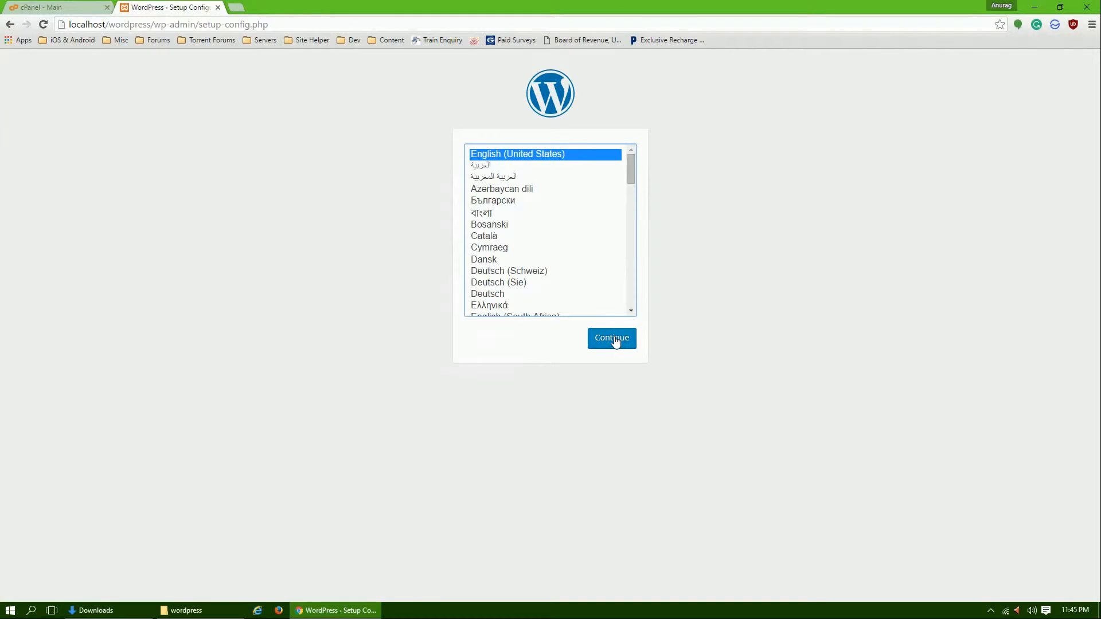
mouse_move(617, 334)
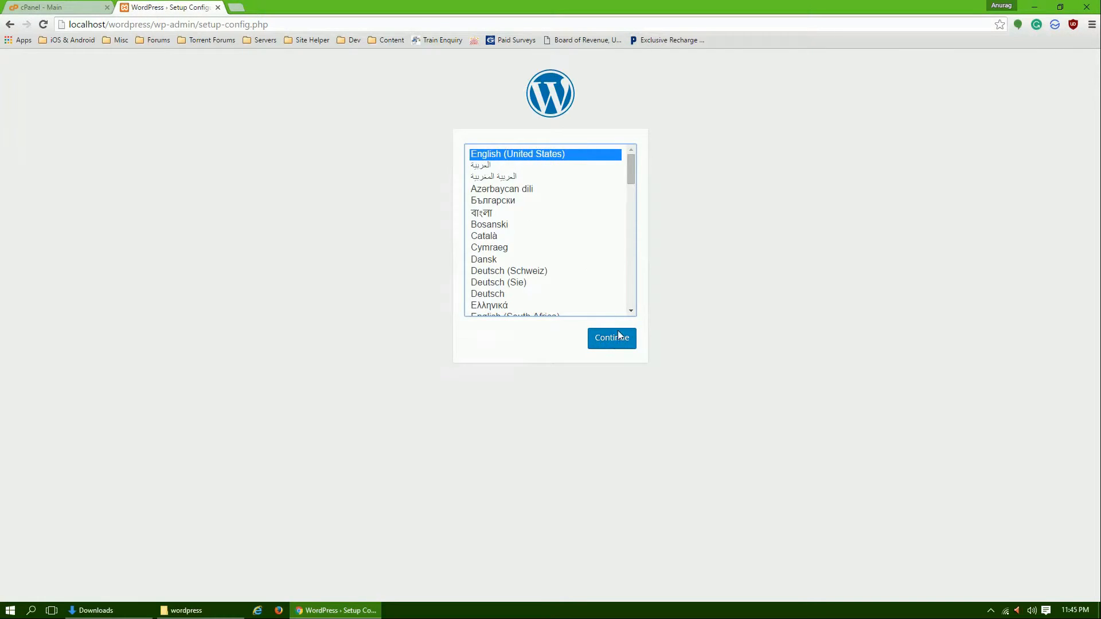
Keep English (United States) as the setup language and continue to the welcome page.
click(611, 338)
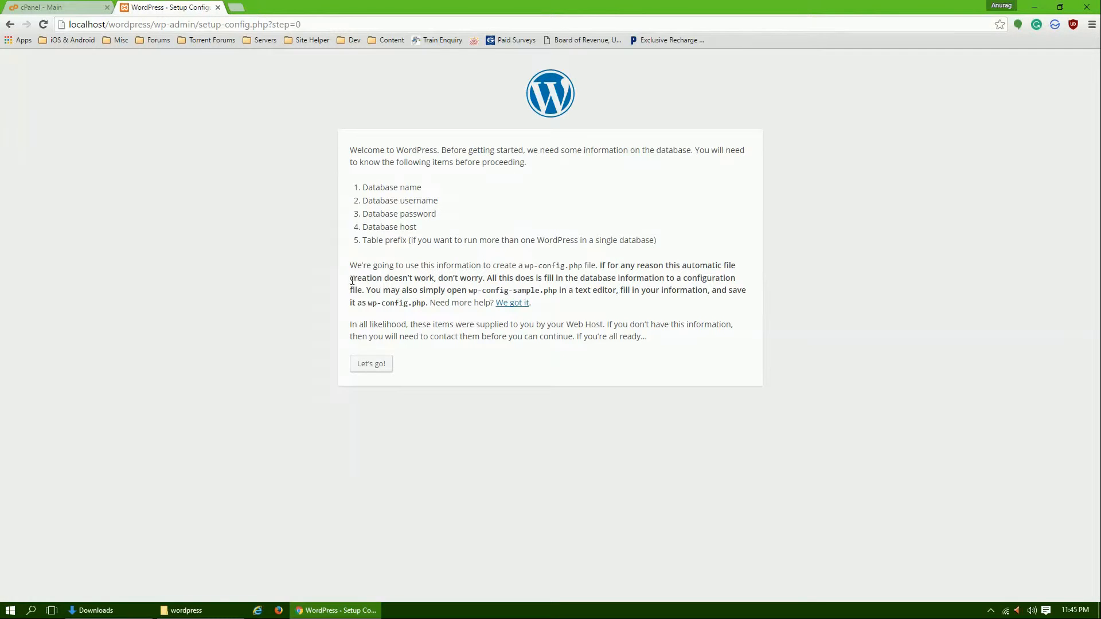
mouse_move(399, 191)
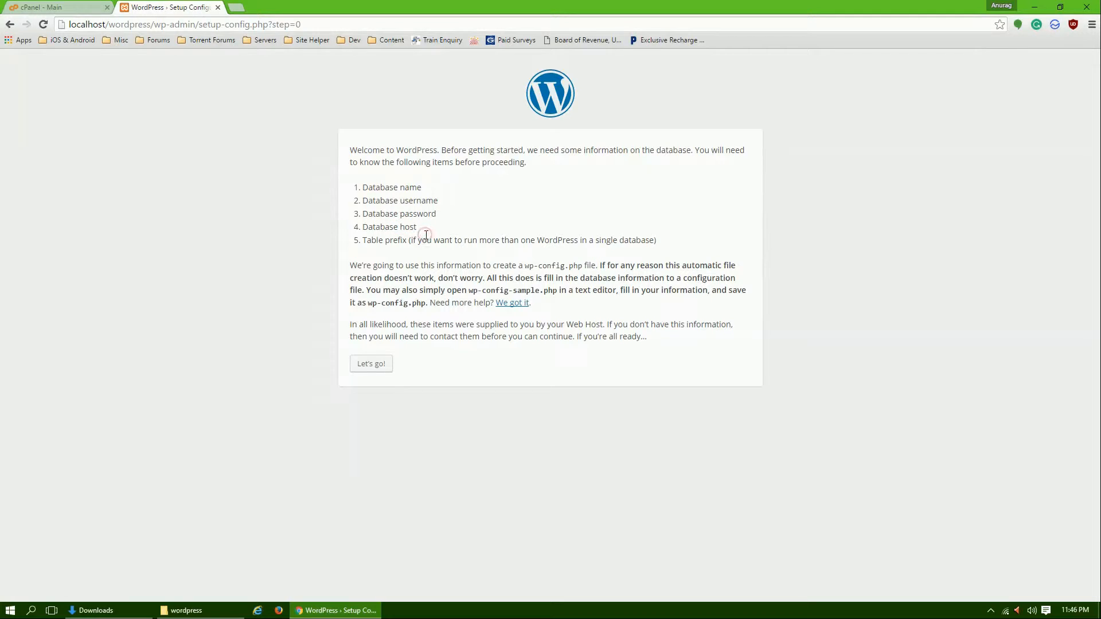
mouse_move(371, 363)
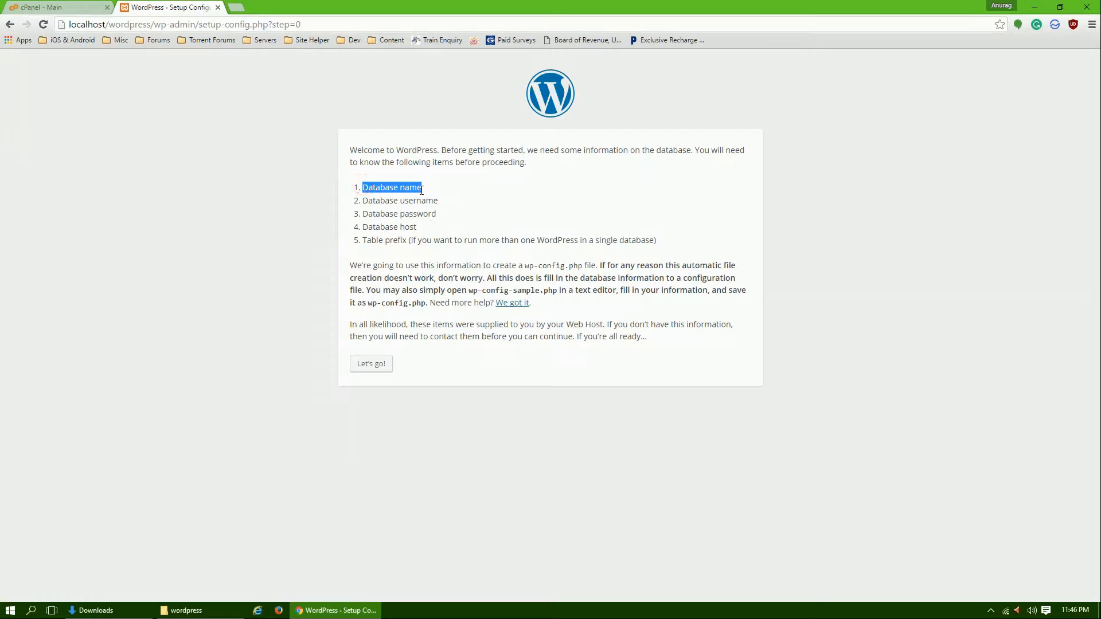
click(418, 188)
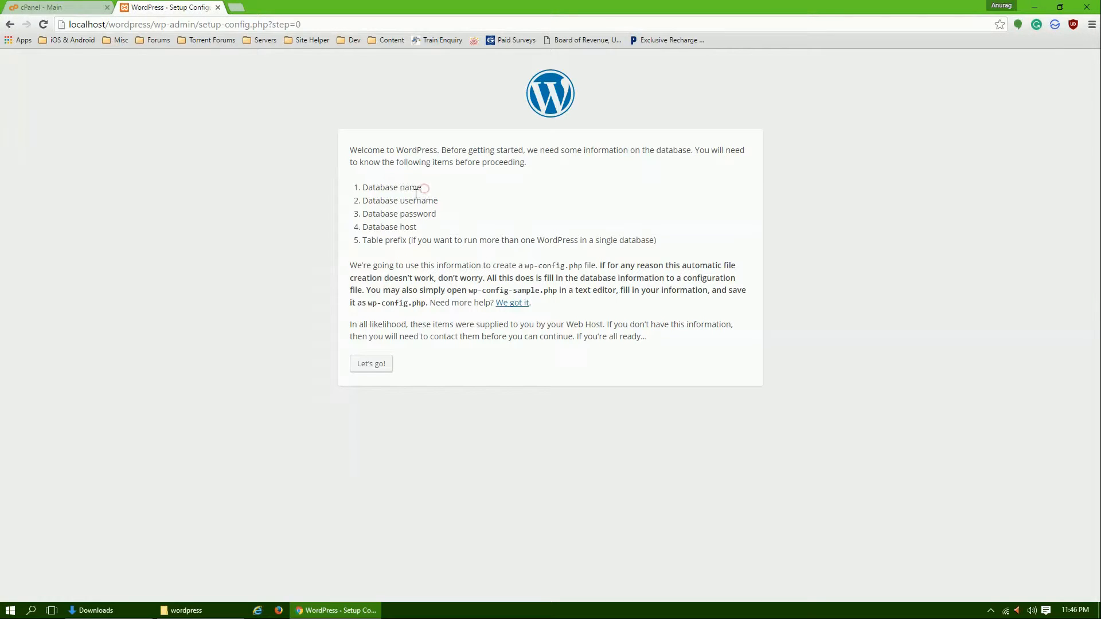
double_click(419, 201)
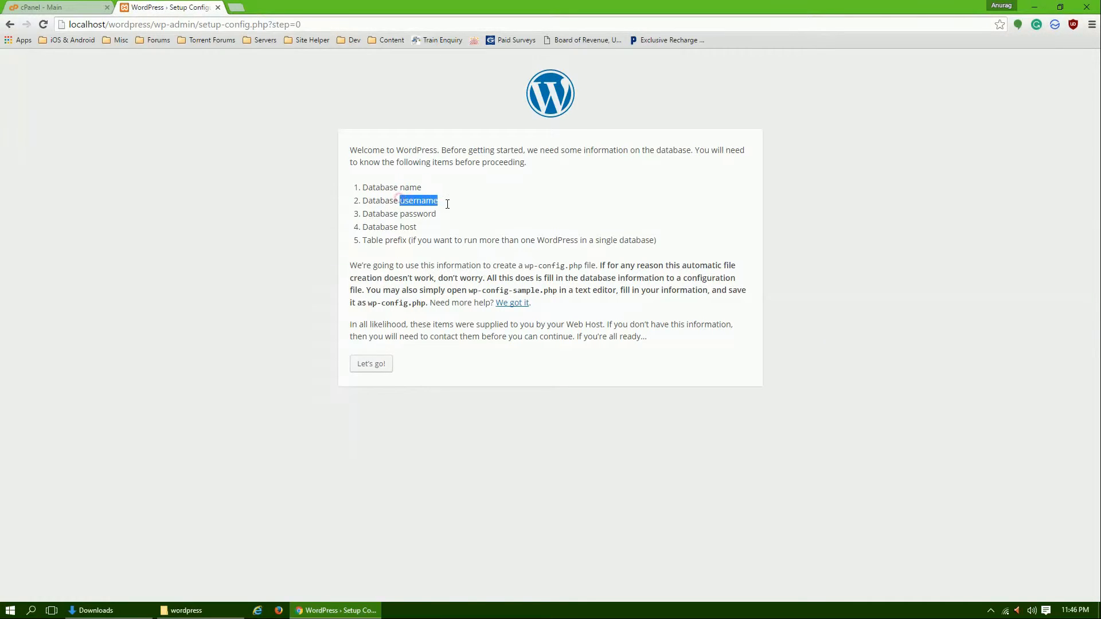
mouse_move(441, 216)
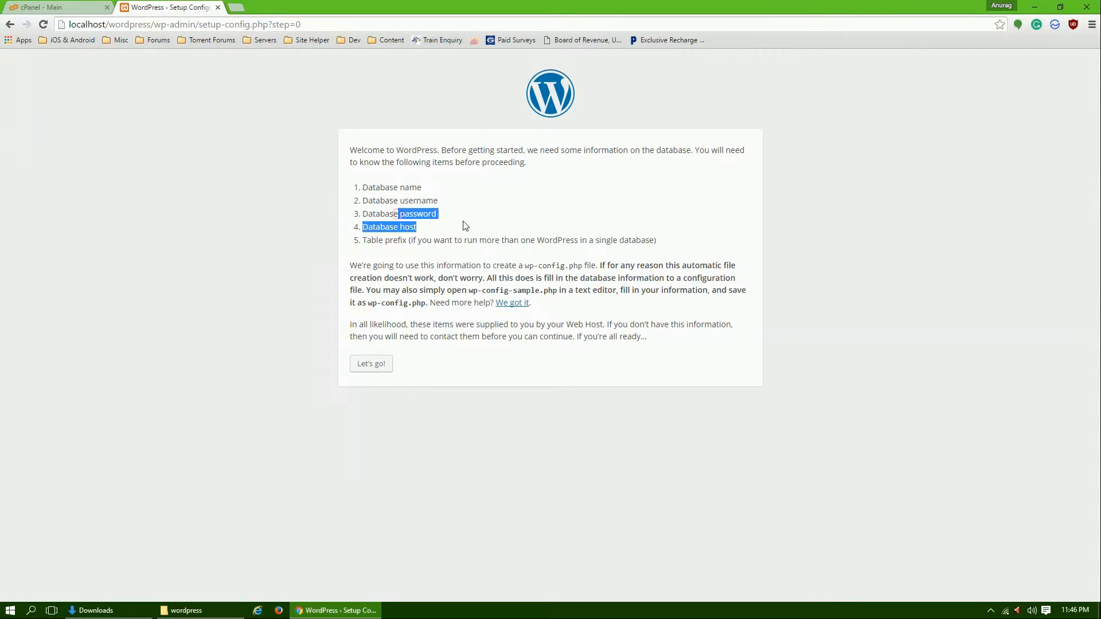
click(462, 225)
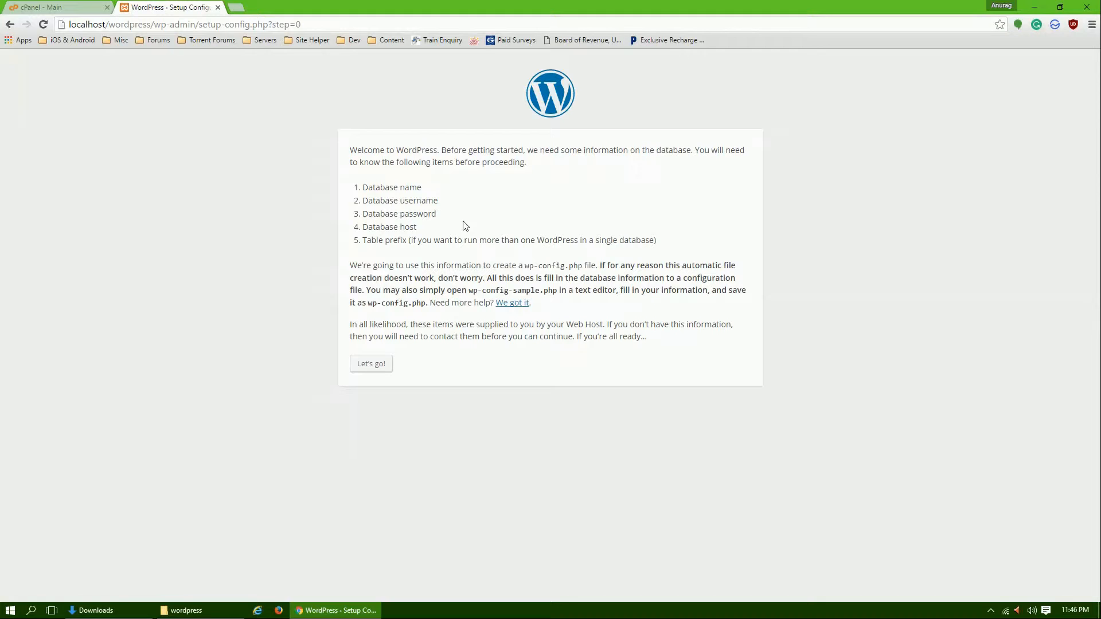
double_click(409, 227)
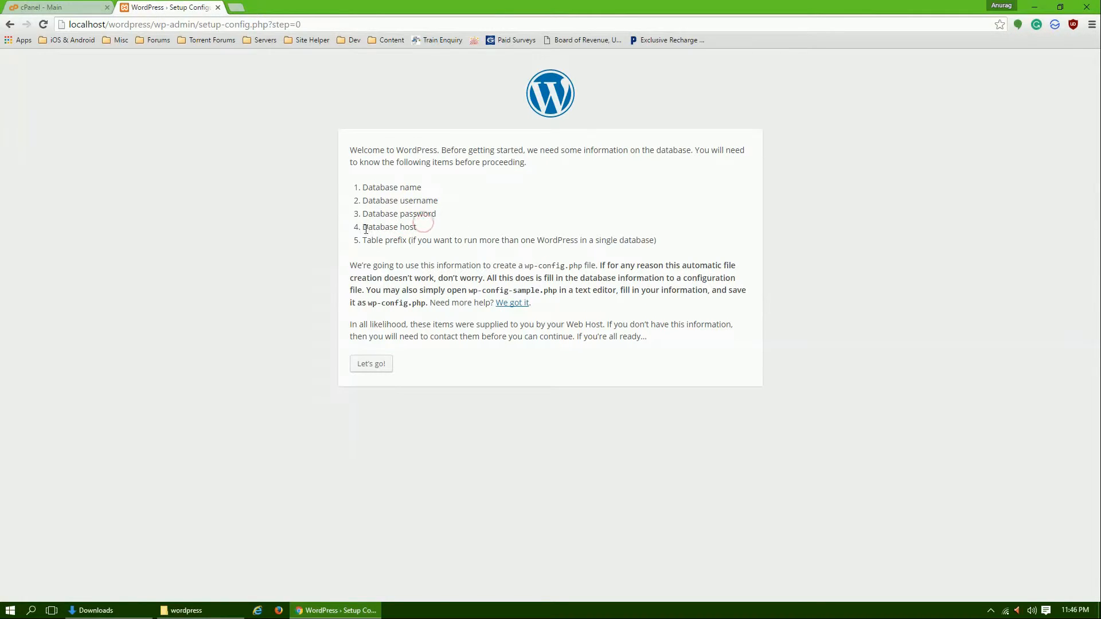
mouse_move(439, 227)
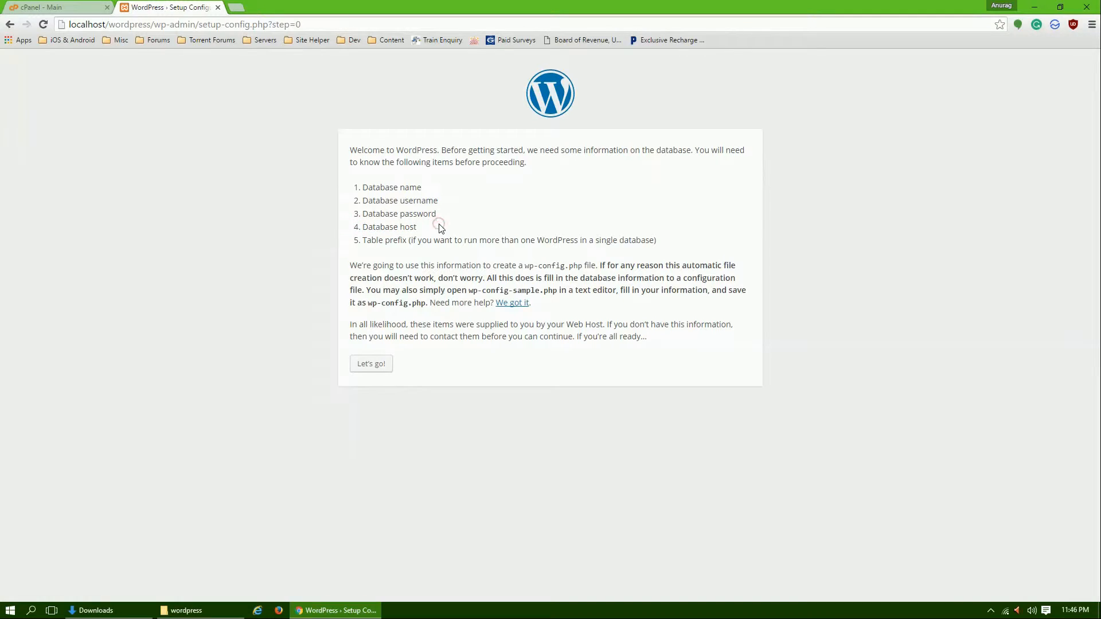
mouse_move(454, 241)
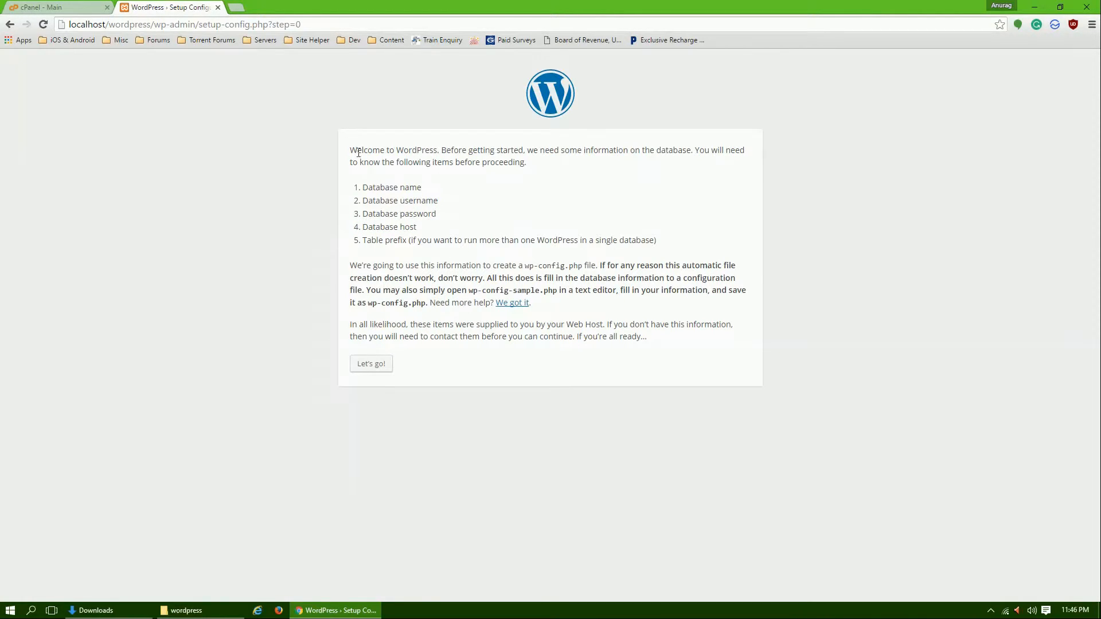
mouse_move(372, 364)
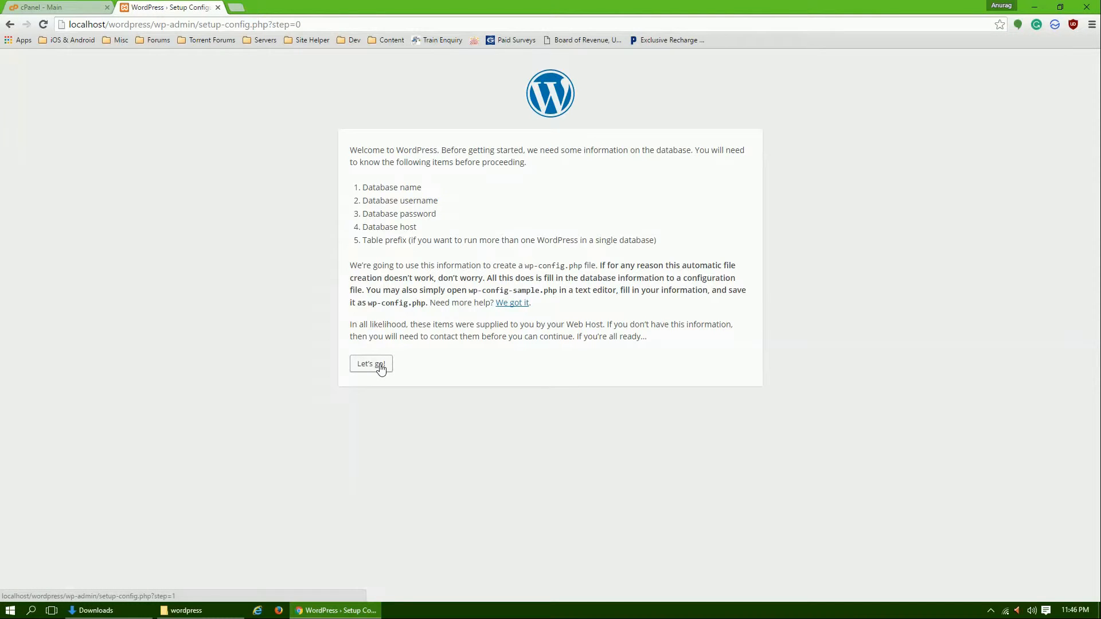
Enter database wordpress, user root, host localhost and prefix wp_, then submit the form.
click(371, 364)
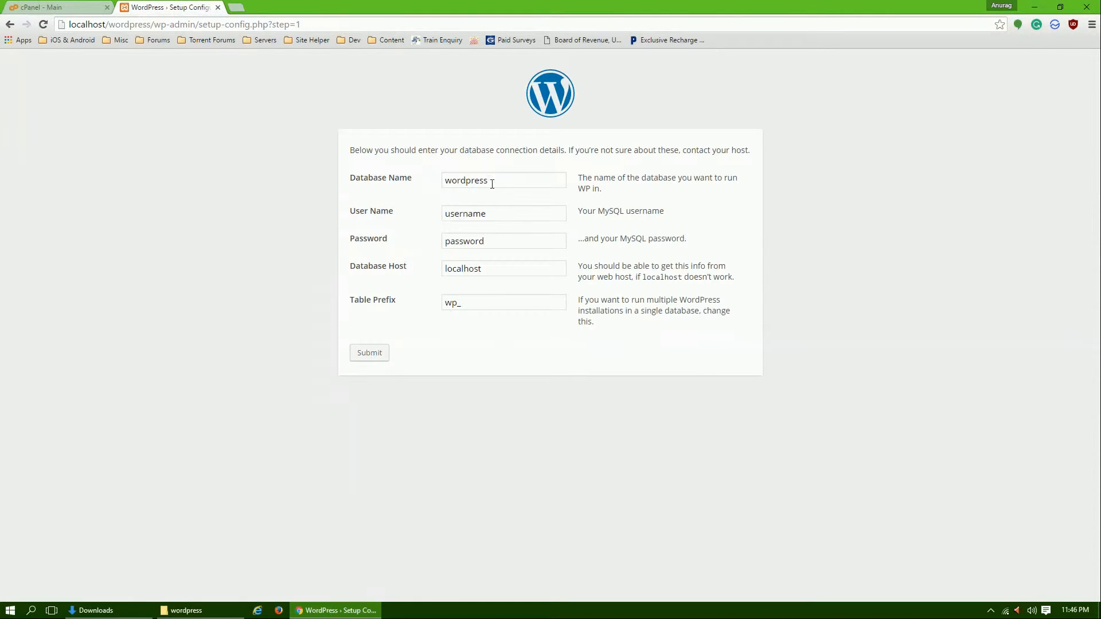
click(504, 179)
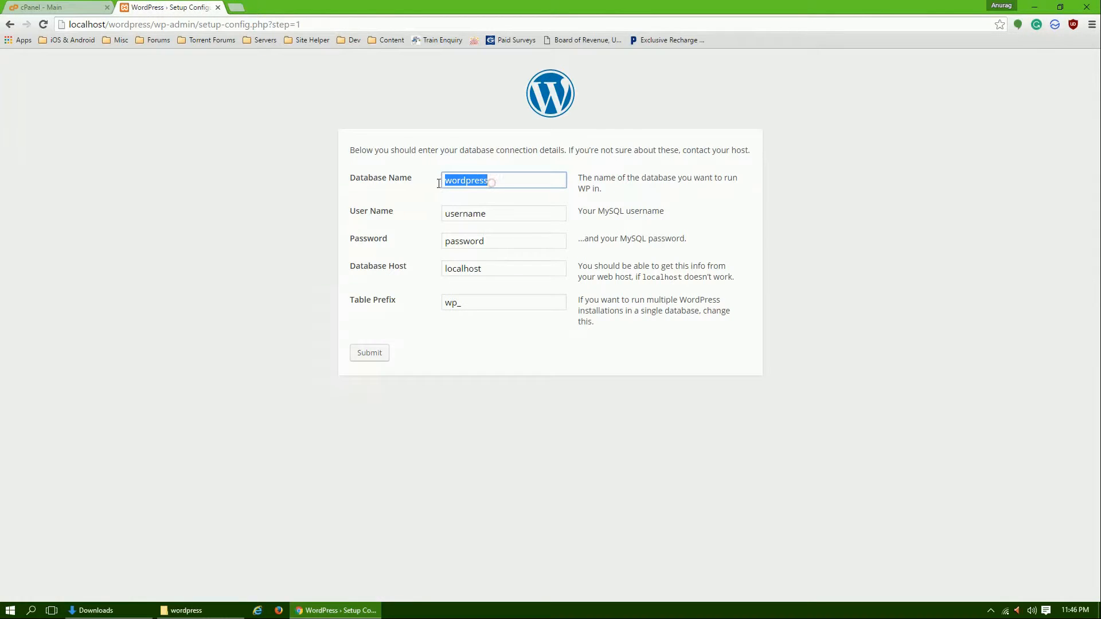
click(464, 180)
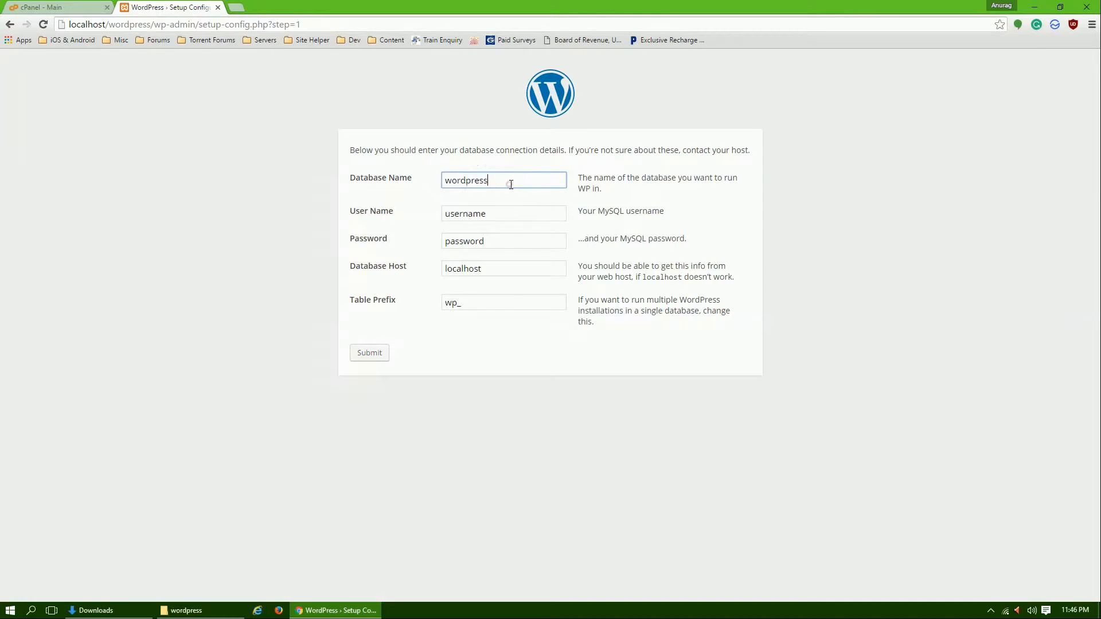
double_click(503, 213)
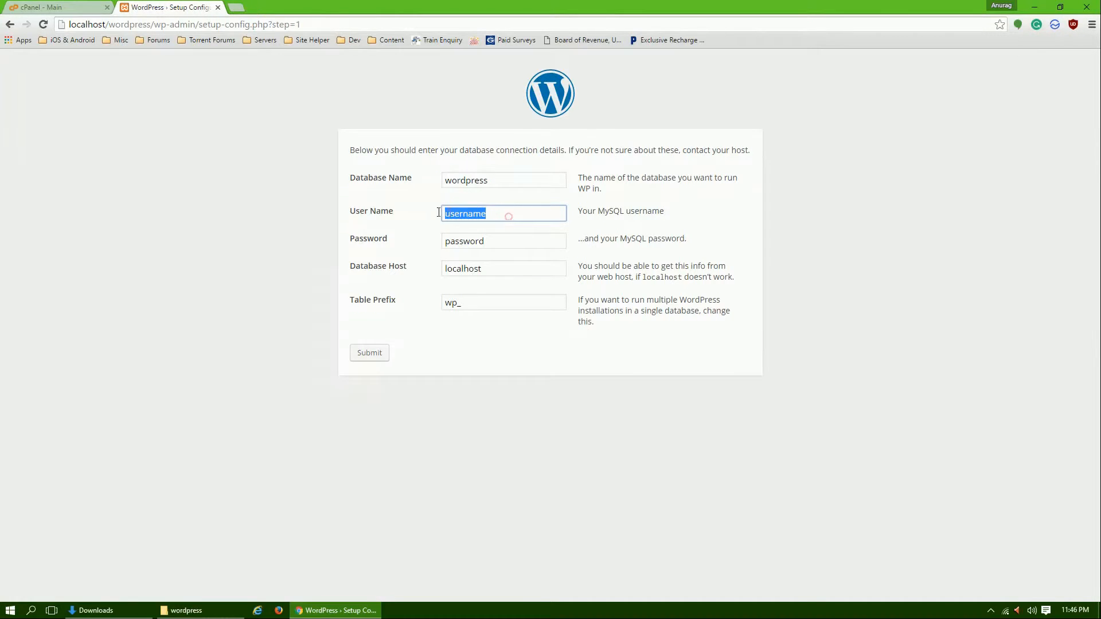
text(root)
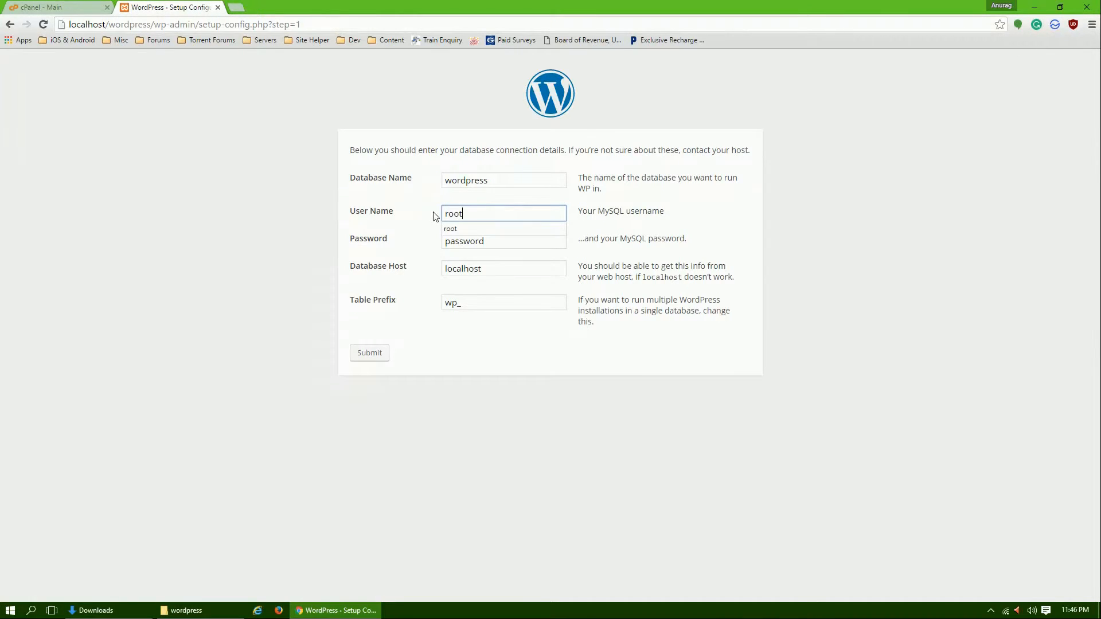
click(504, 240)
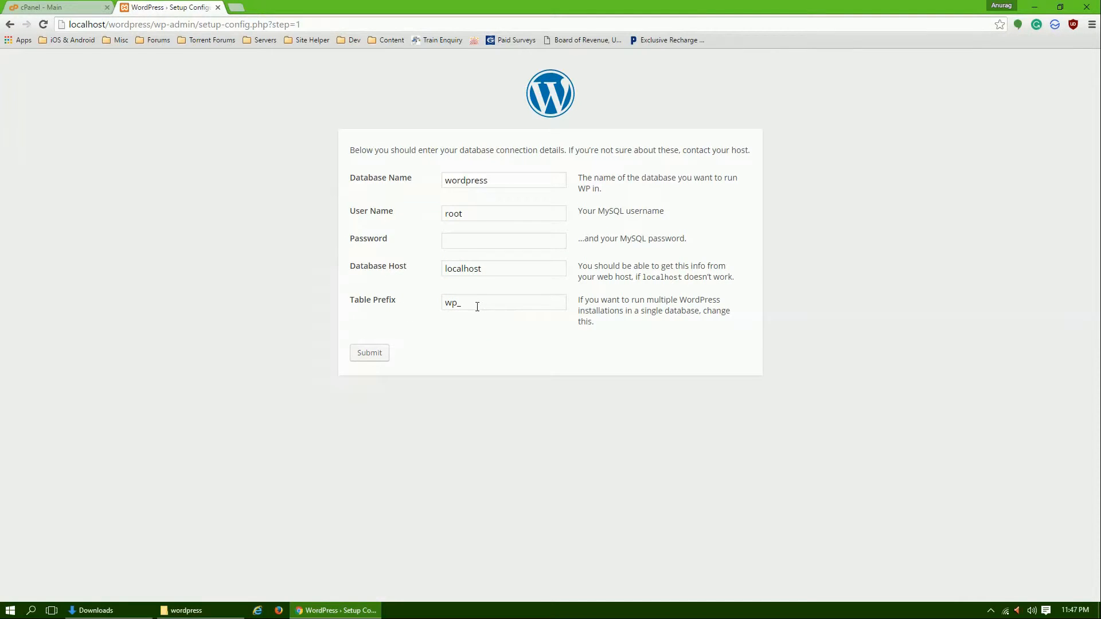
mouse_move(497, 337)
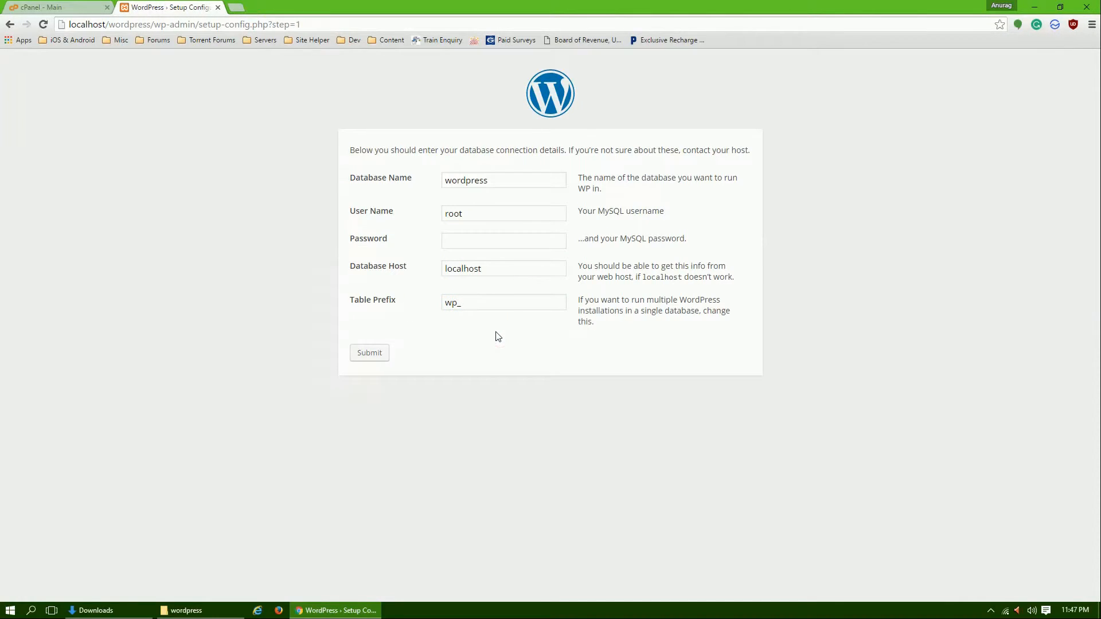
click(504, 302)
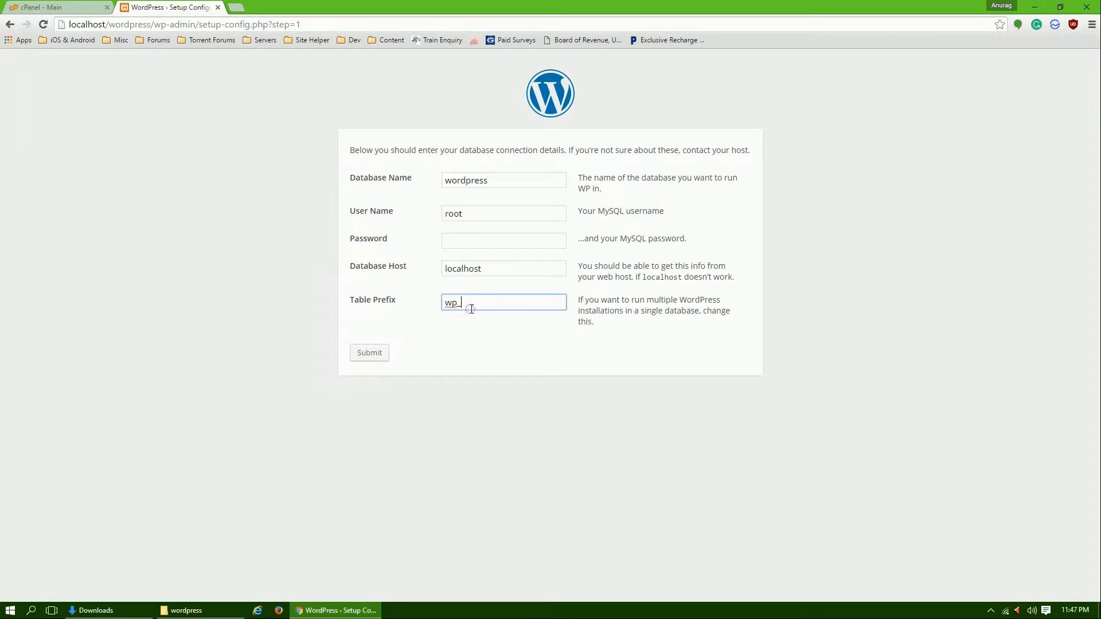
mouse_move(455, 345)
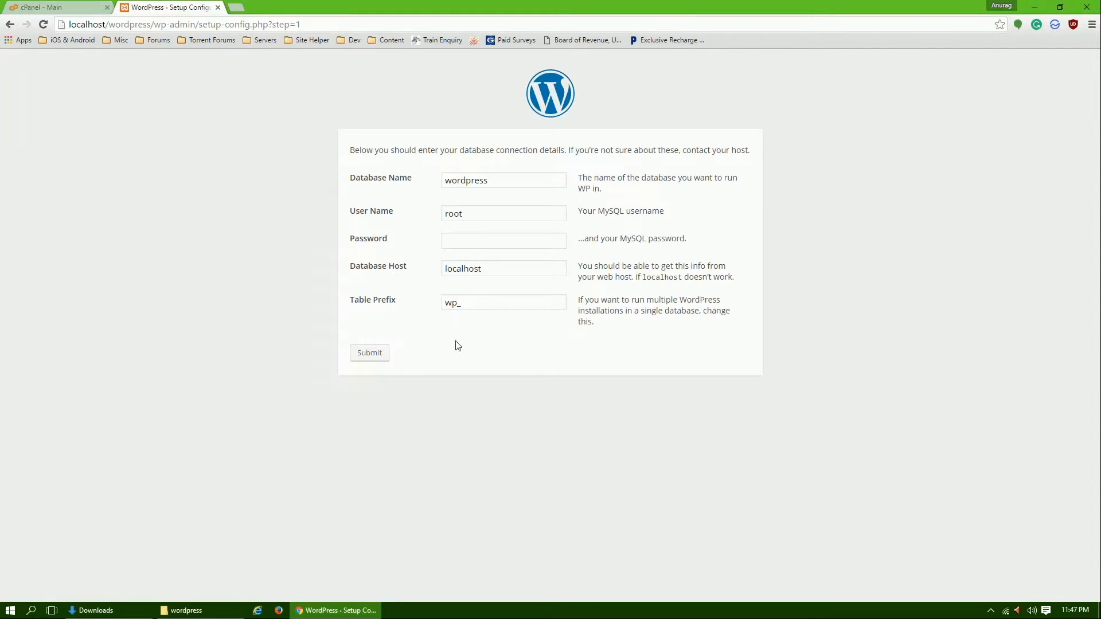
click(369, 353)
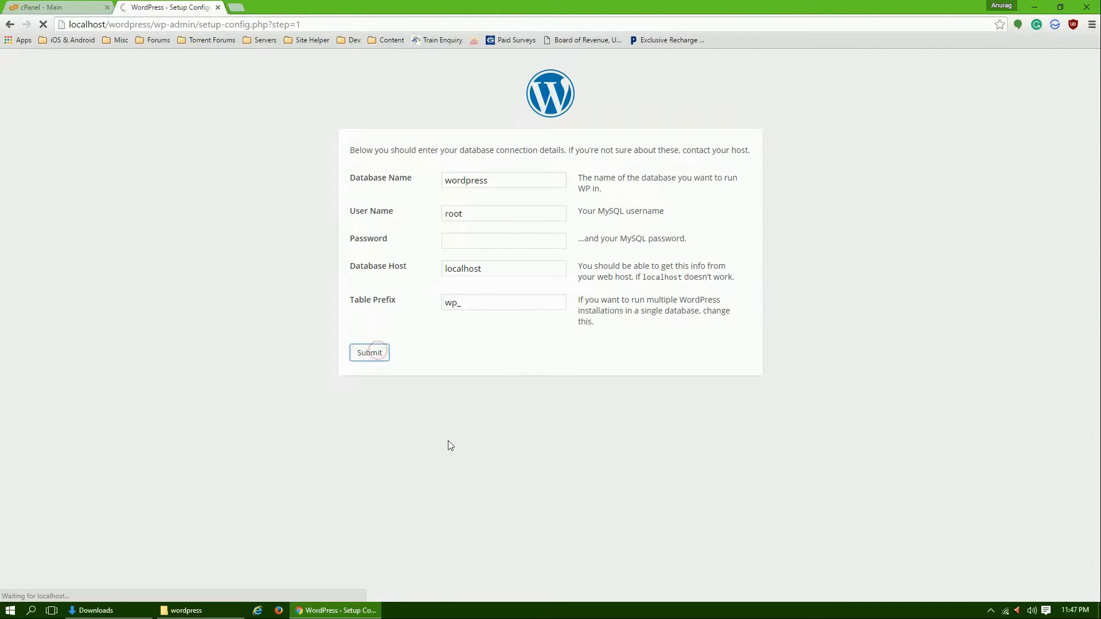
Run the install from the 'All right, sparky!' database confirmation page.
click(368, 353)
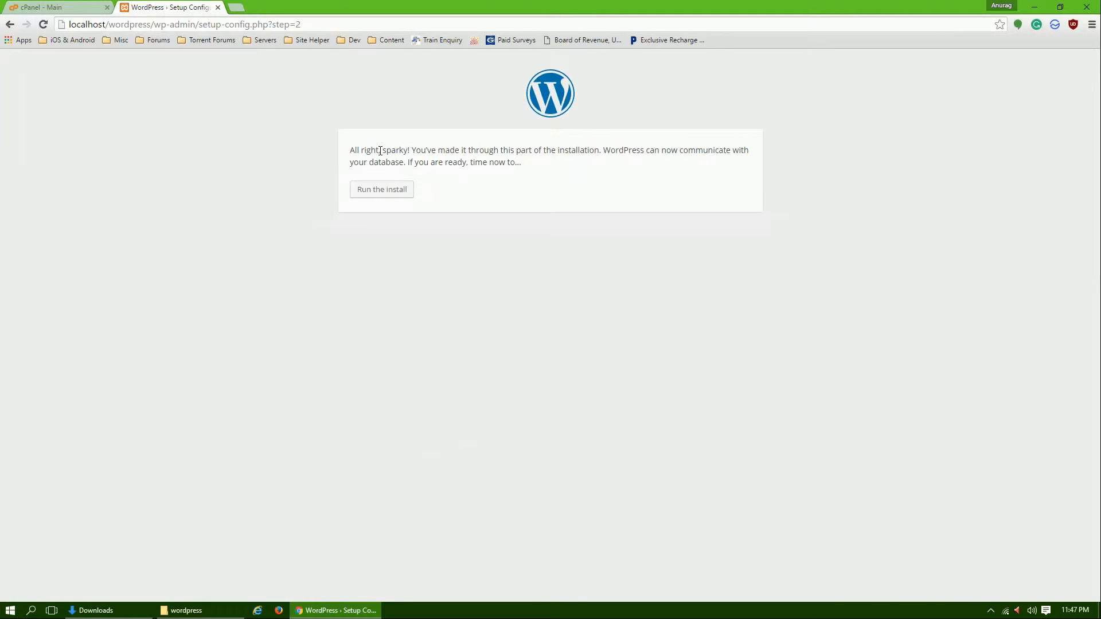
mouse_move(437, 150)
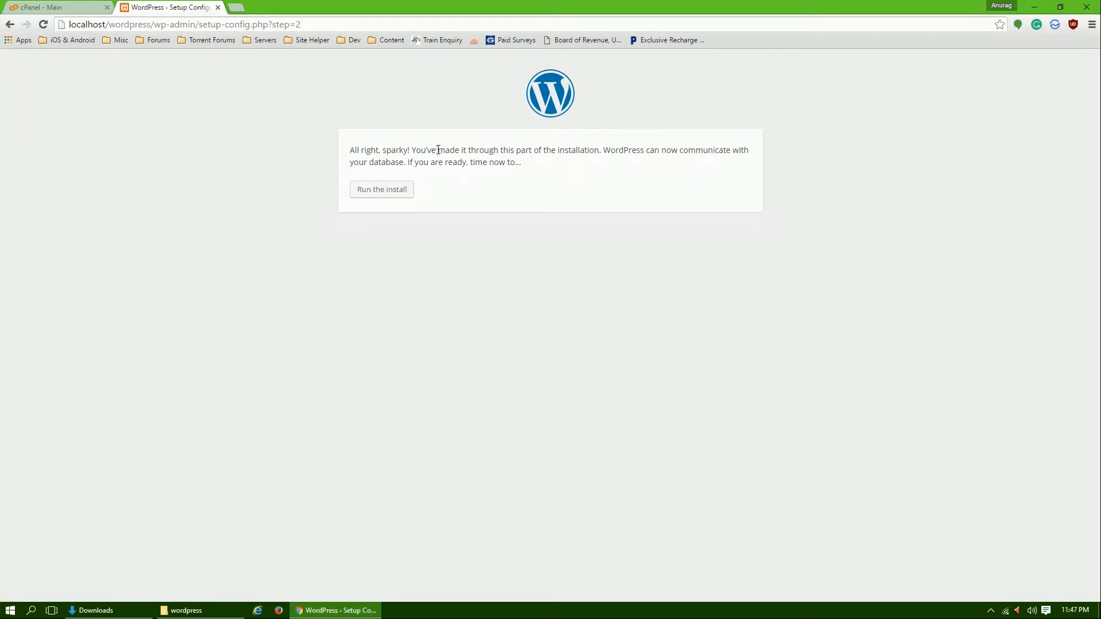
mouse_move(437, 147)
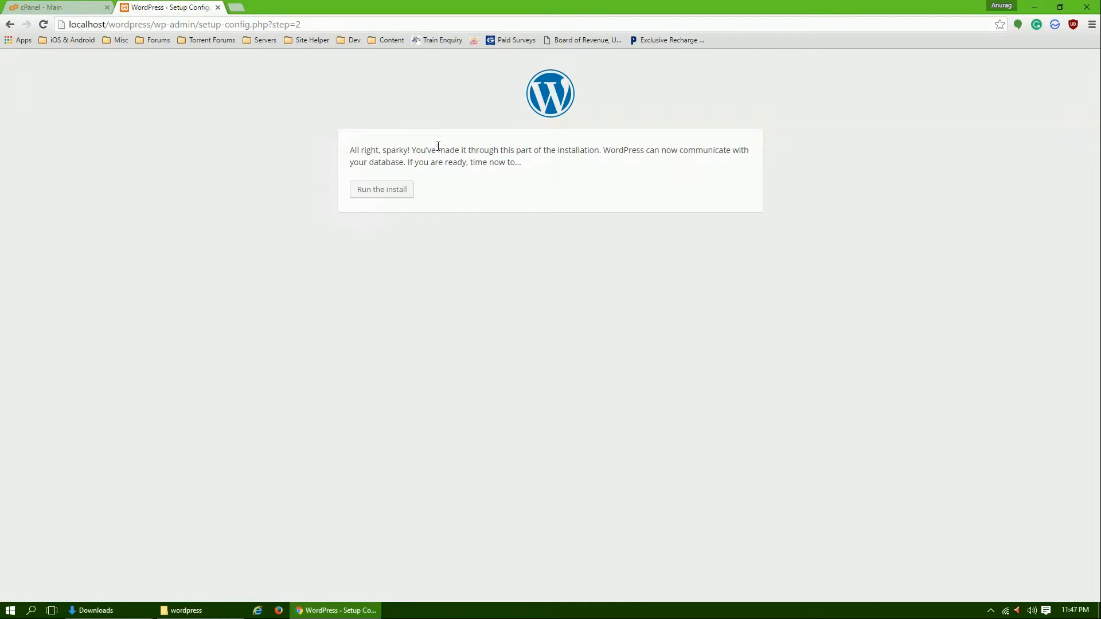
mouse_move(381, 189)
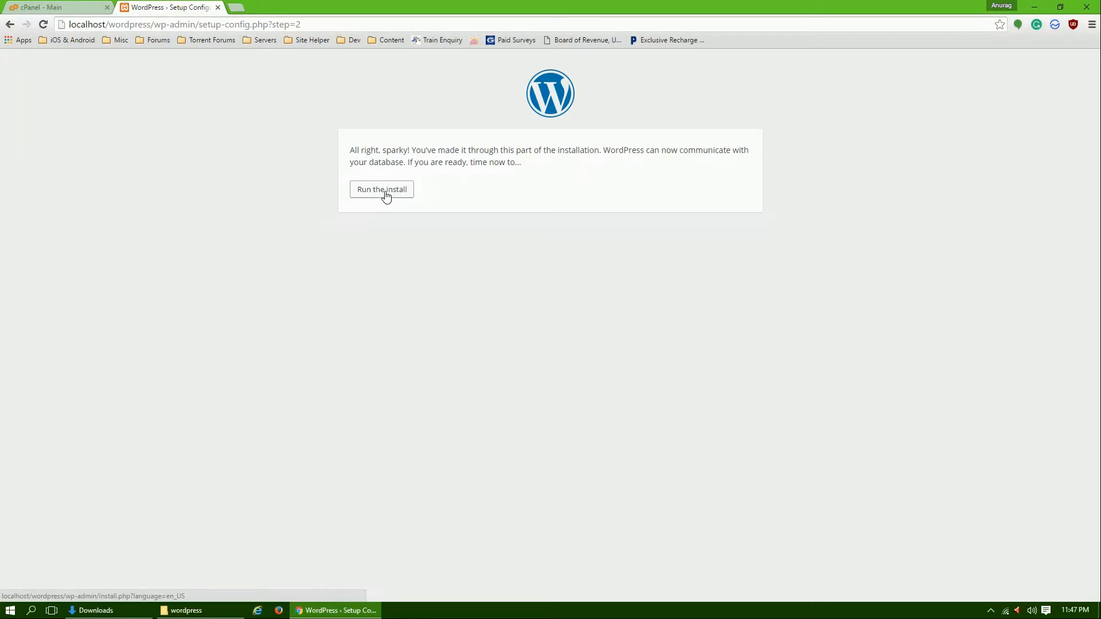
mouse_move(431, 254)
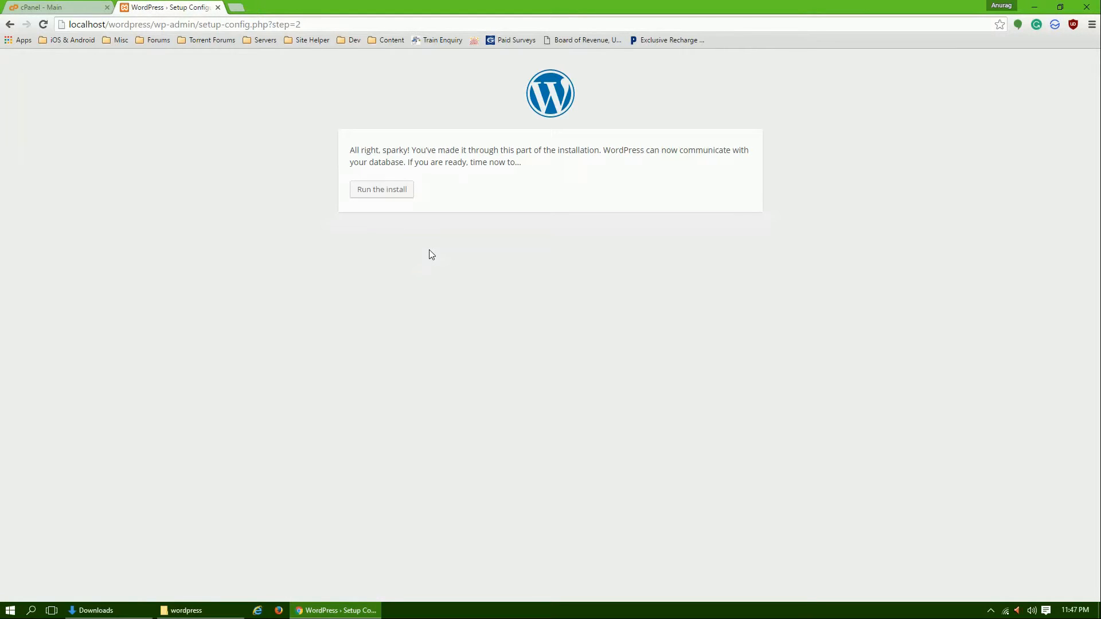
mouse_move(389, 195)
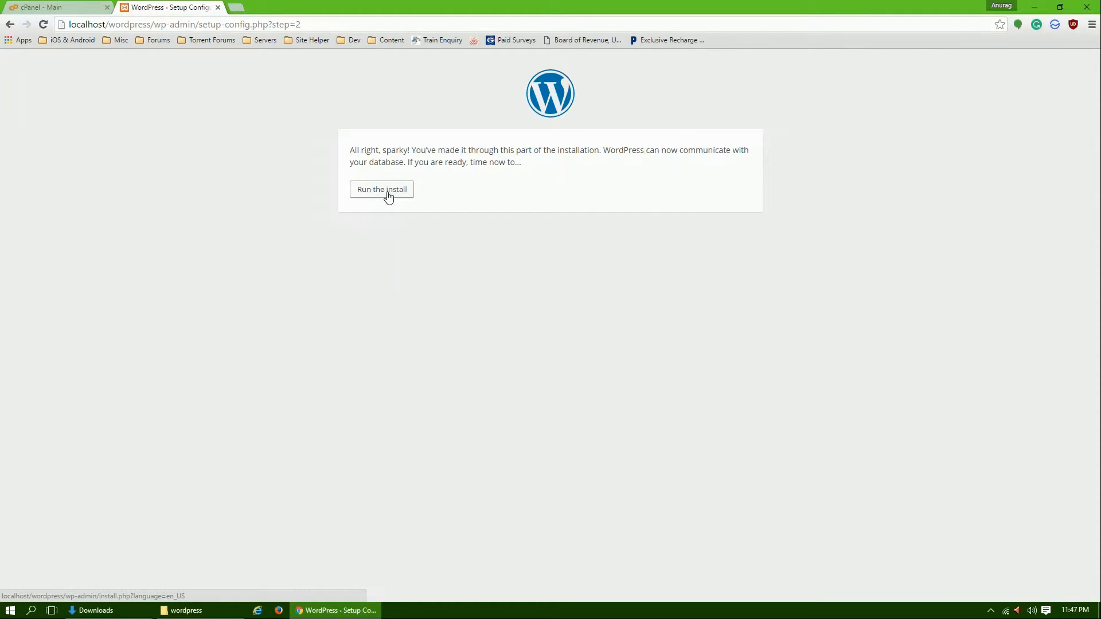
mouse_move(424, 252)
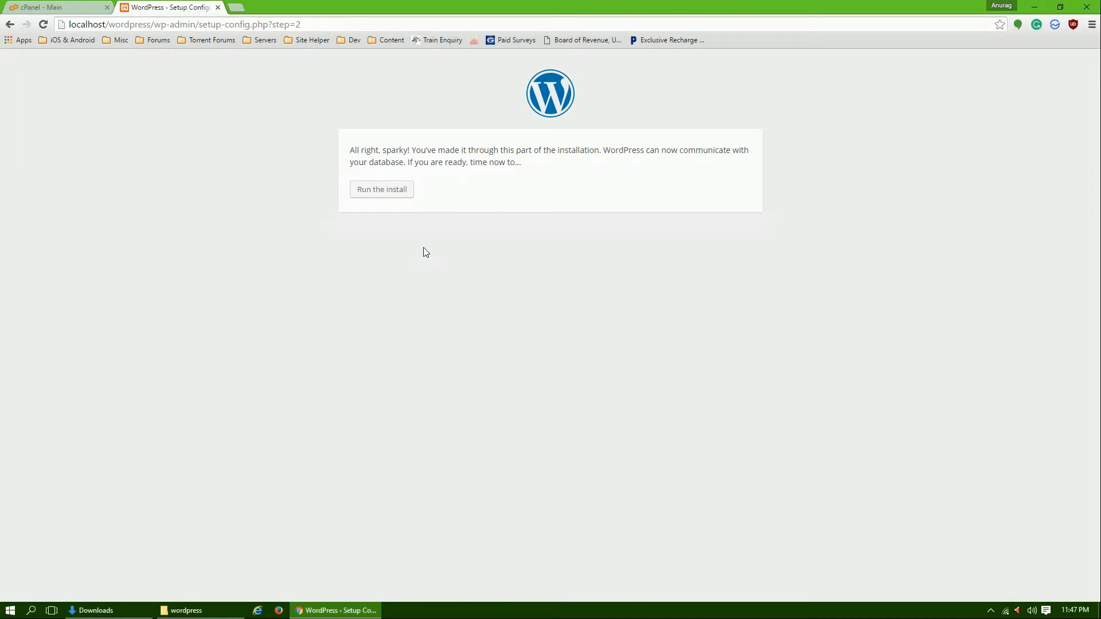
mouse_move(416, 228)
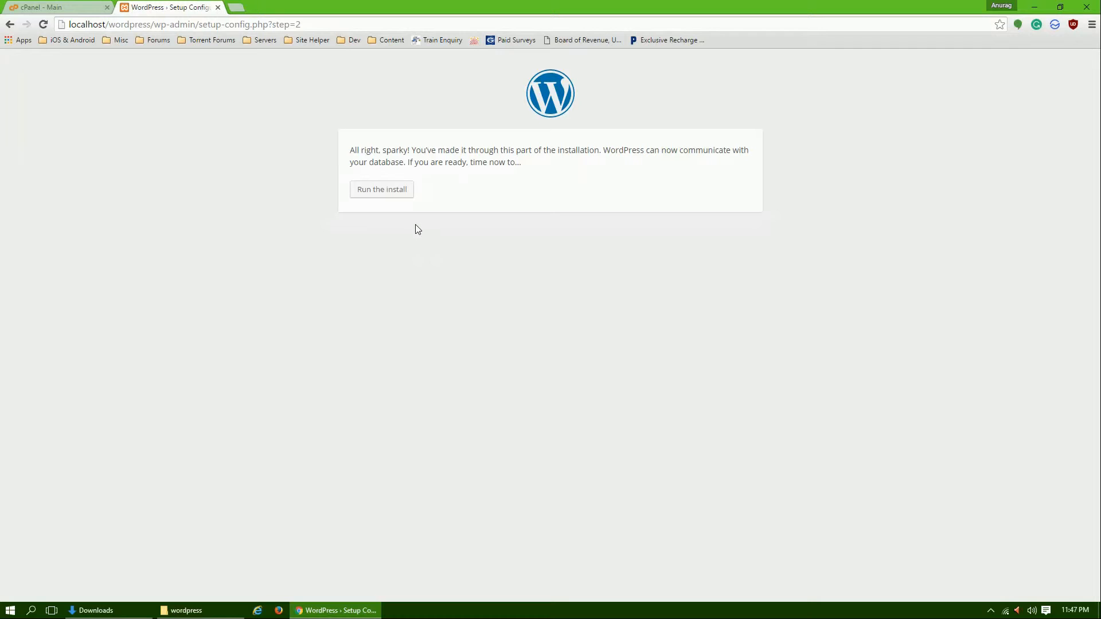
click(382, 188)
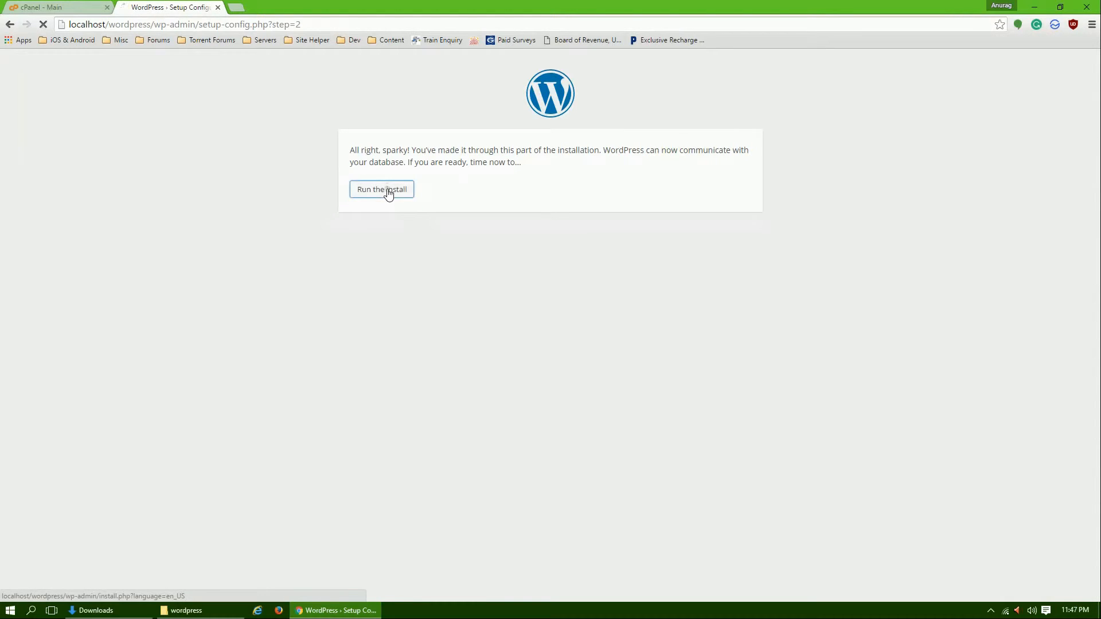
Fill in the site title InfoA1 and the username admin.
click(382, 190)
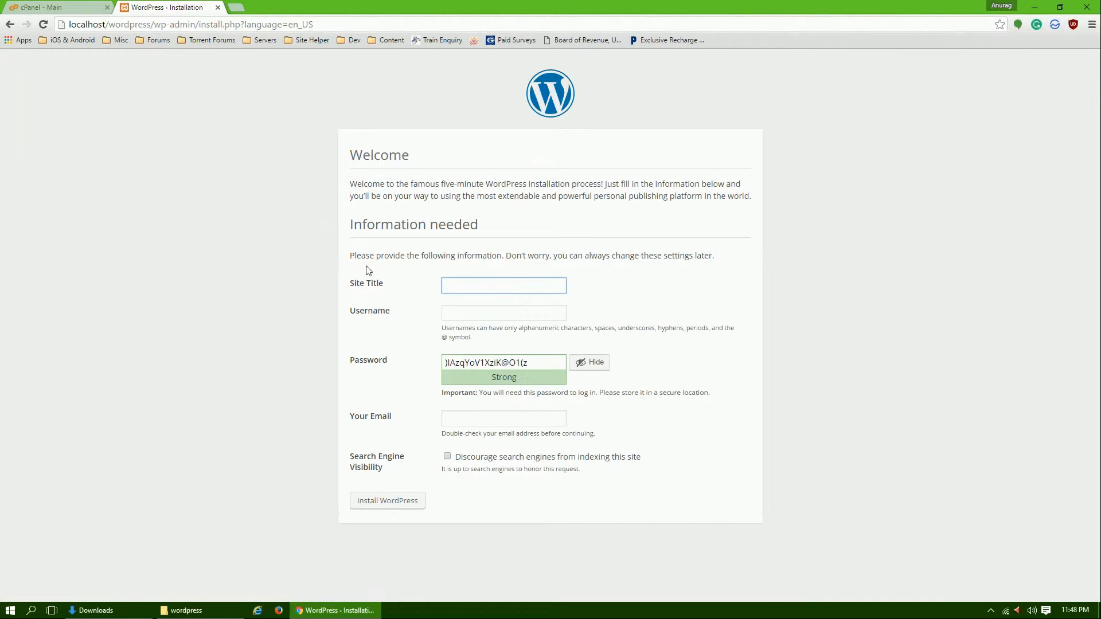
mouse_move(382, 319)
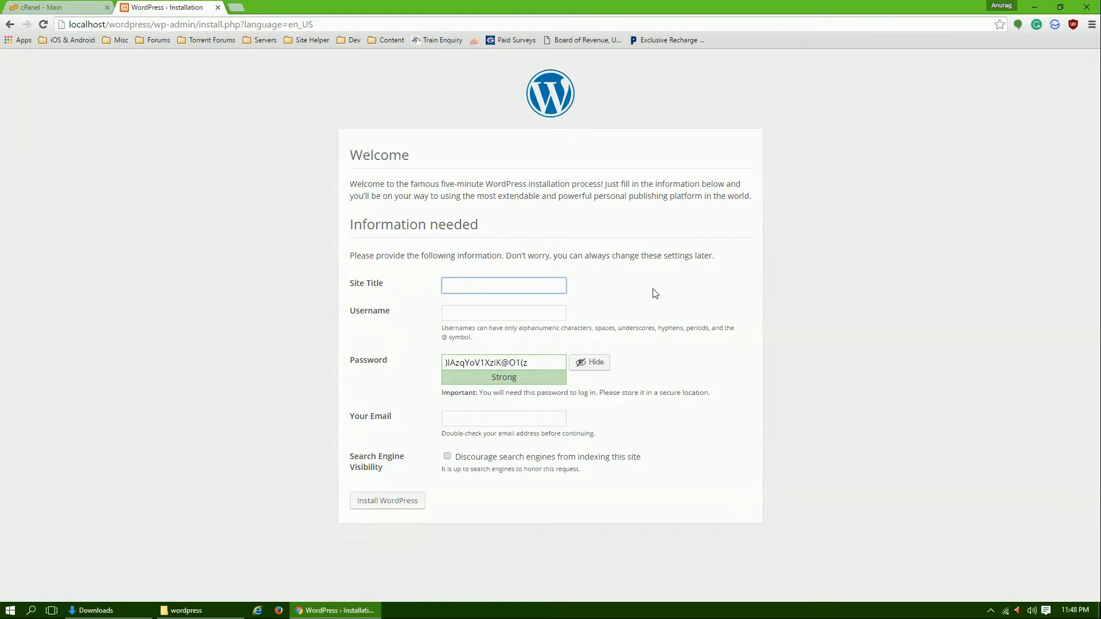
click(503, 285)
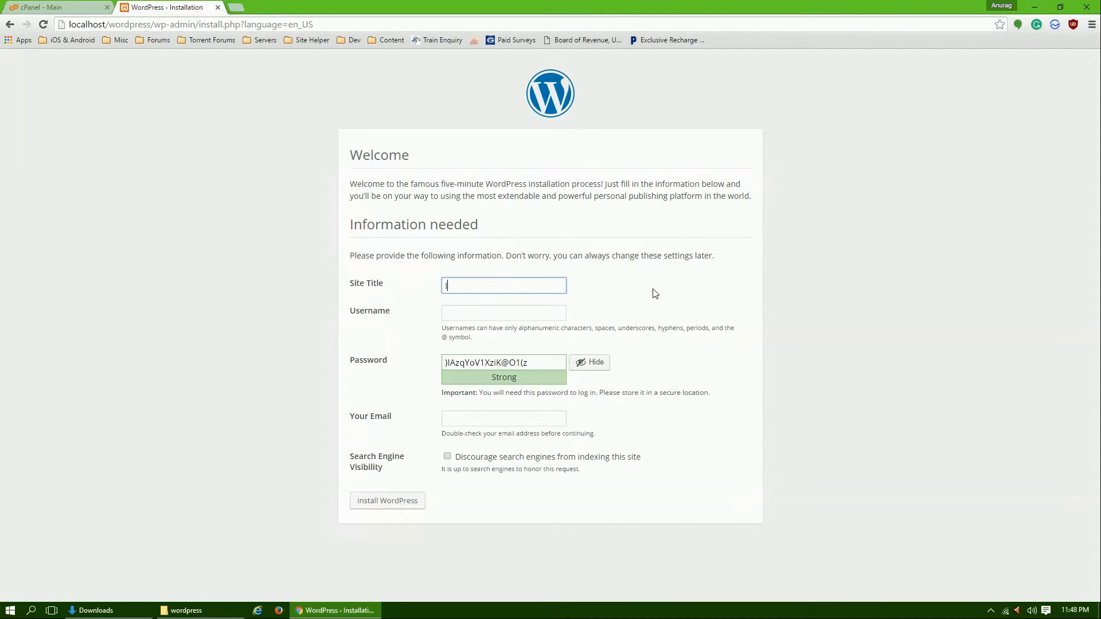
text(InfoA1)
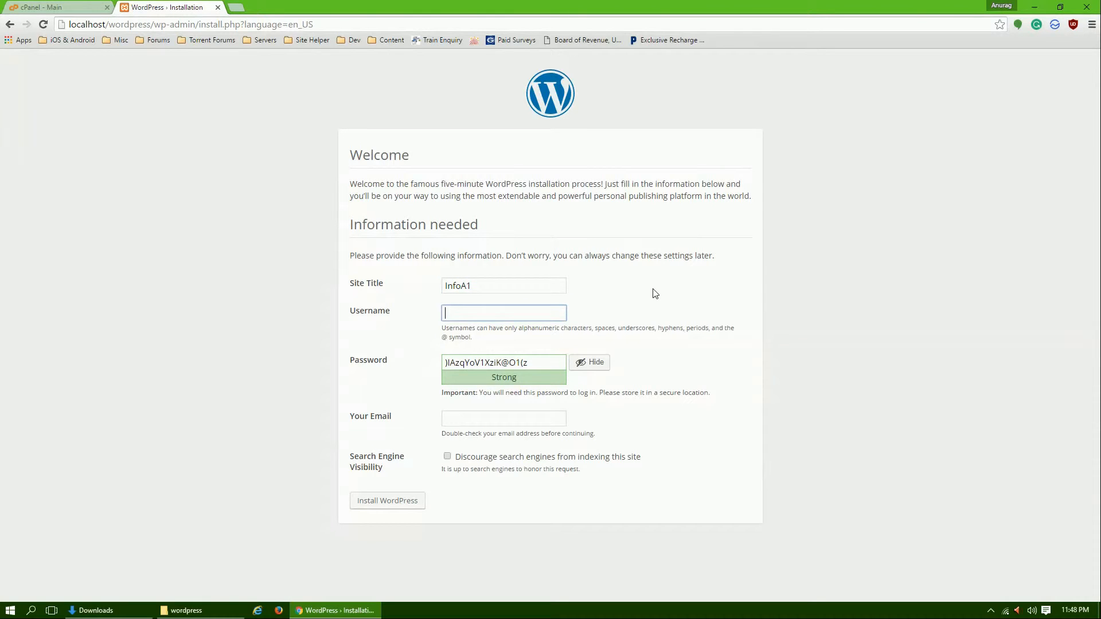
text(admin)
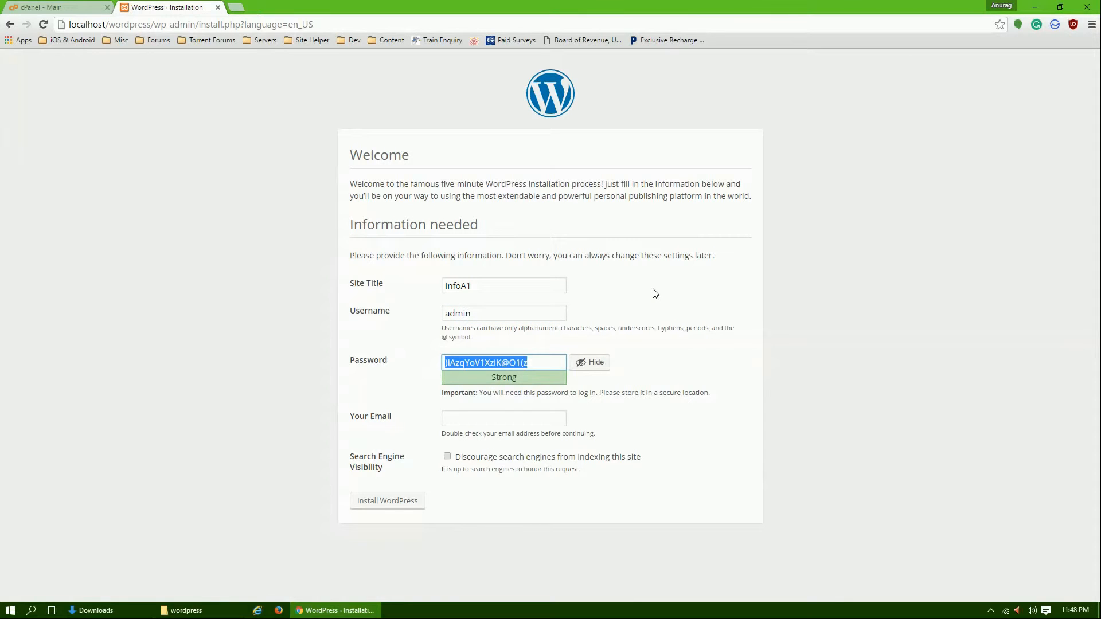
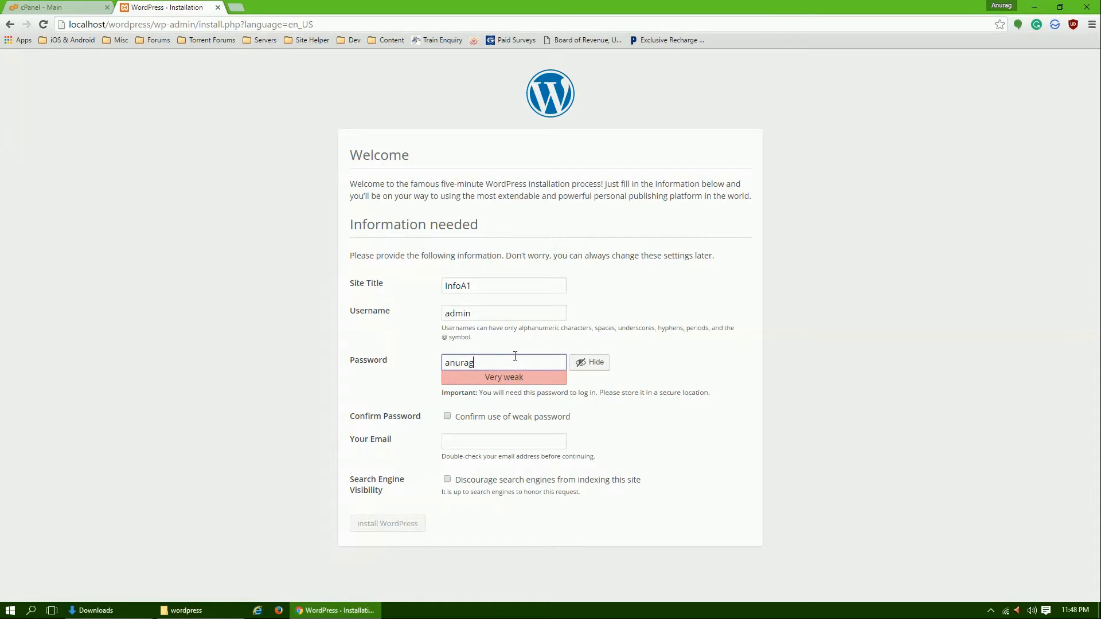
Replace the password with a confirmed weak one and autofill the admin email.
click(448, 416)
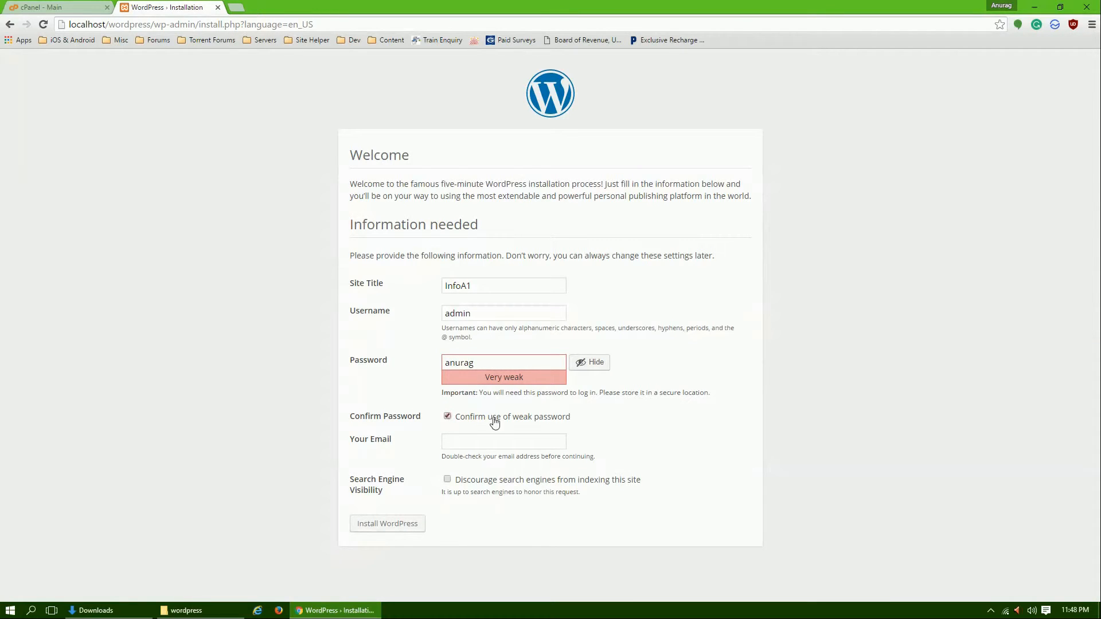
click(503, 441)
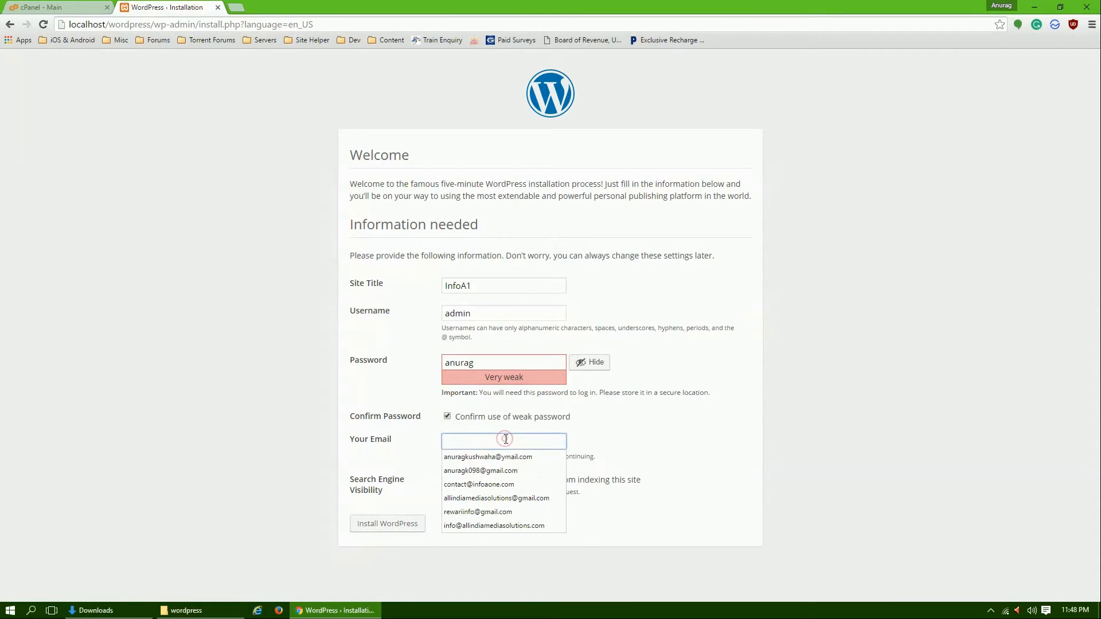
click(481, 470)
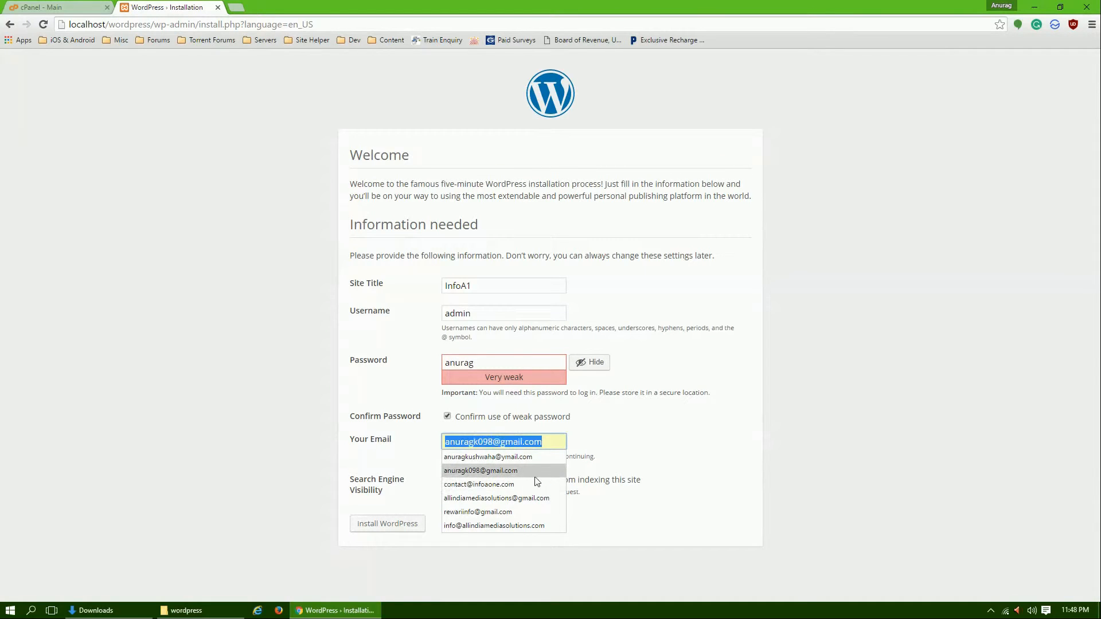
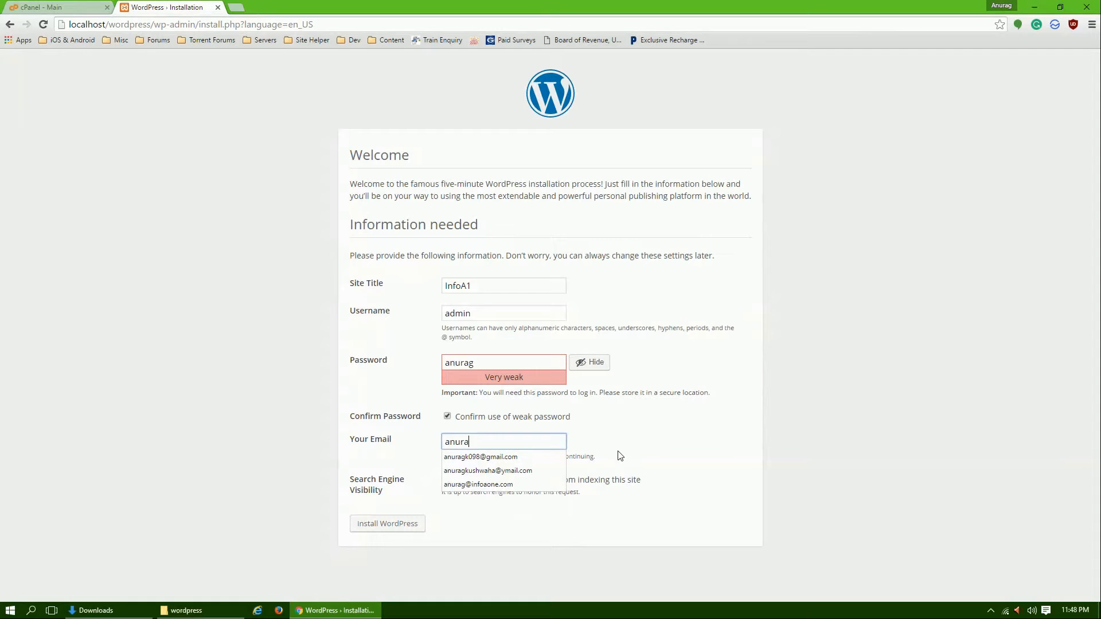
click(488, 470)
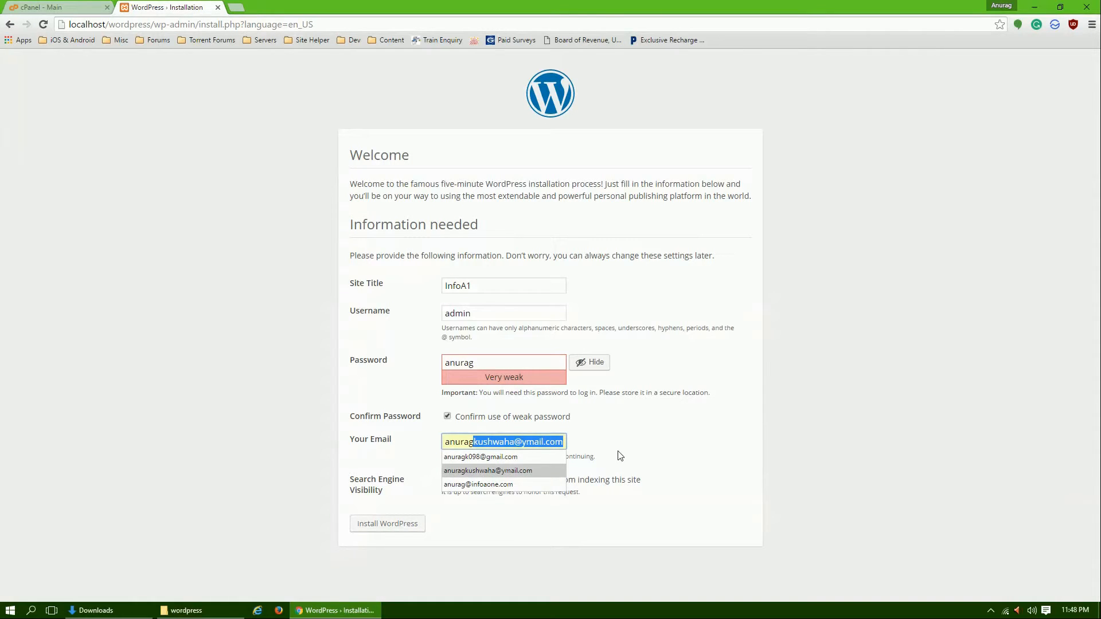
click(477, 485)
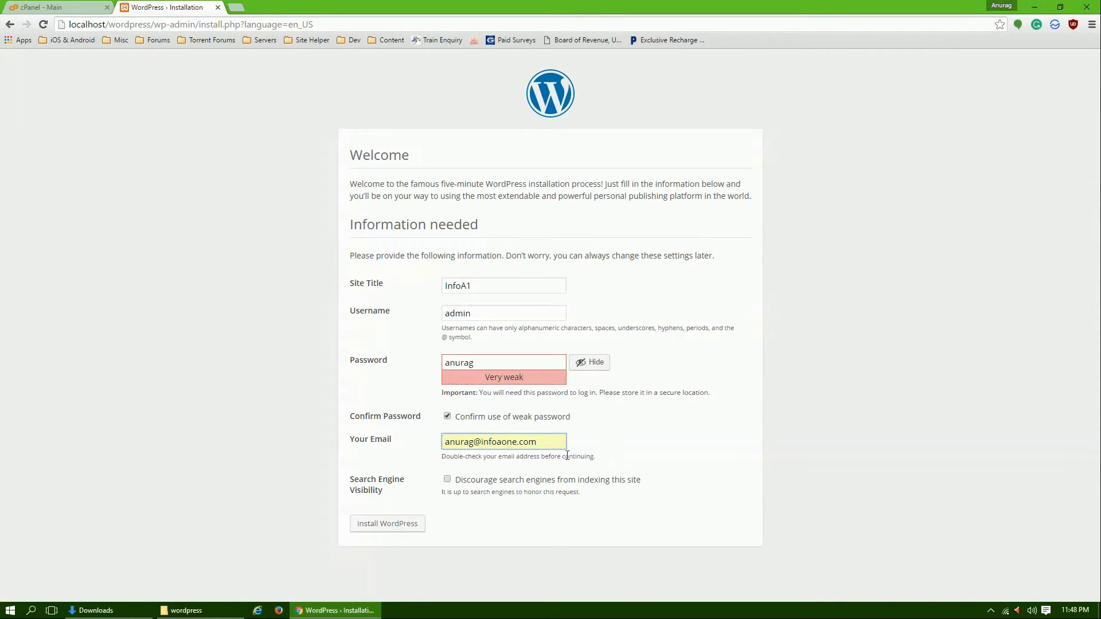
Submit the InfoA1 setup form with search engine indexing left allowed.
click(504, 441)
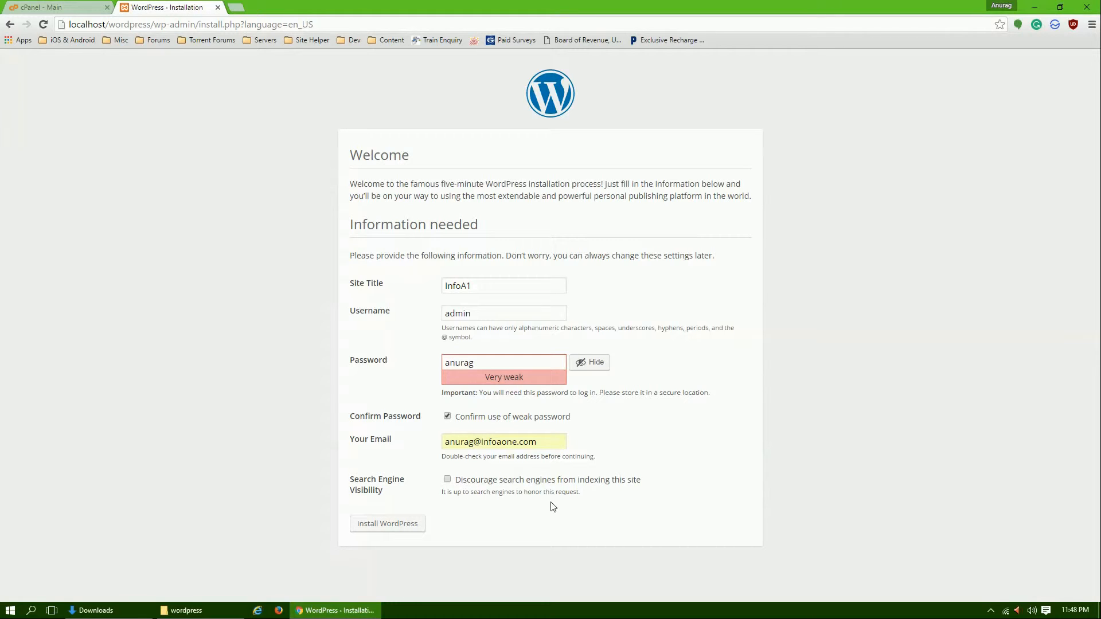
mouse_move(348, 481)
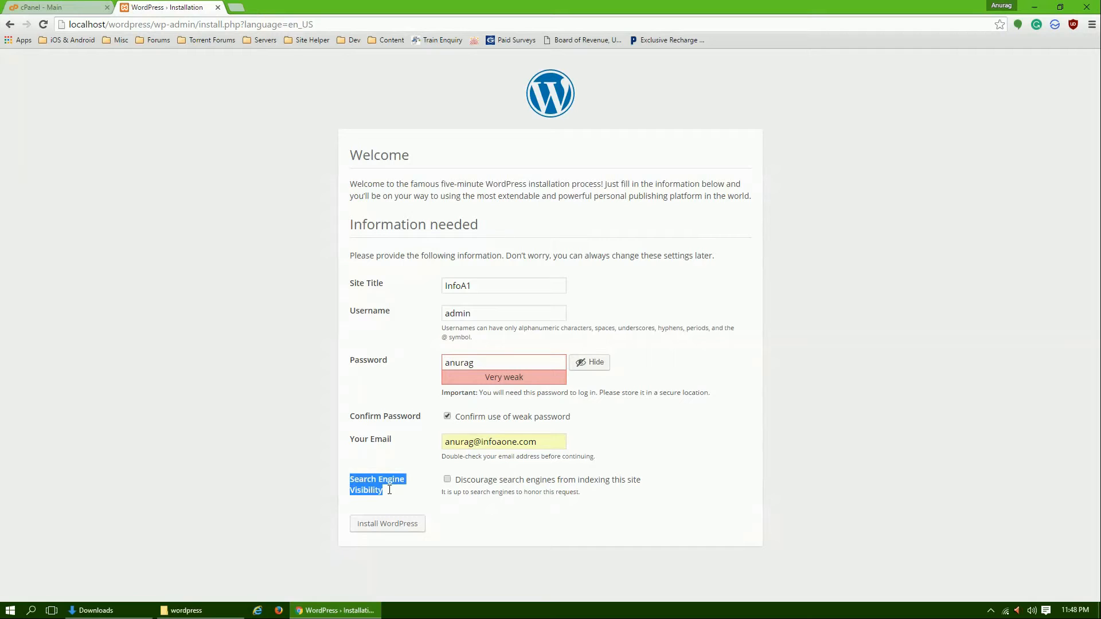
click(388, 489)
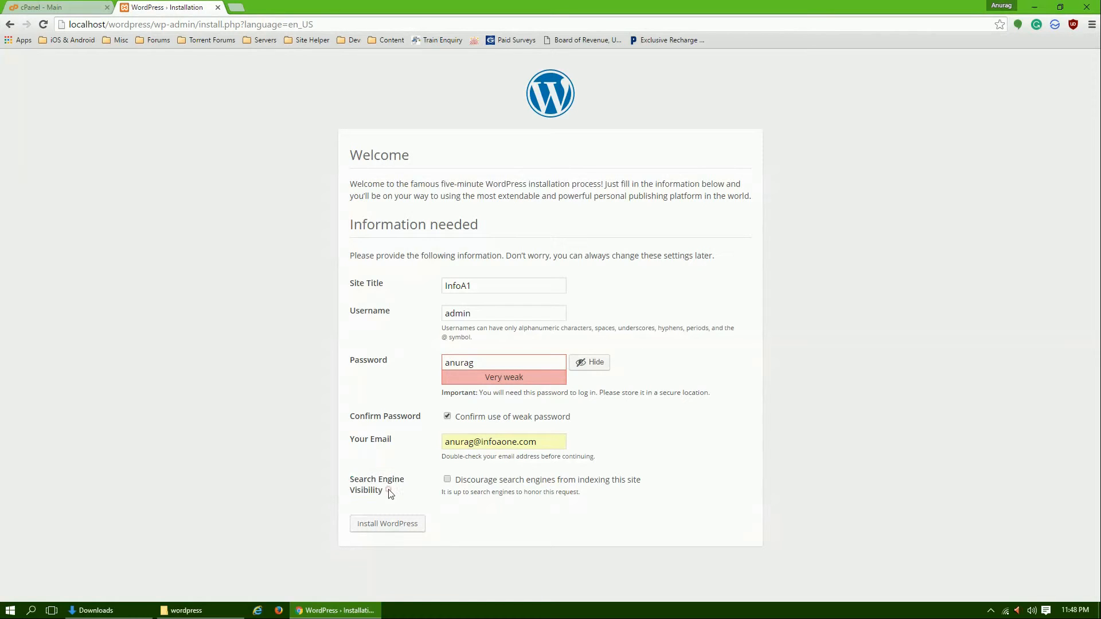
double_click(377, 485)
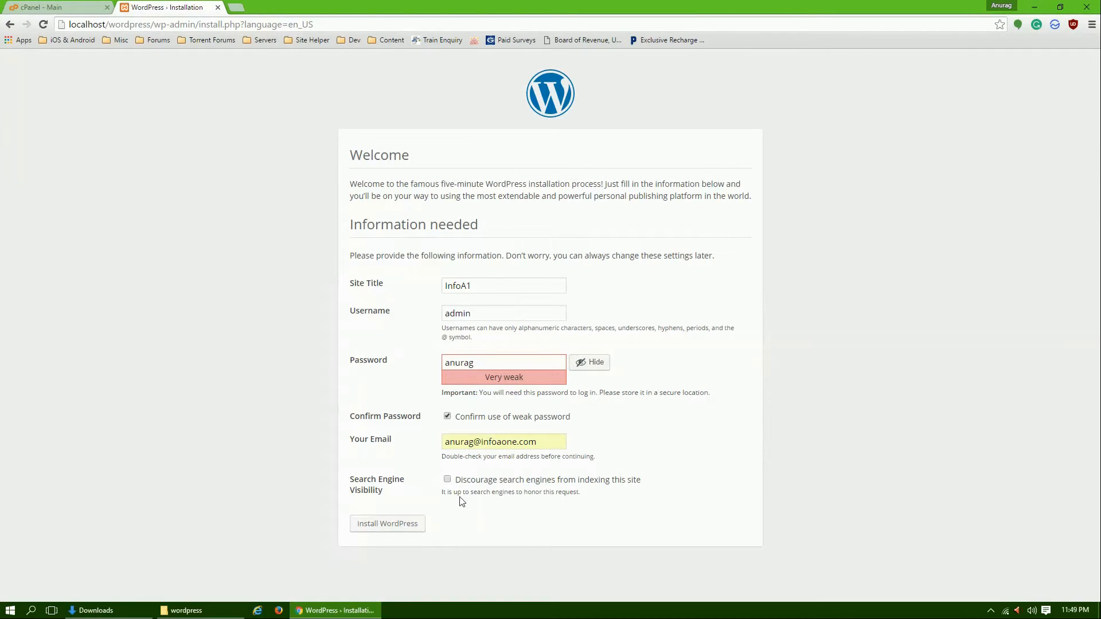
mouse_move(442, 519)
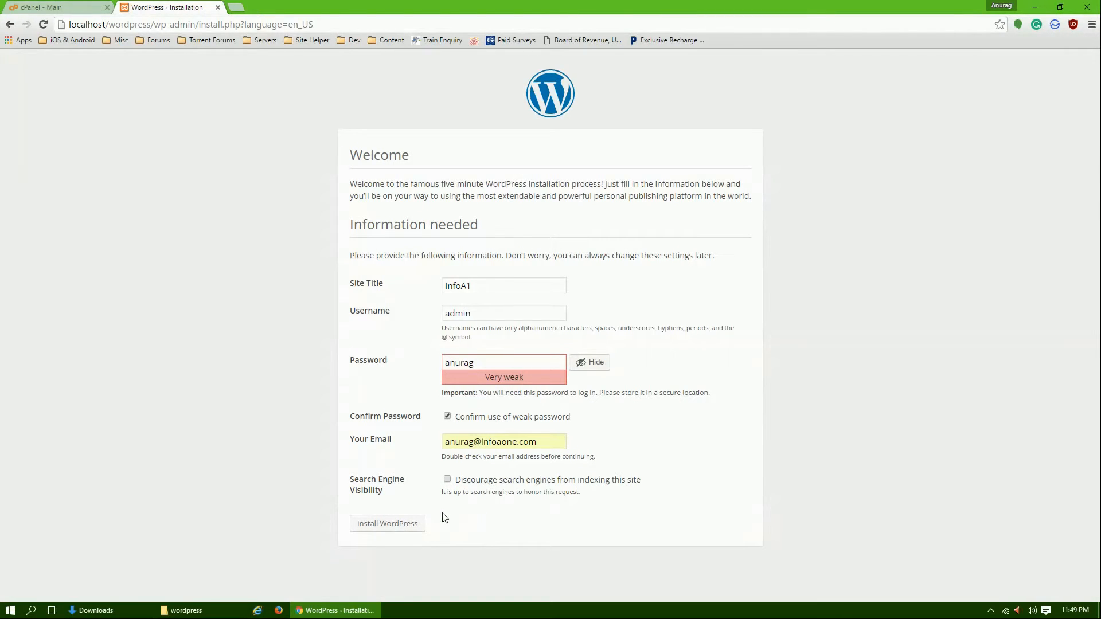
mouse_move(453, 475)
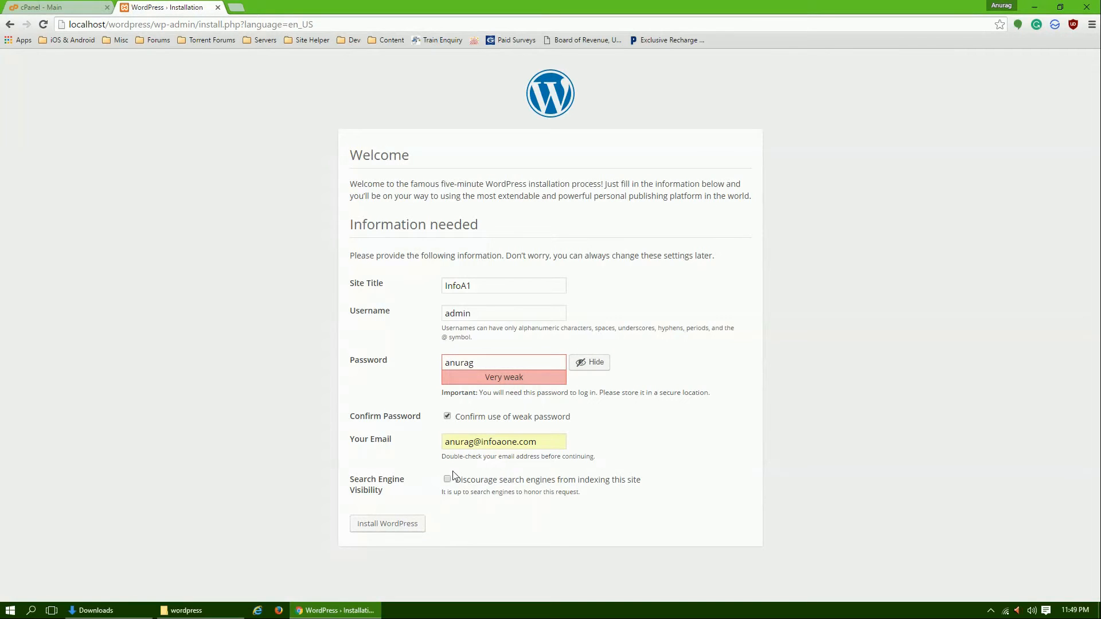
mouse_move(387, 523)
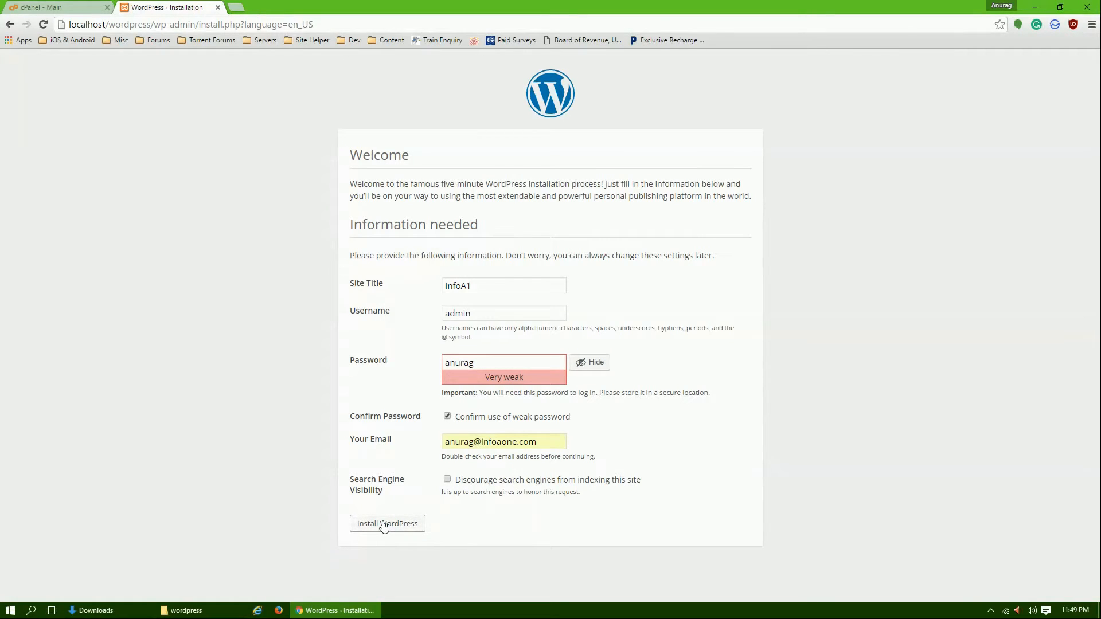
click(387, 524)
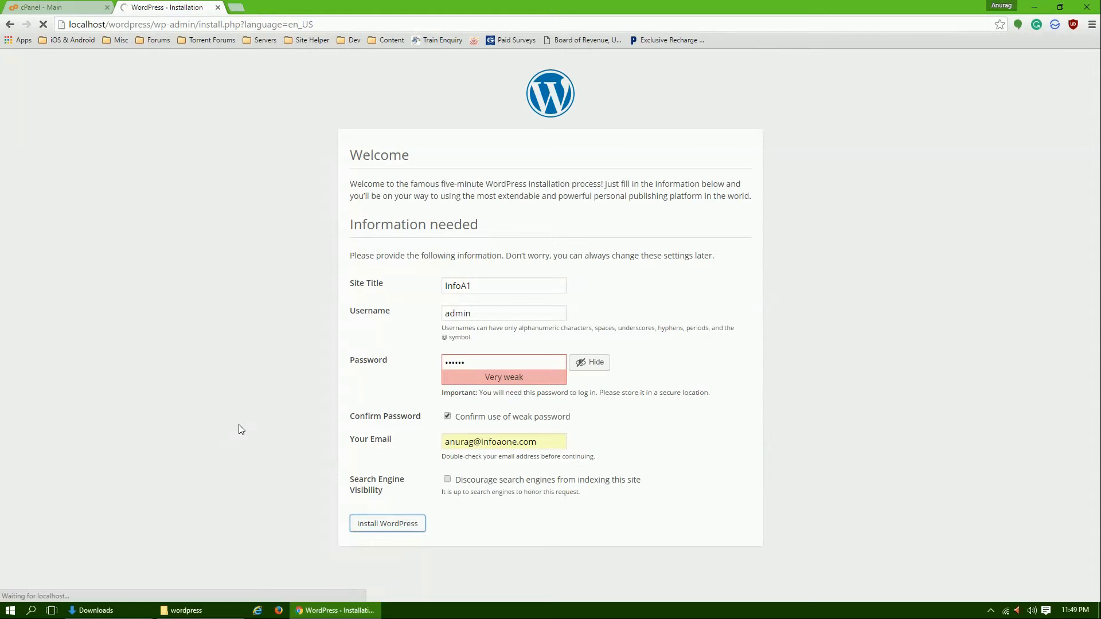
Wait for the Success! page confirming WordPress installed with username admin.
click(387, 523)
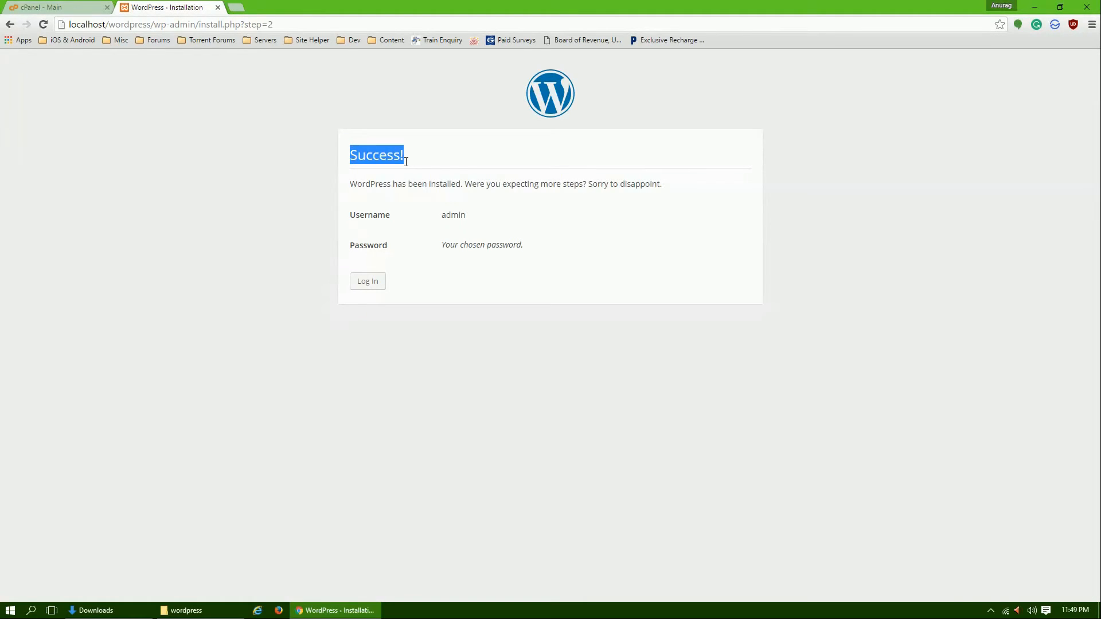
click(407, 163)
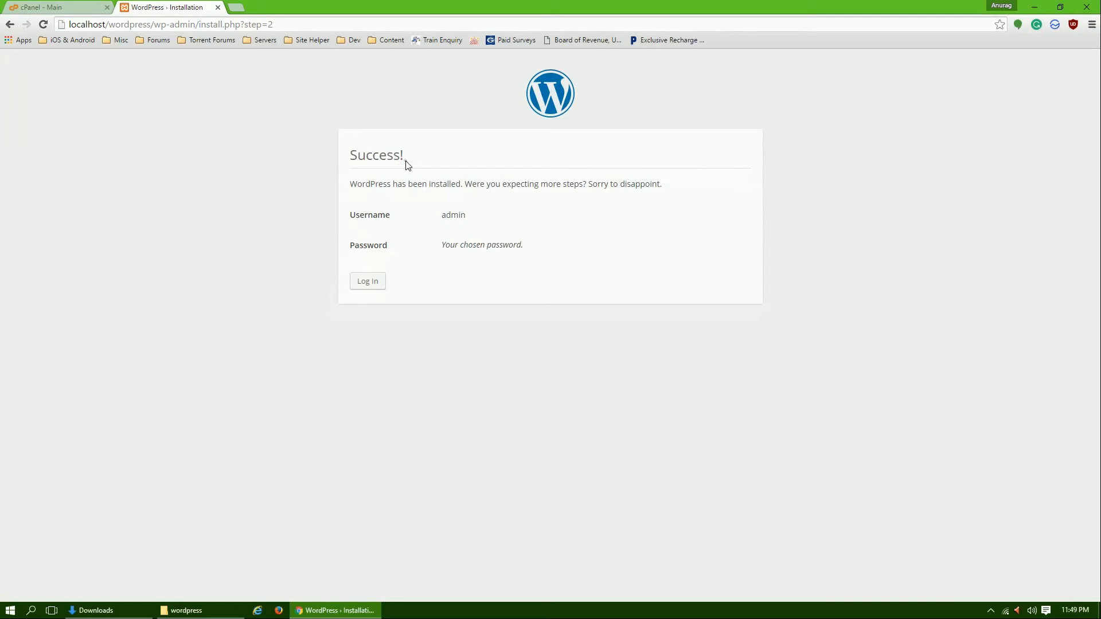
mouse_move(430, 207)
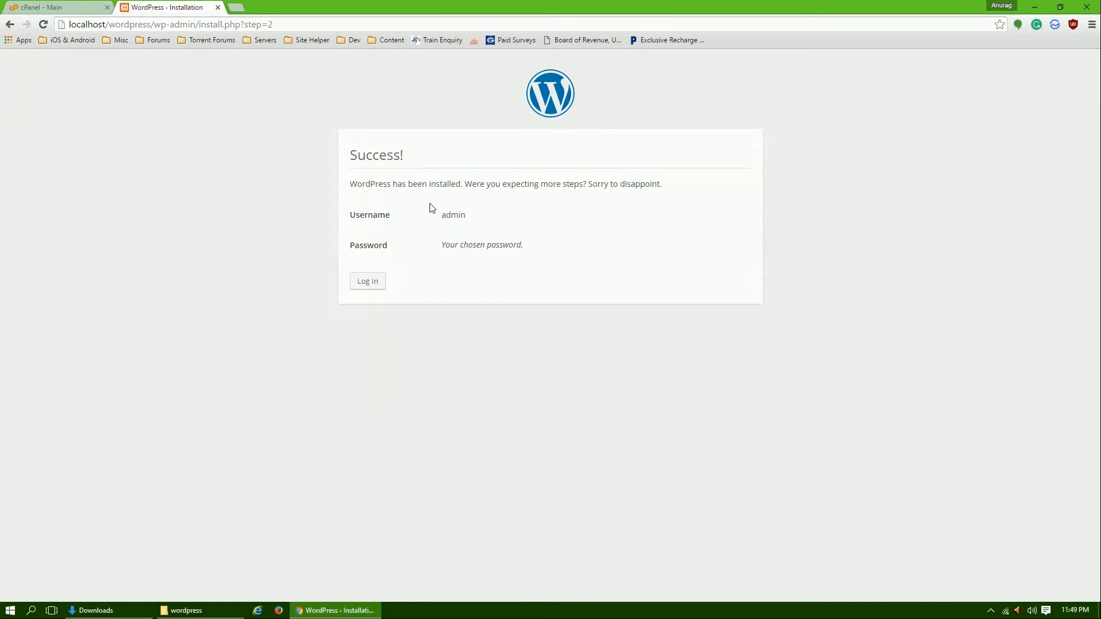
mouse_move(410, 201)
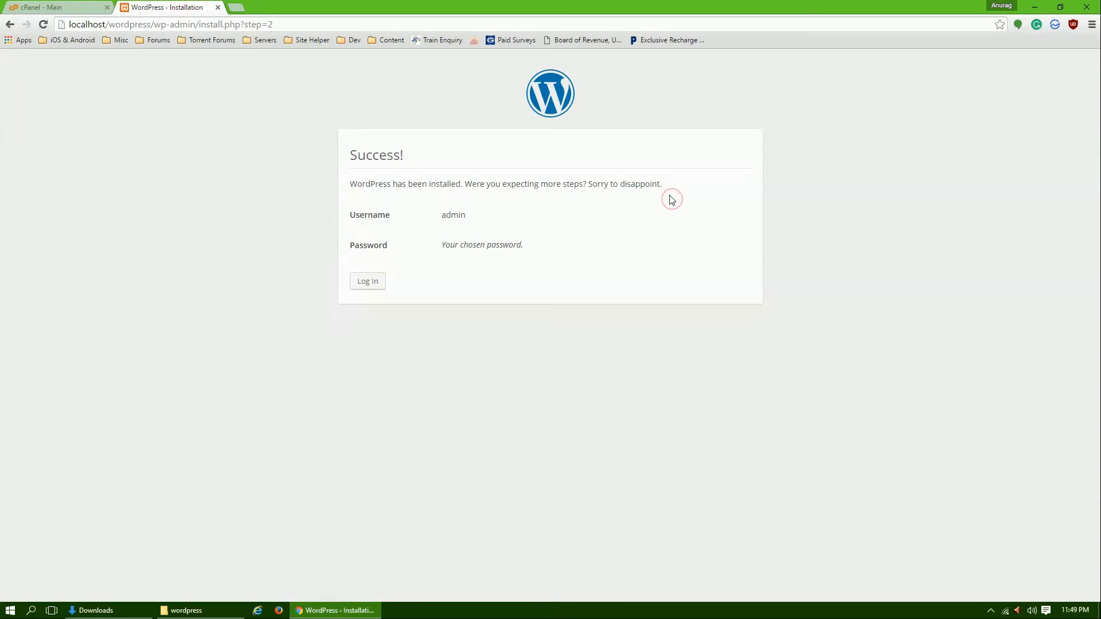
mouse_move(432, 288)
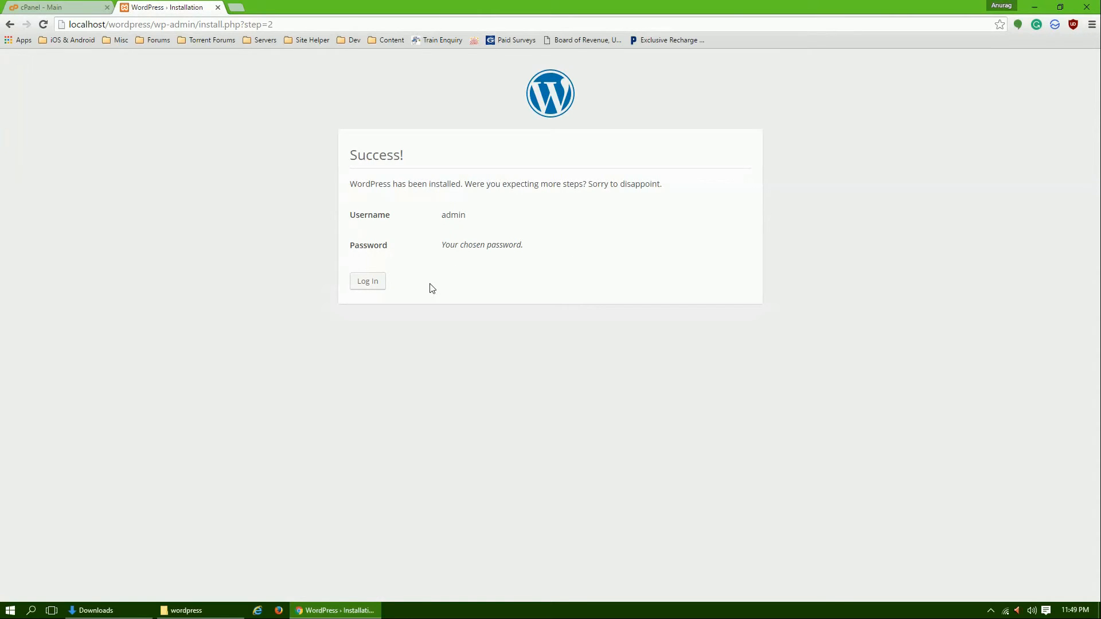
Log in as admin with the password to reach the InfoA1 dashboard.
click(367, 281)
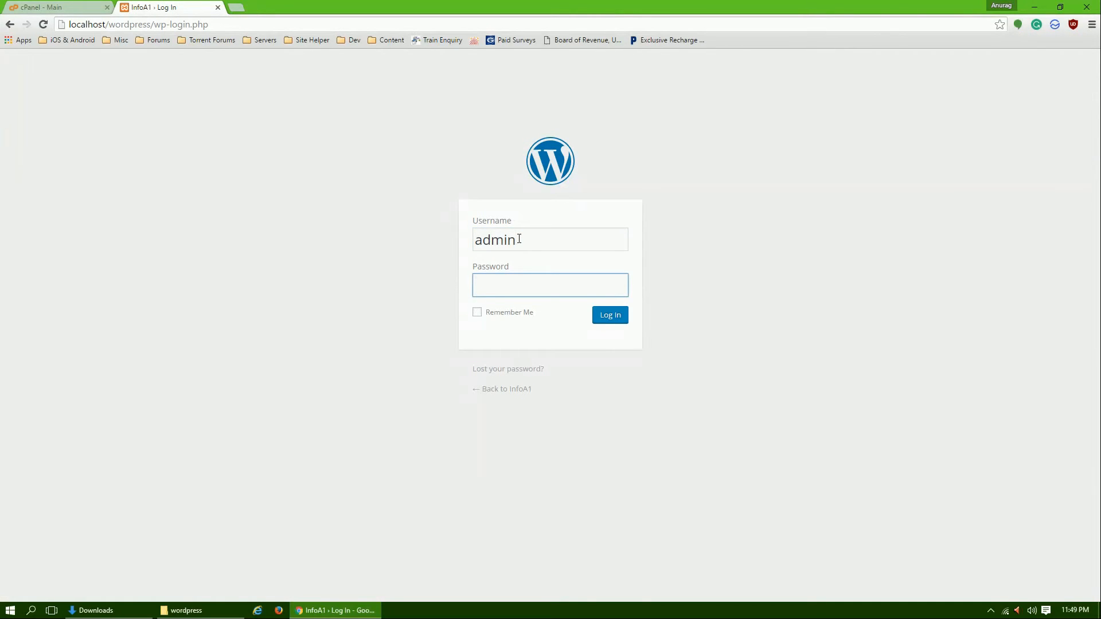
text(password)
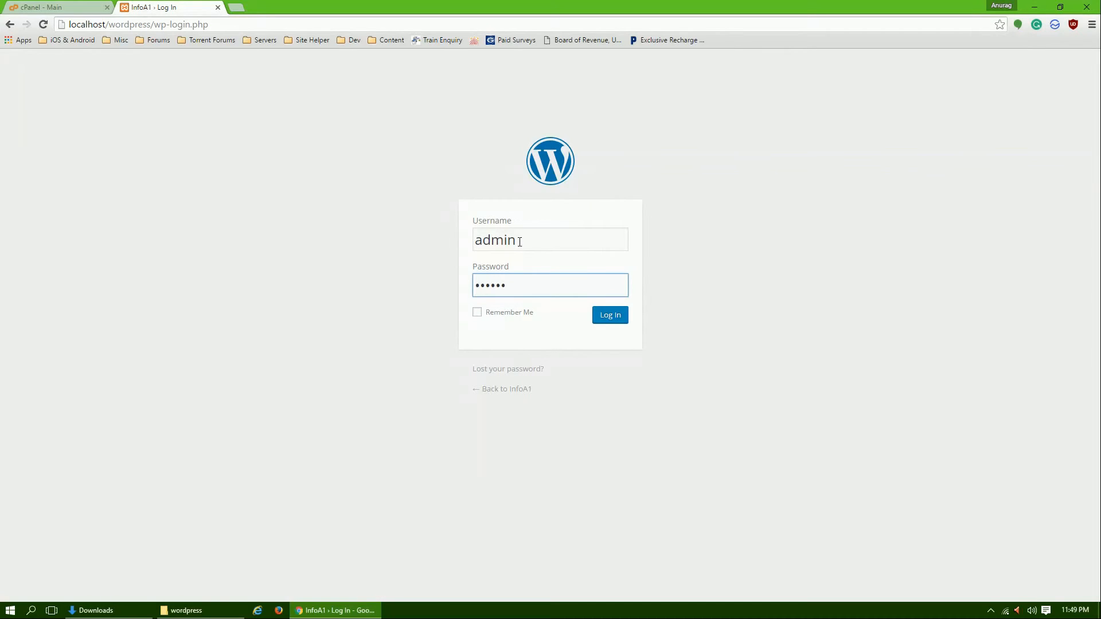
click(609, 315)
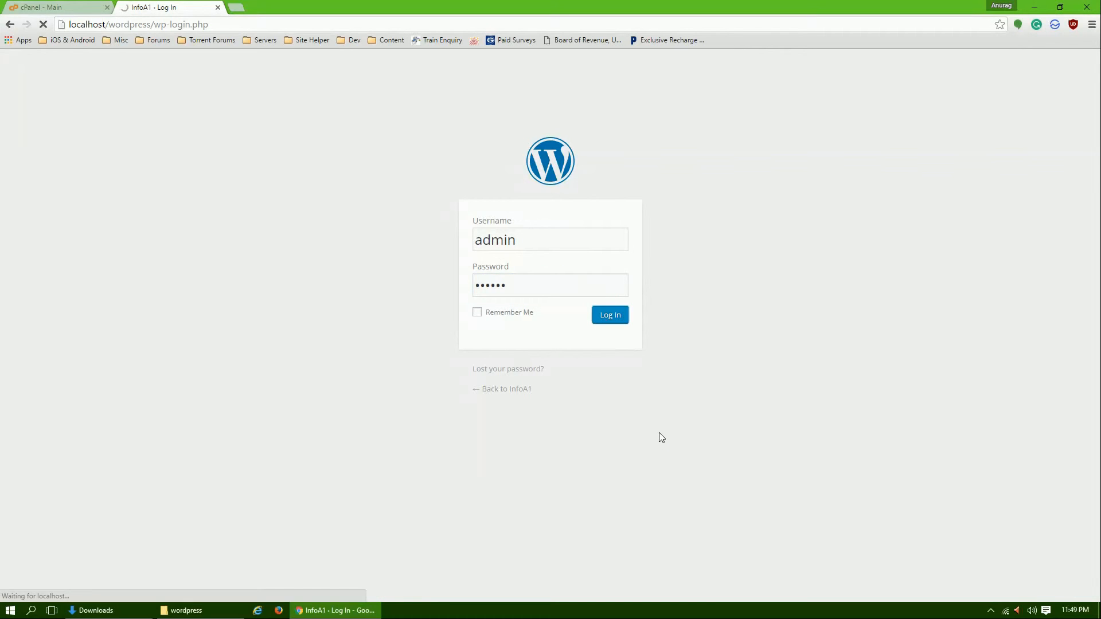
click(609, 315)
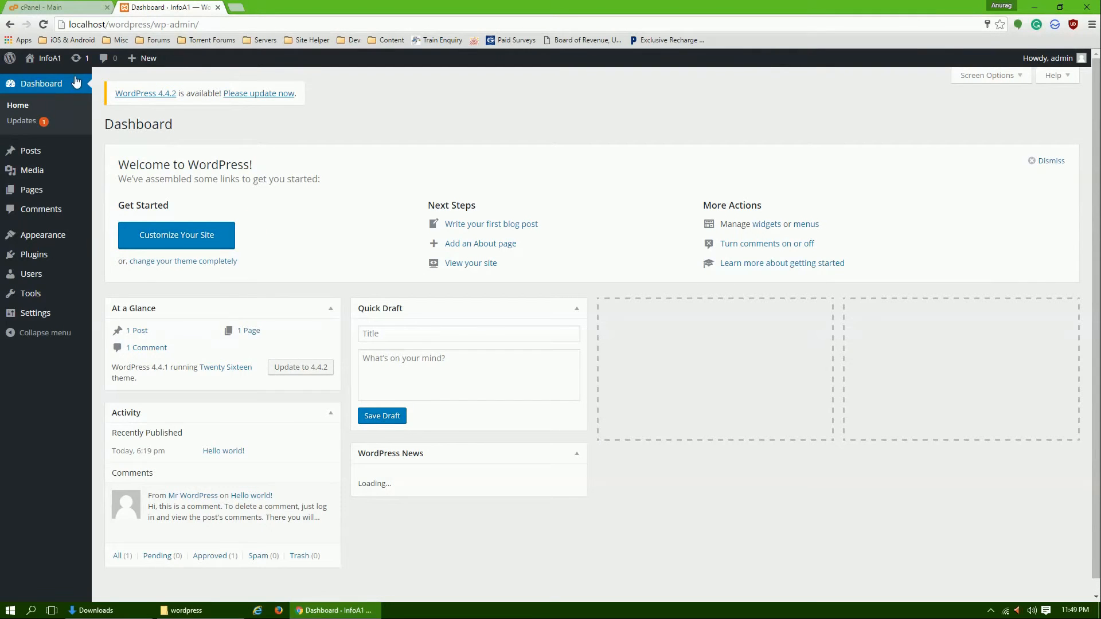
mouse_move(222, 118)
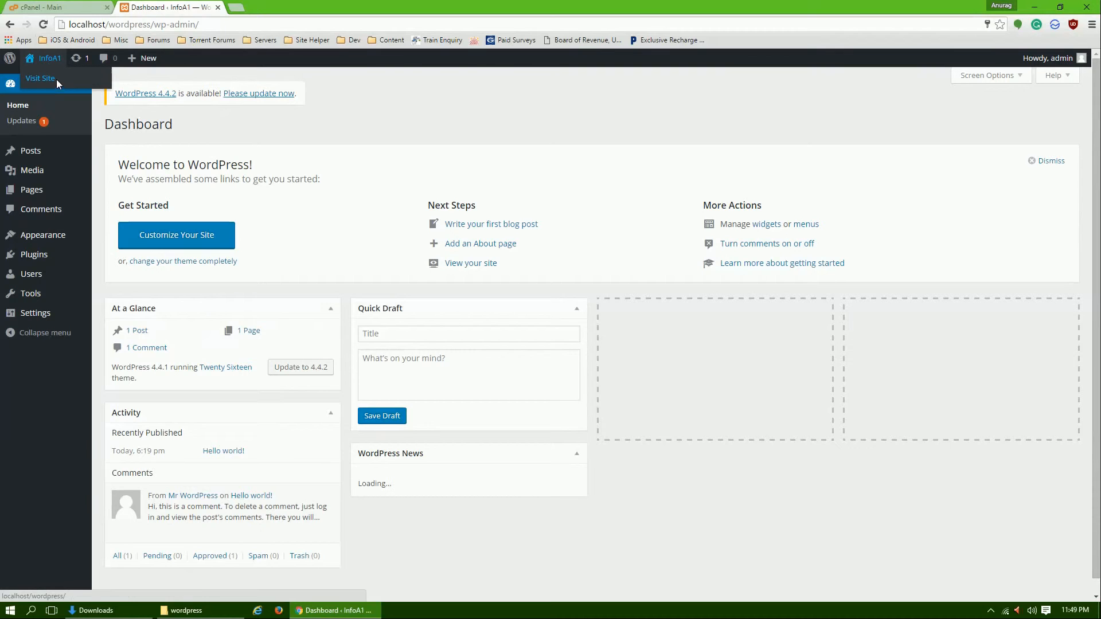
mouse_move(237, 7)
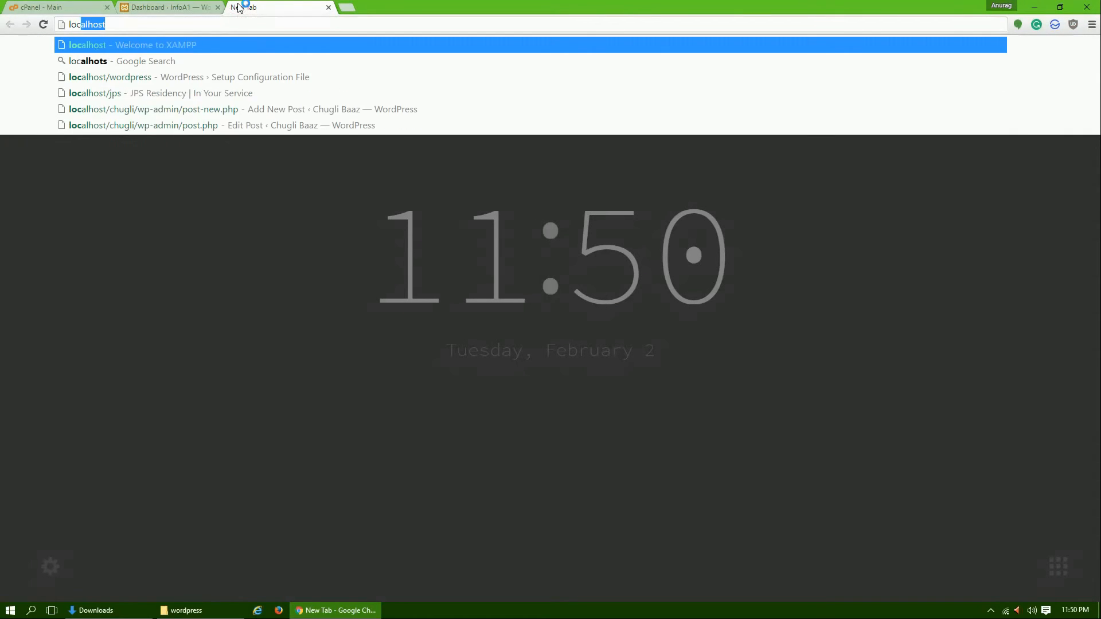
Open localhost/wordpress/ in a new tab to see the Hello world! post.
text(/wordpress/)
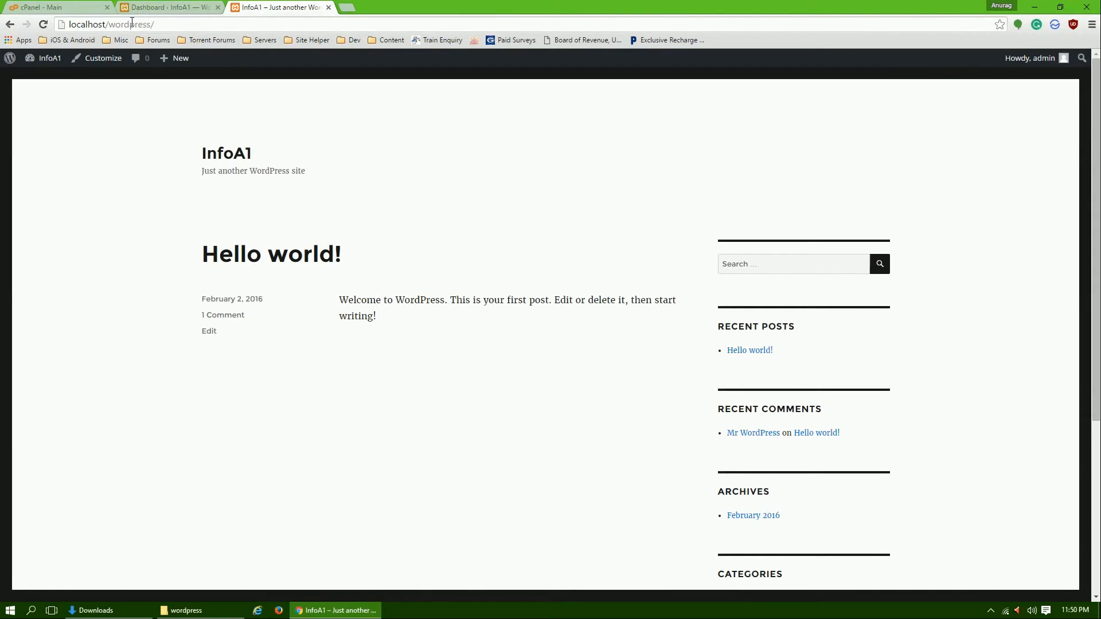
mouse_move(270, 254)
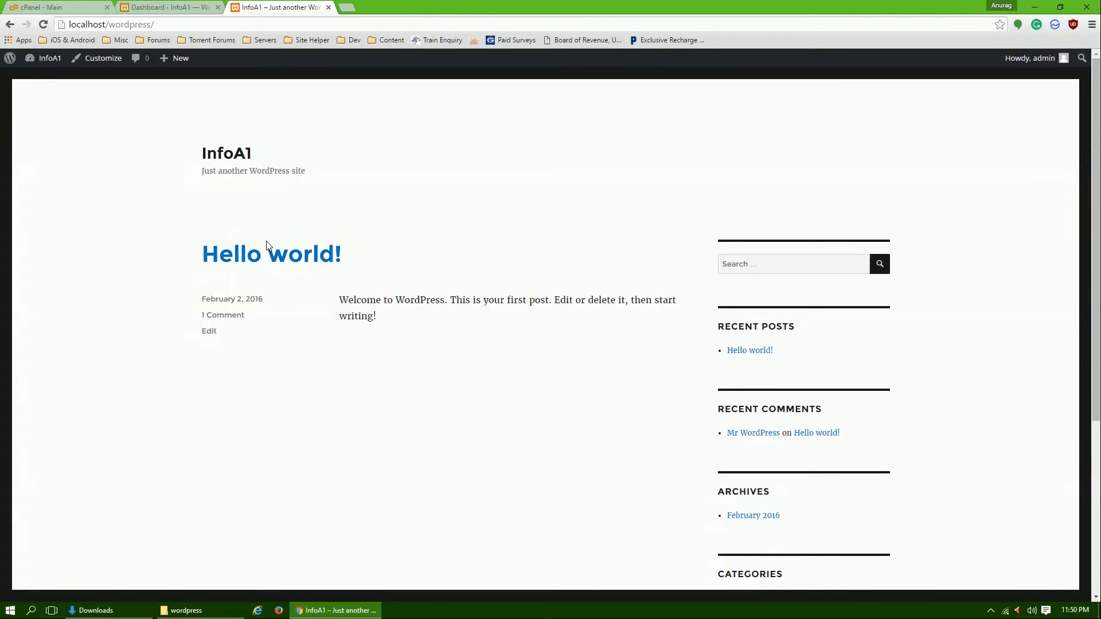
mouse_move(306, 279)
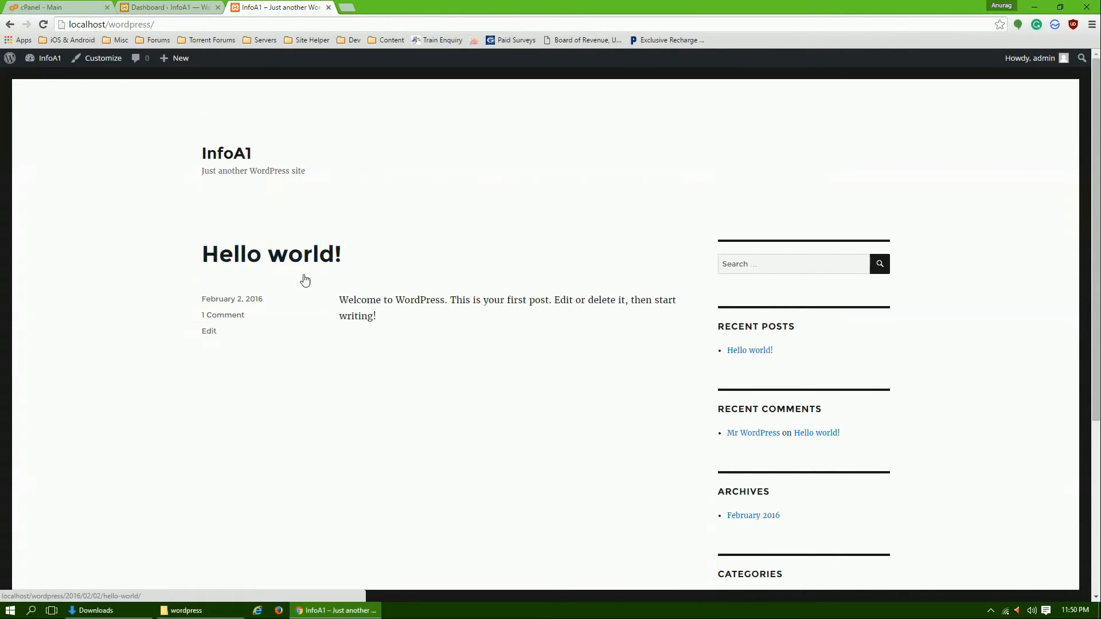
mouse_move(195, 158)
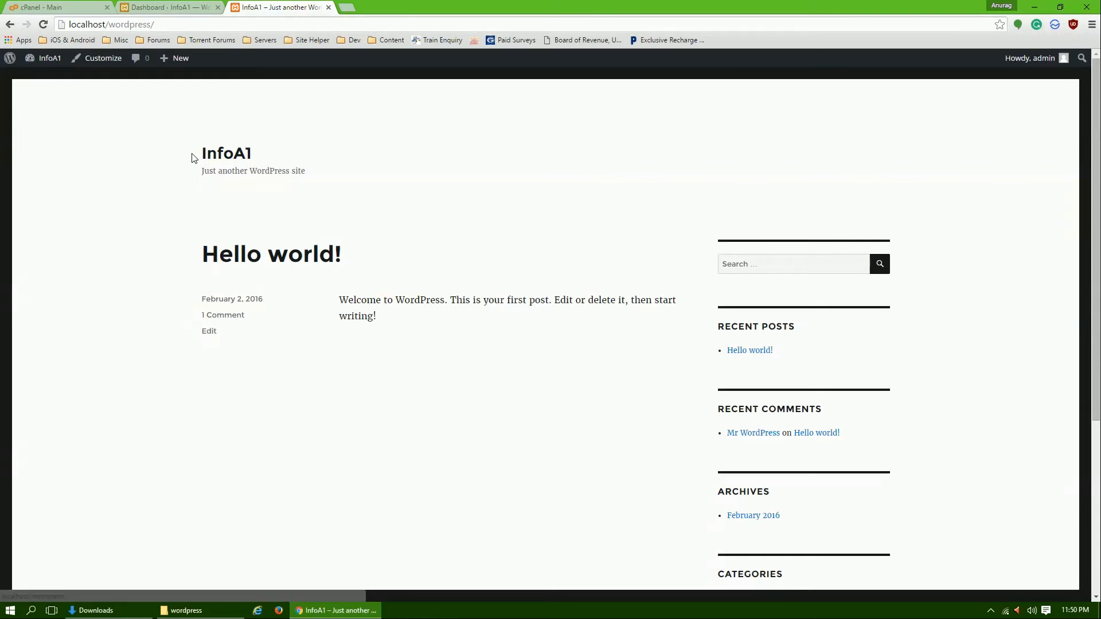
double_click(226, 153)
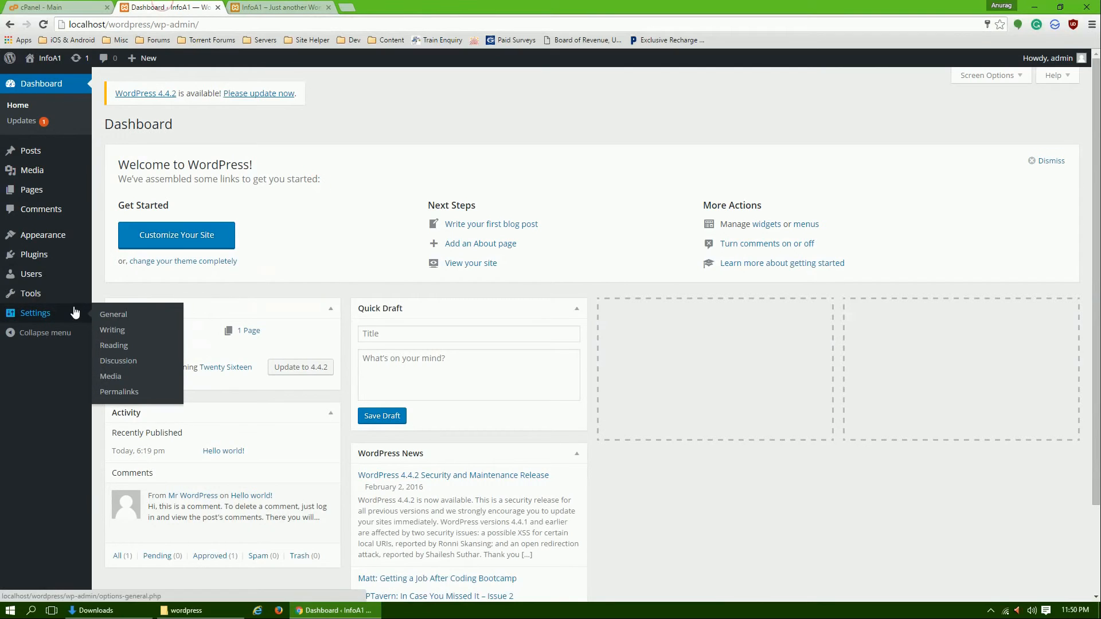
Browse General Settings, then the Themes page with Twenty Sixteen active.
click(113, 314)
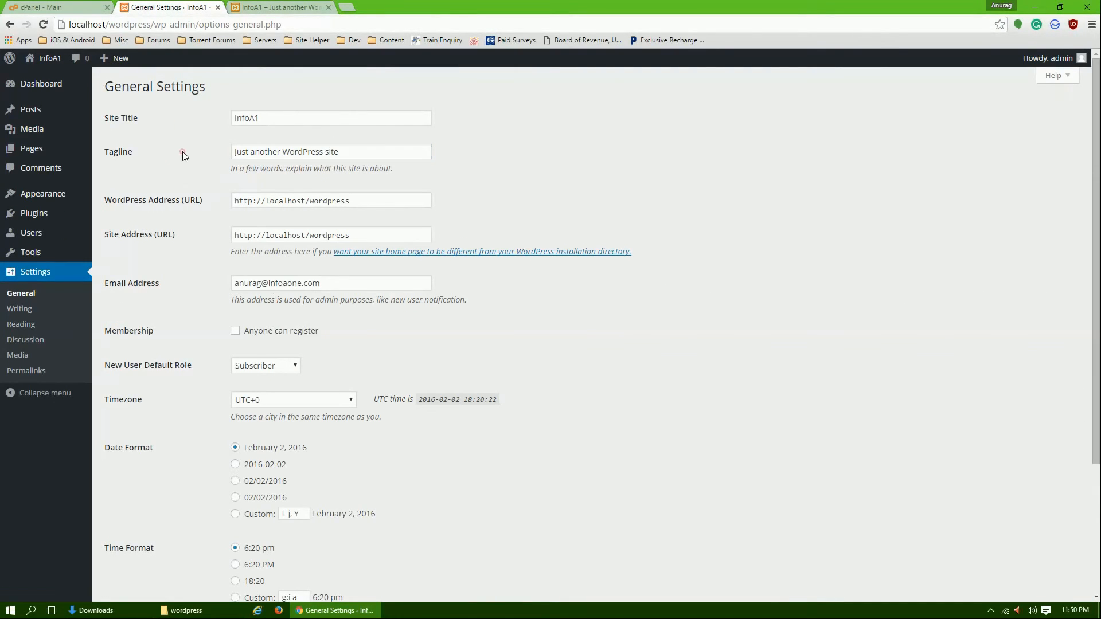
mouse_move(32, 128)
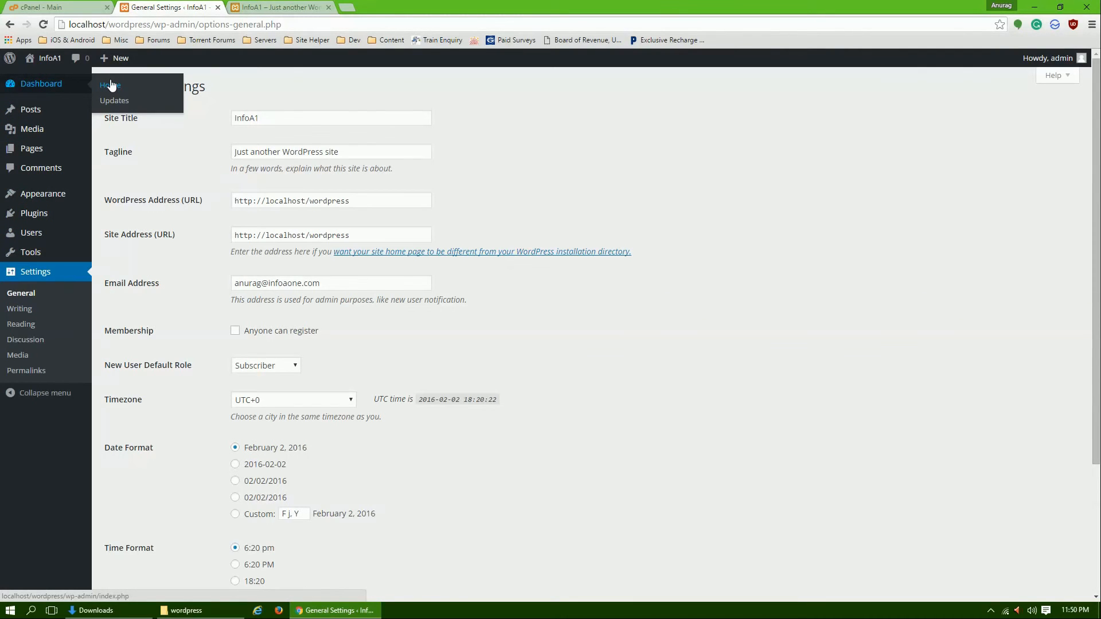
click(109, 85)
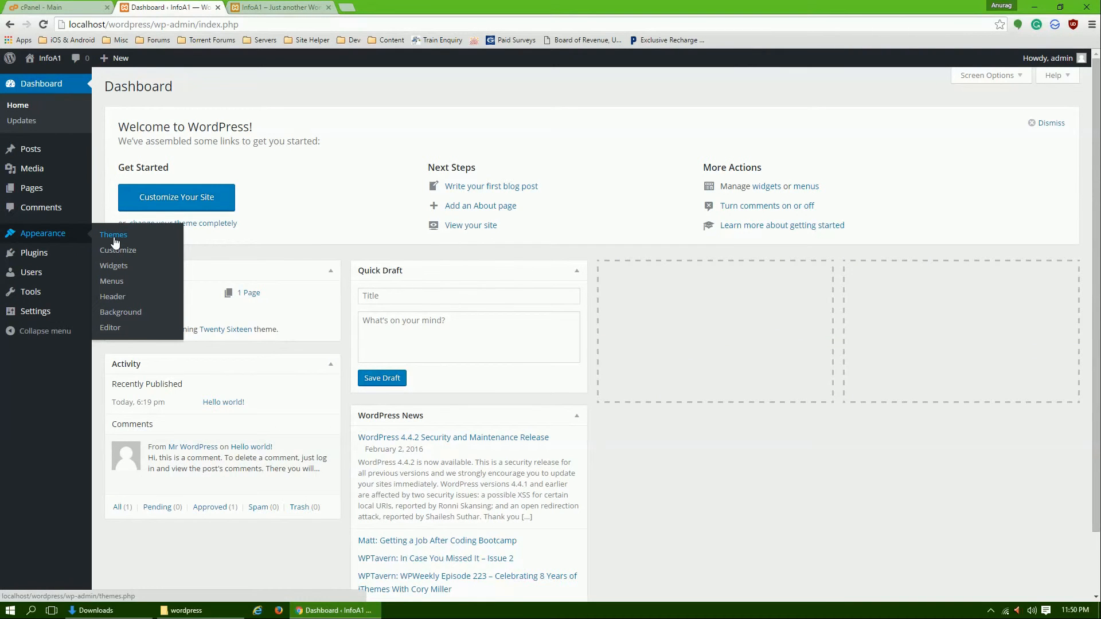
click(113, 234)
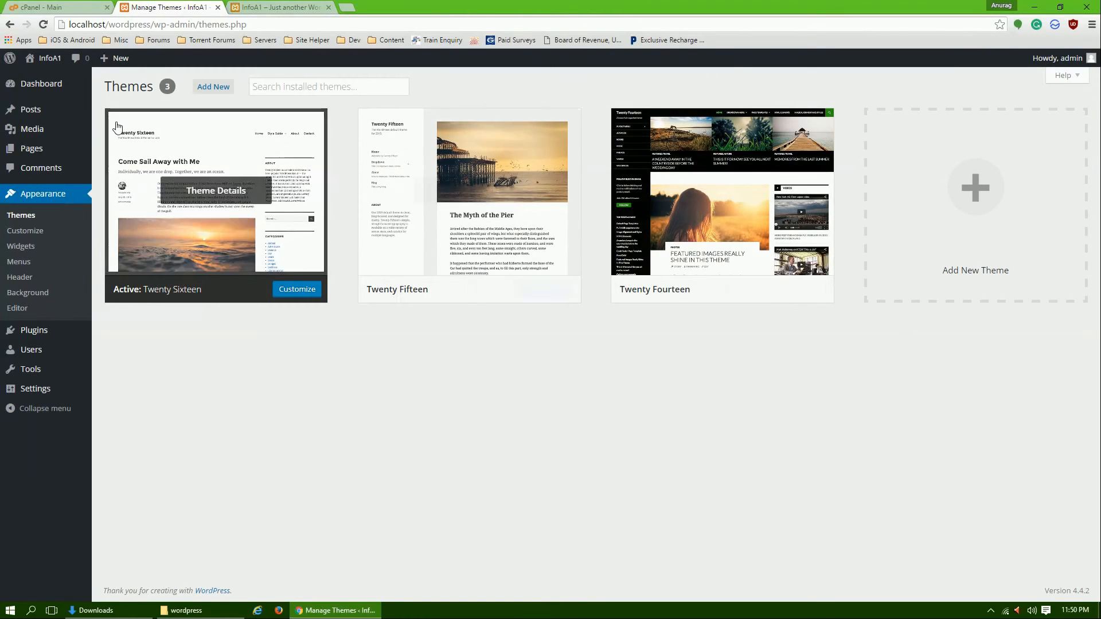
mouse_move(560, 398)
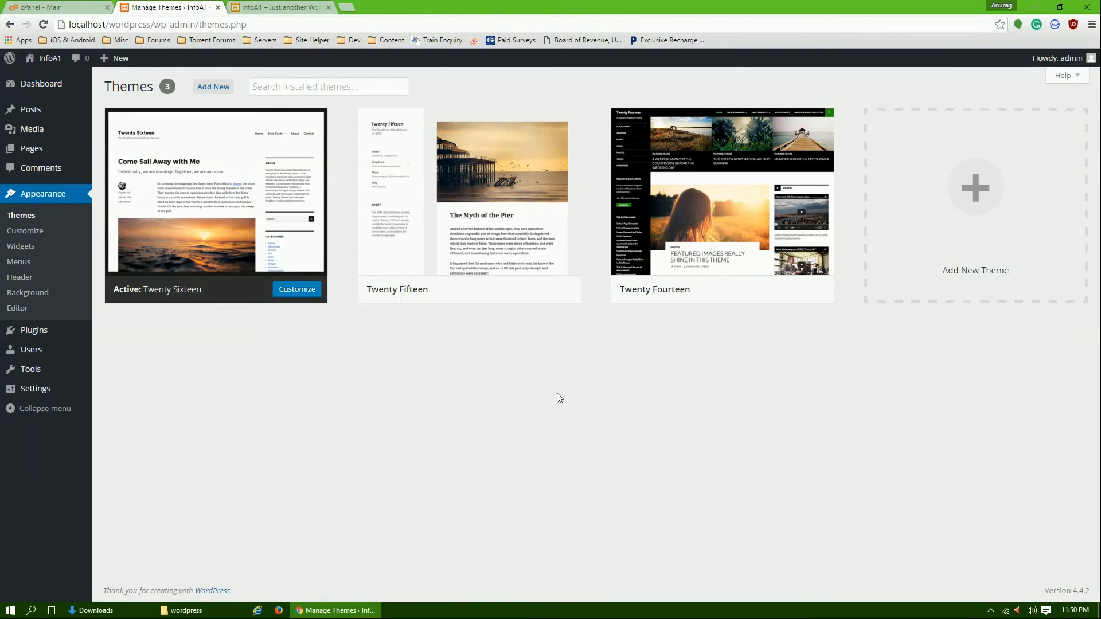
mouse_move(243, 83)
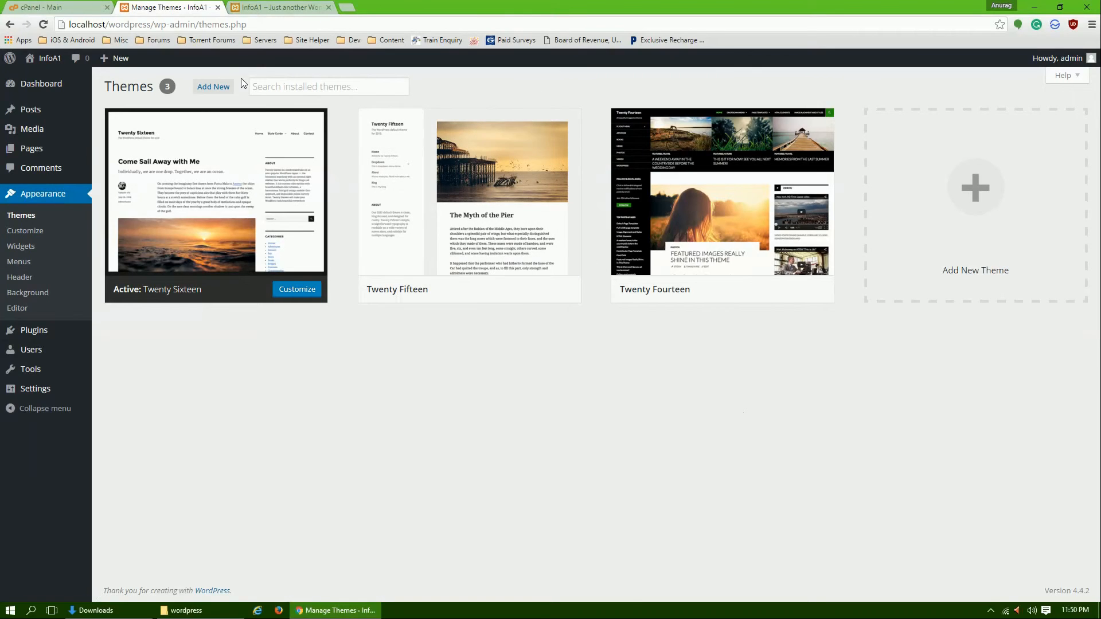
mouse_move(25, 231)
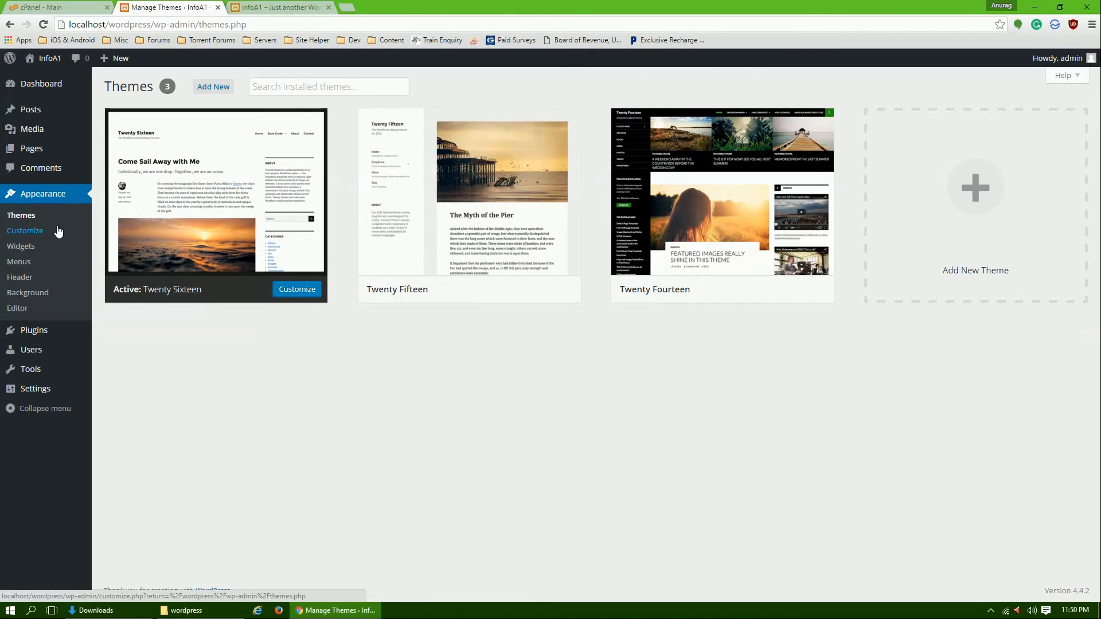
mouse_move(21, 246)
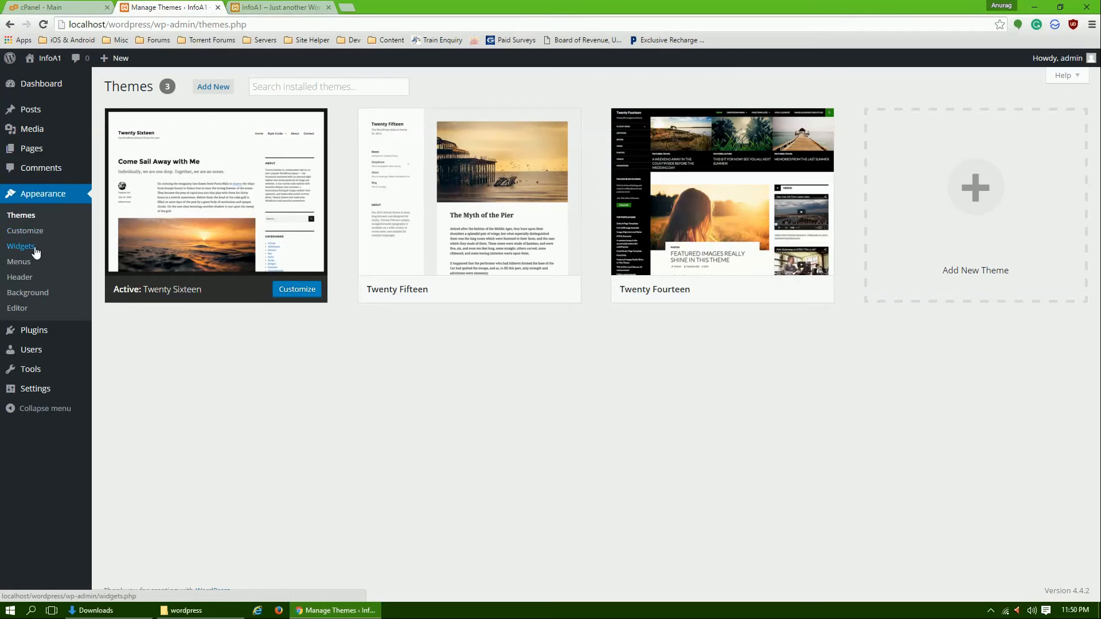
From the Menus screen, glance at the front-end tab and return to Menus.
click(19, 261)
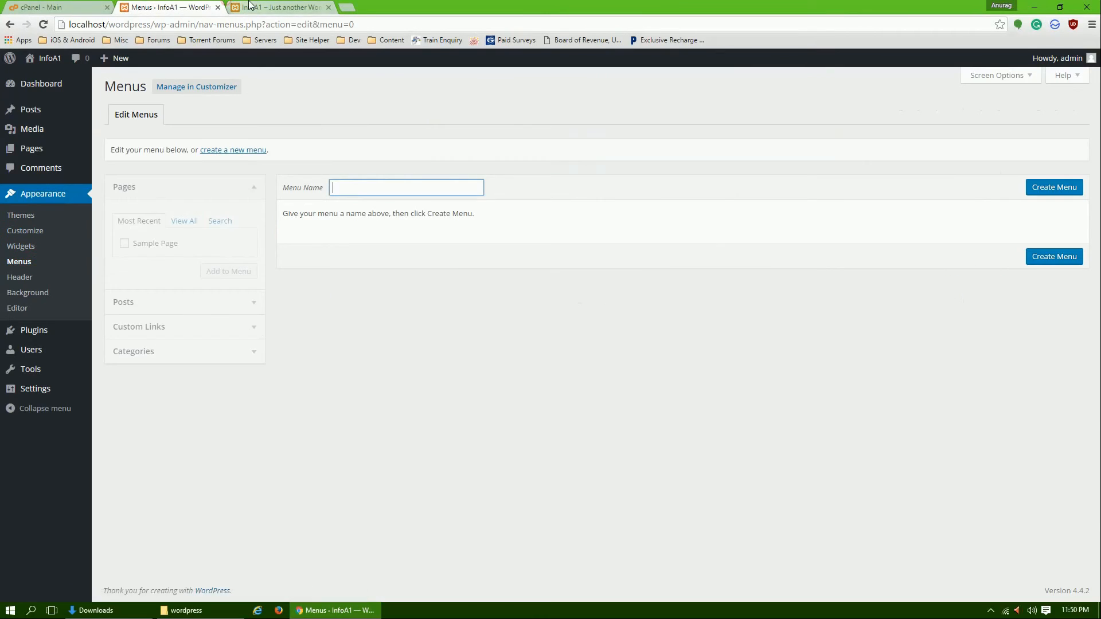
click(280, 7)
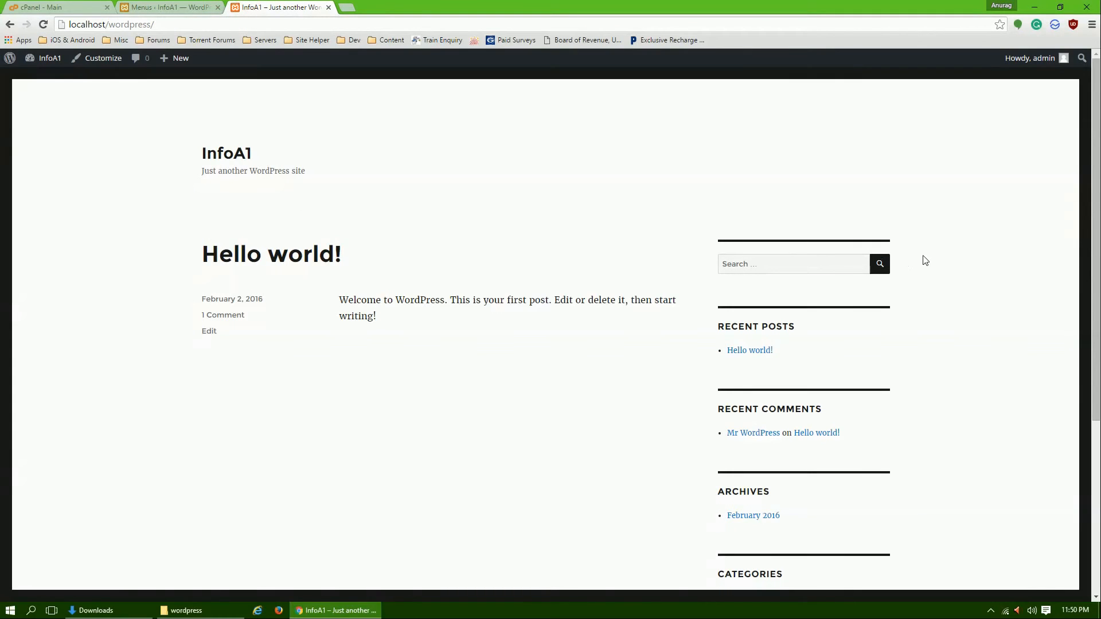
click(168, 7)
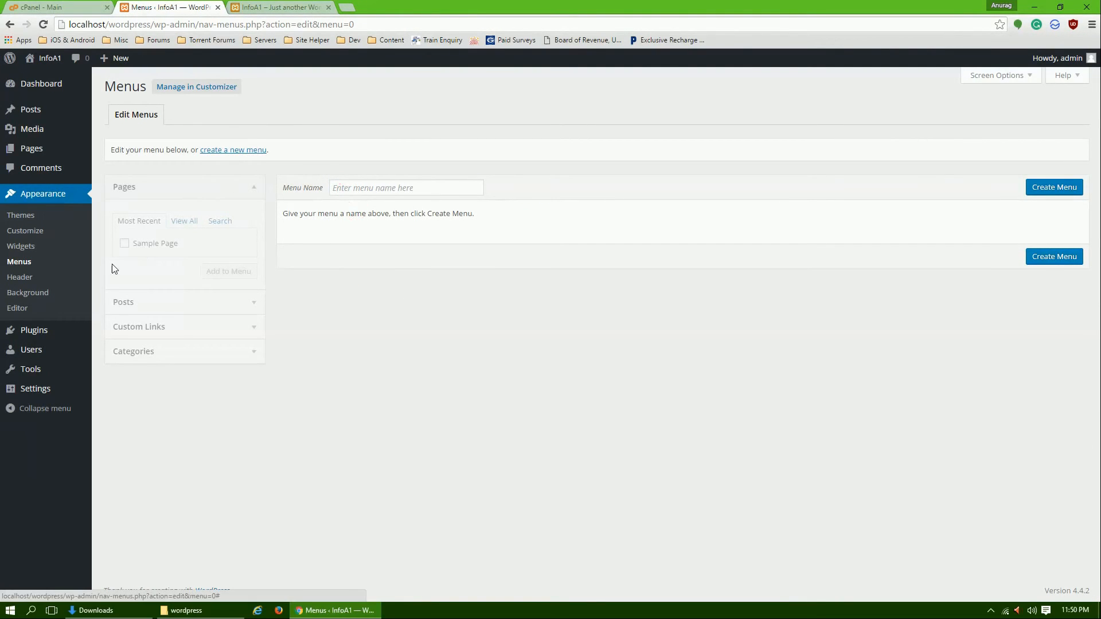
mouse_move(96, 337)
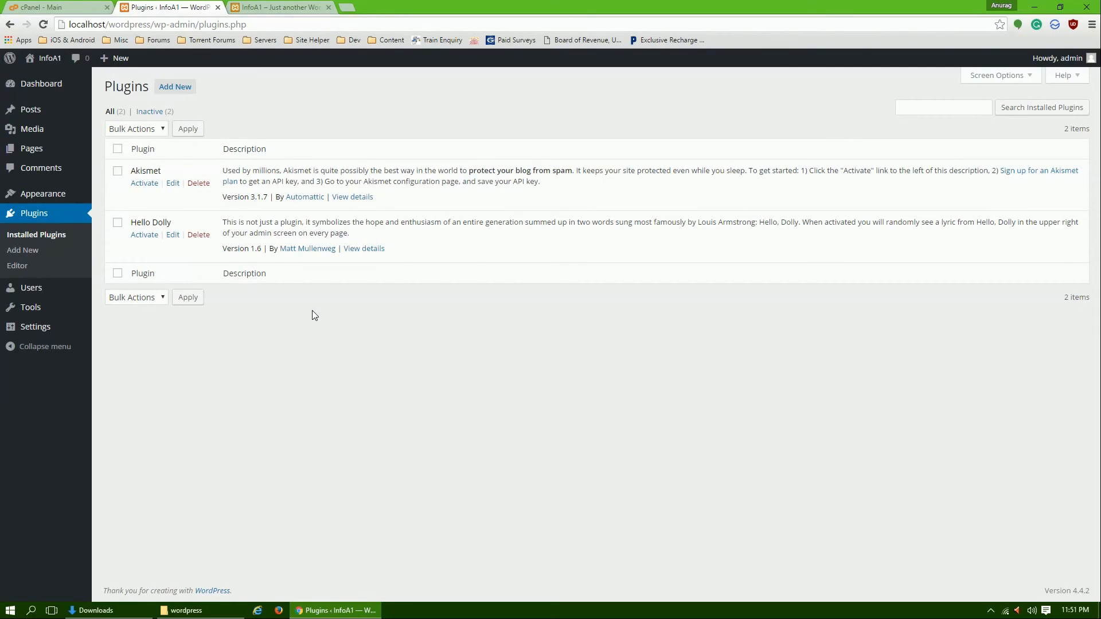
mouse_move(336, 319)
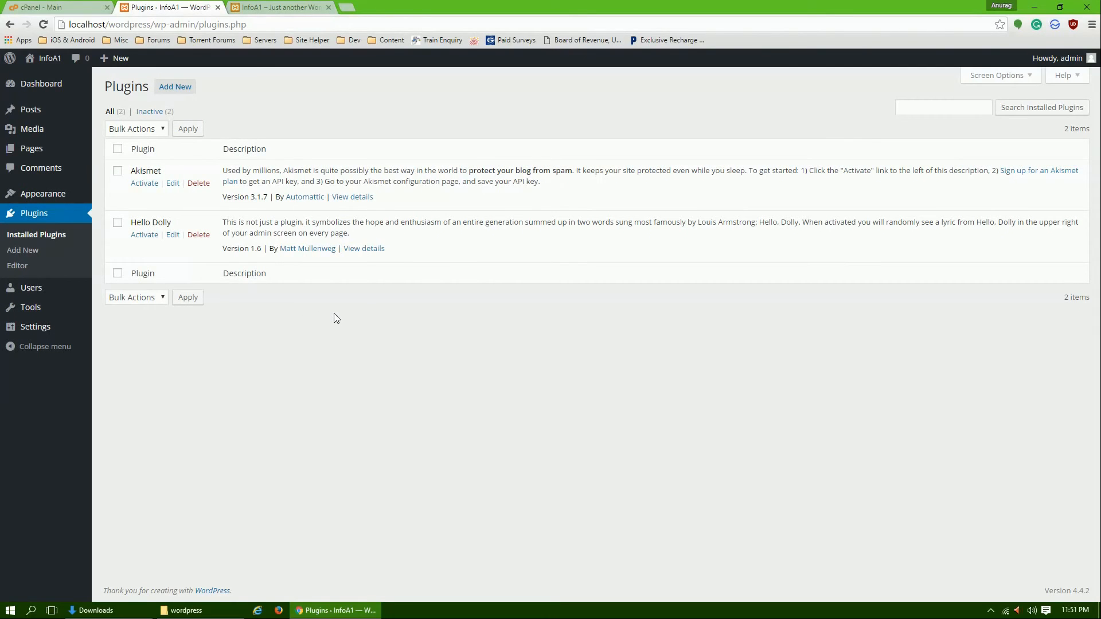
mouse_move(156, 135)
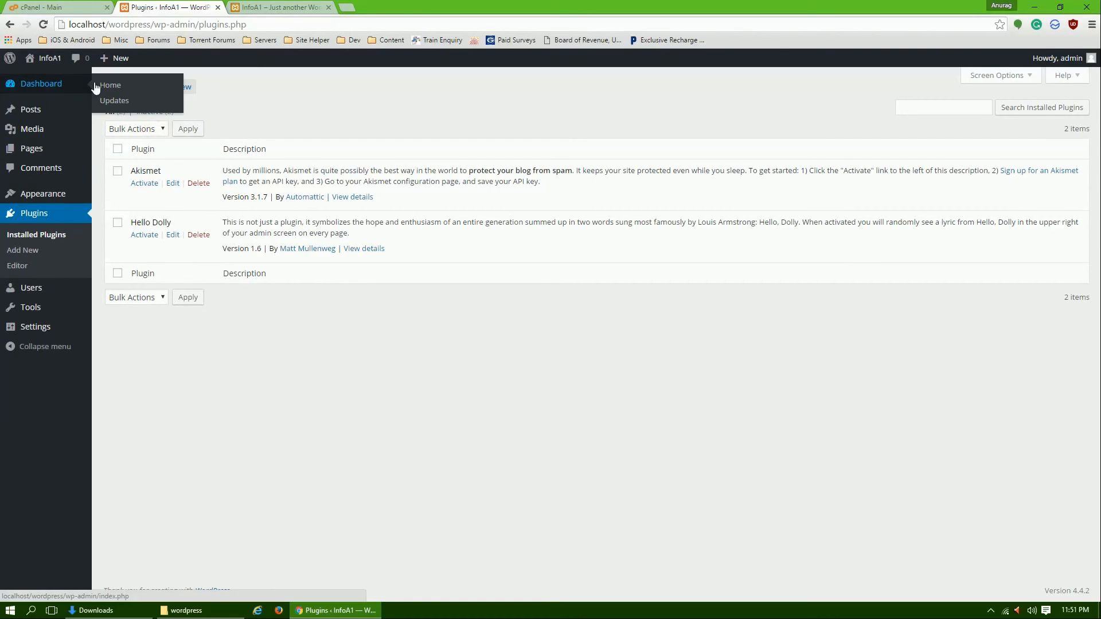
Return from the Plugins list (Akismet, Hello Dolly) to the Dashboard home.
click(110, 85)
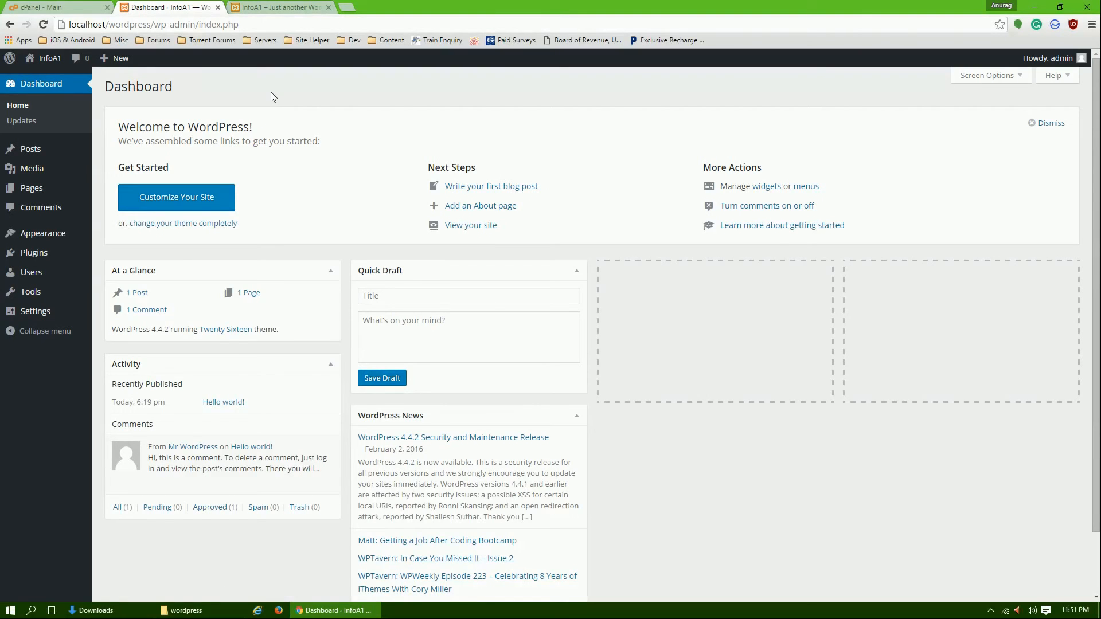
mouse_move(556, 304)
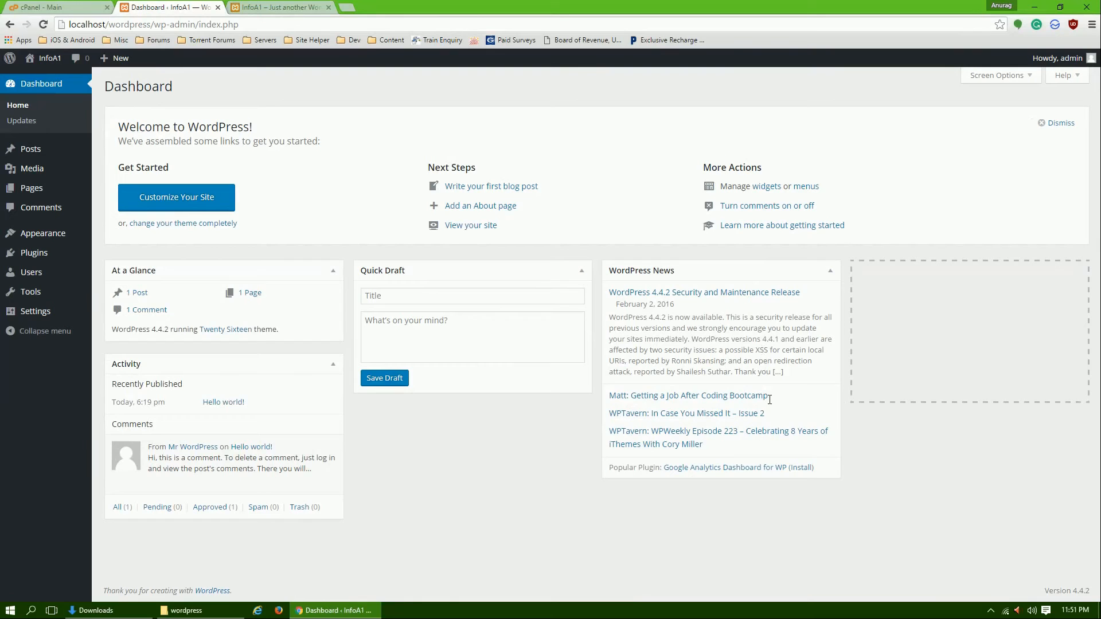
mouse_move(257, 507)
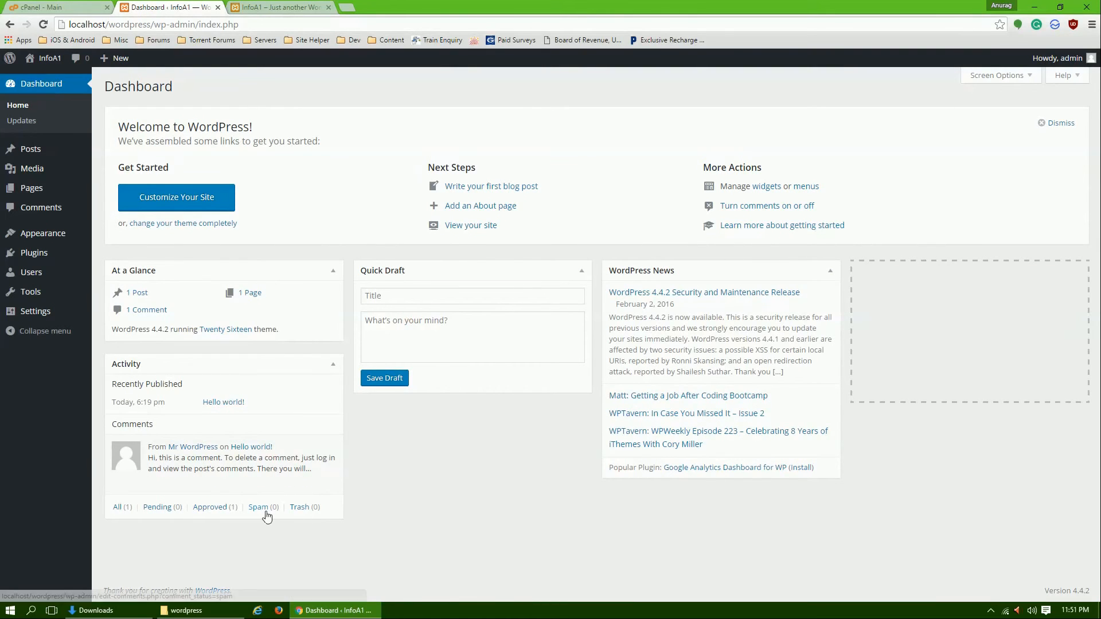
mouse_move(75, 400)
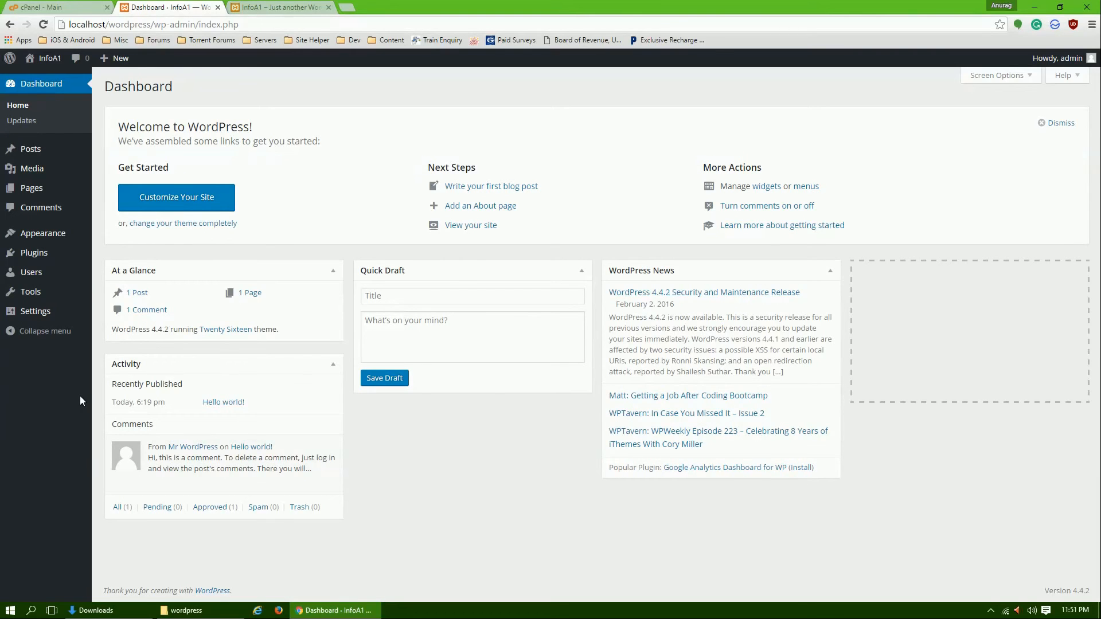
mouse_move(148, 342)
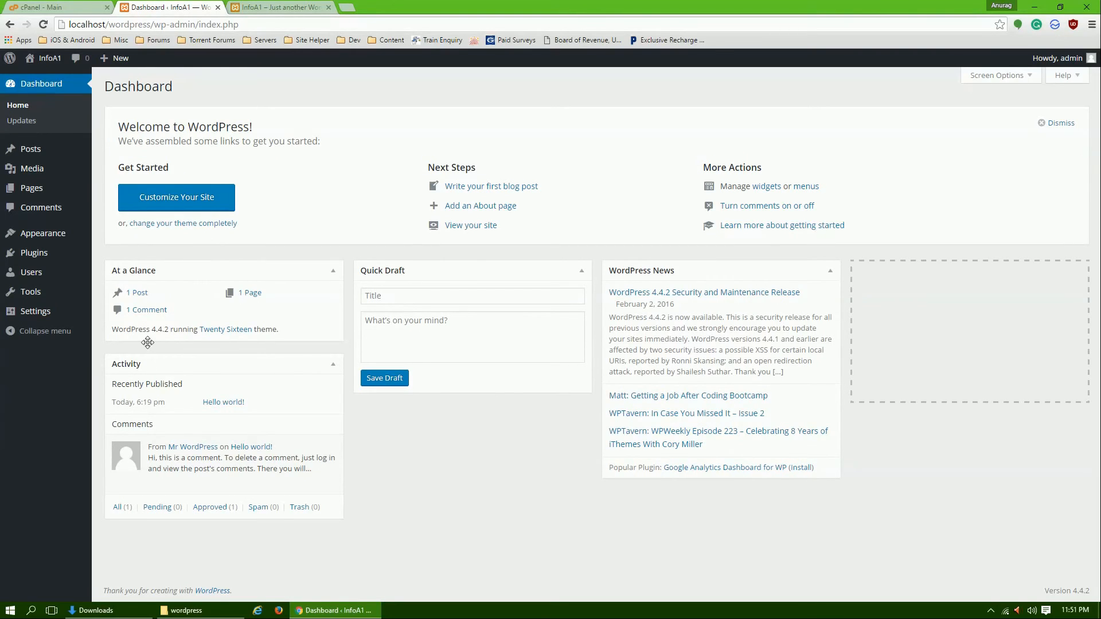
mouse_move(31, 273)
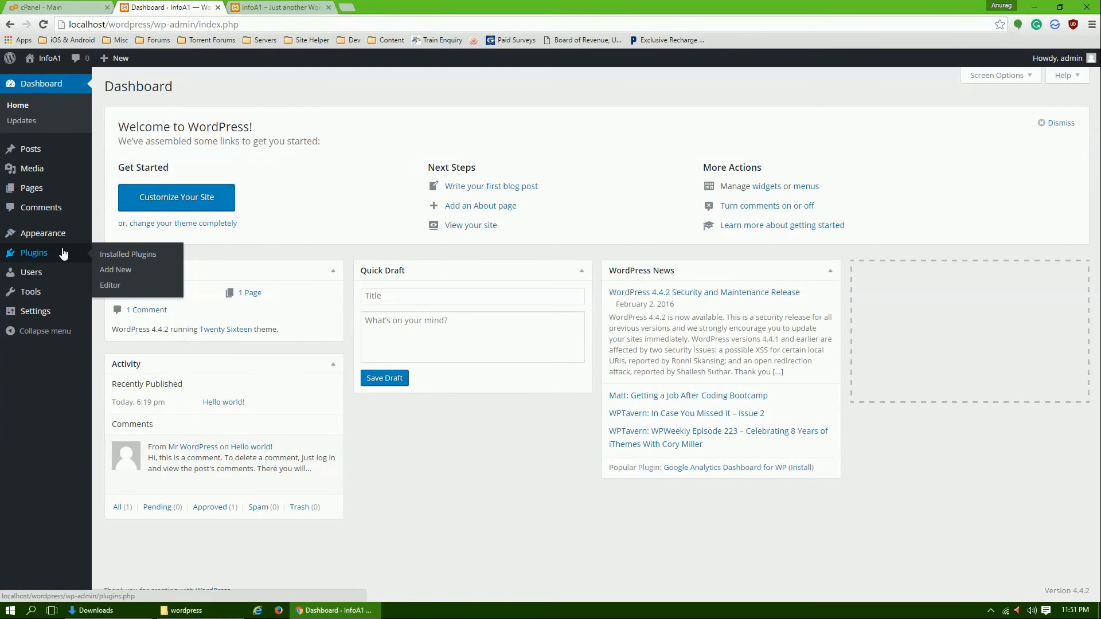
Go to Plugins > Add New and search the plugin directory for 'woocommerce'.
click(128, 253)
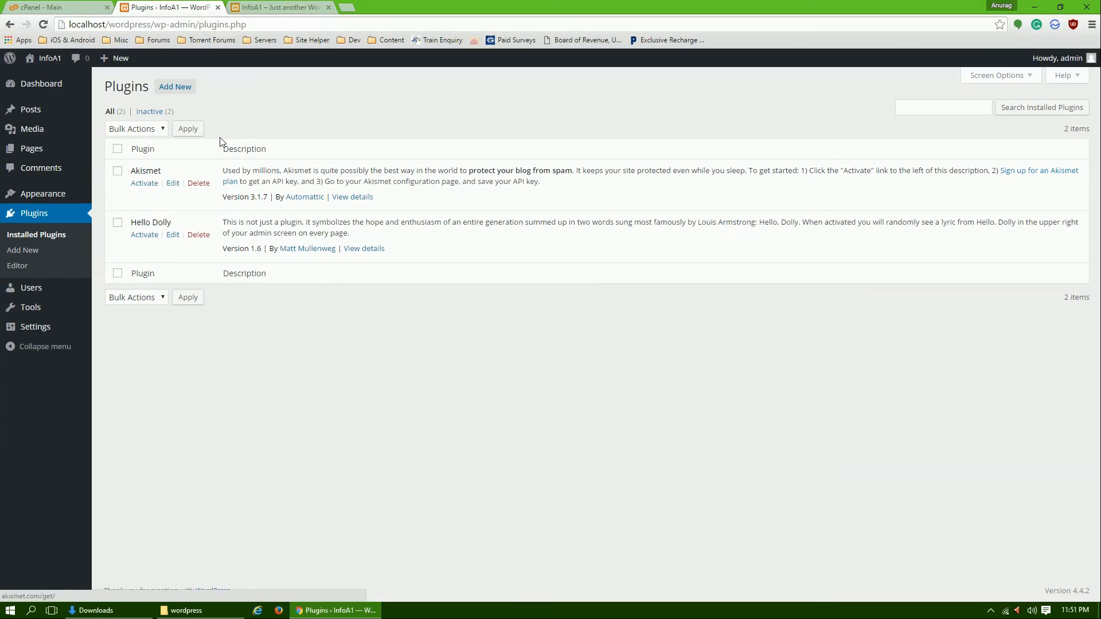
click(175, 87)
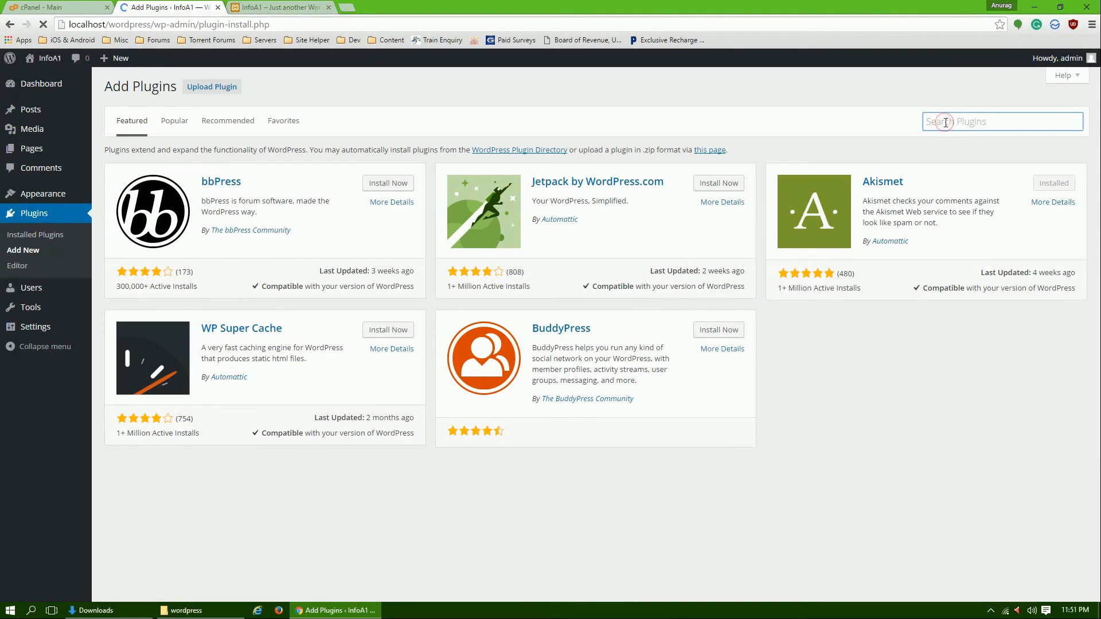
text(woo)
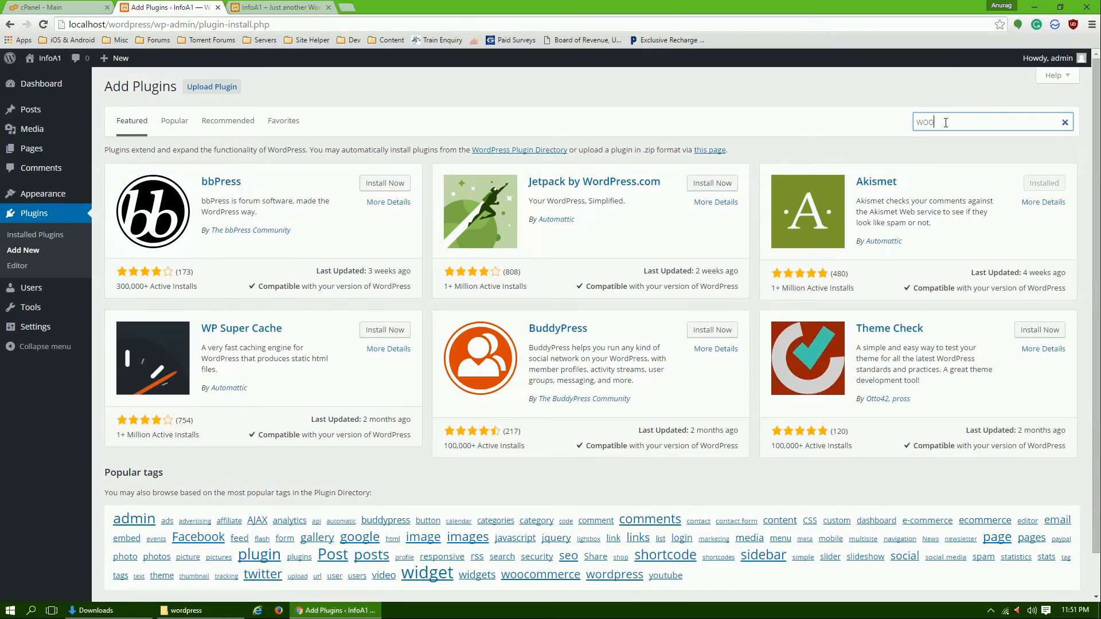
key(Backspace)
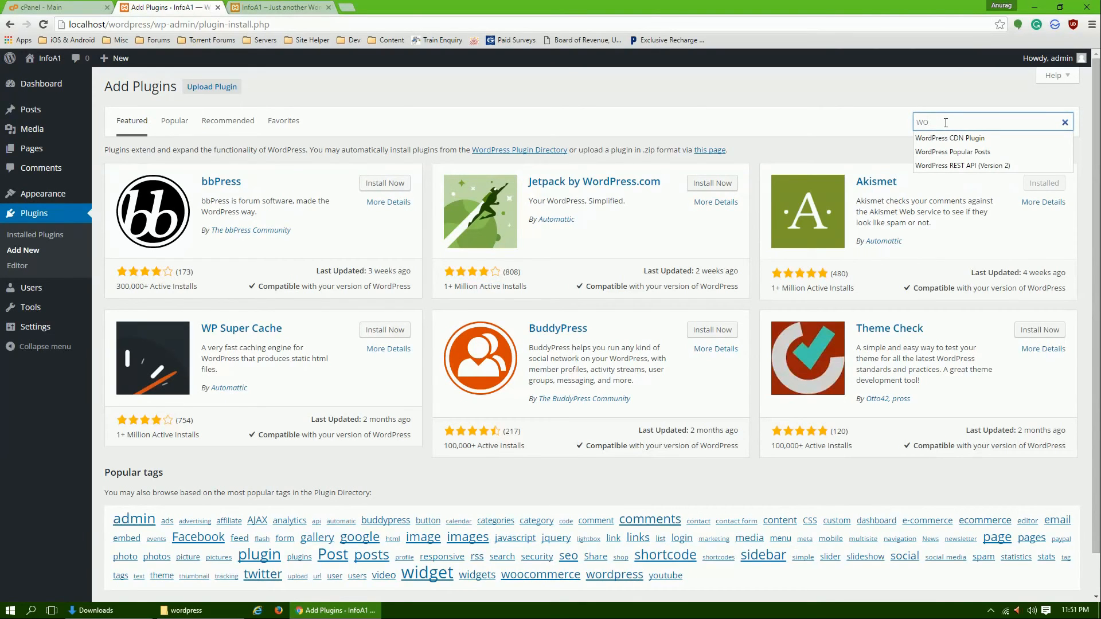
text(OCOM)
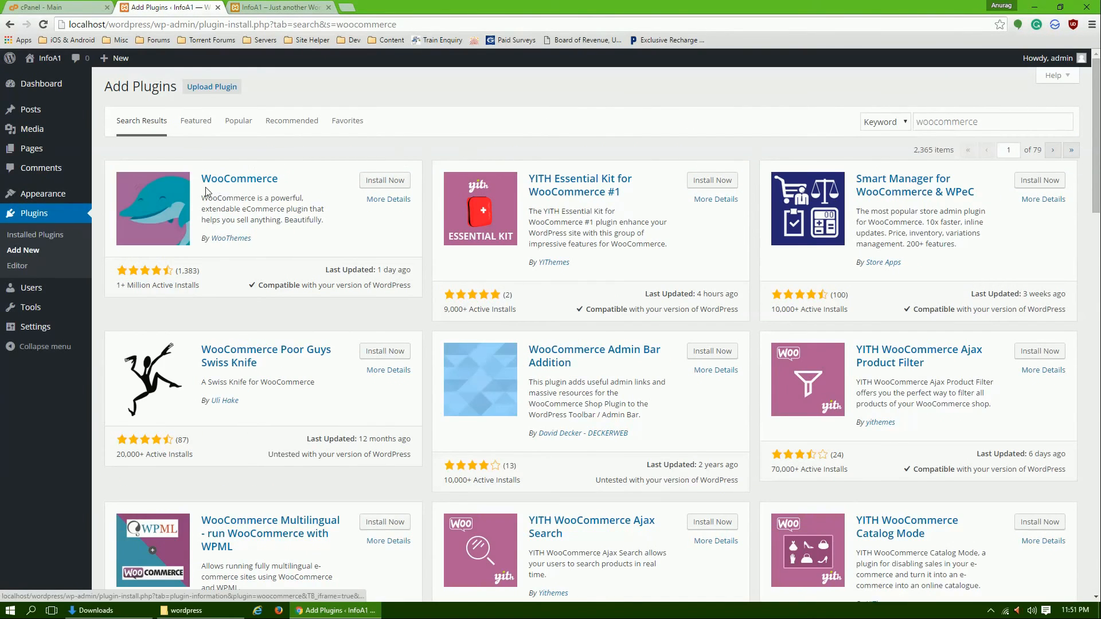
mouse_move(385, 181)
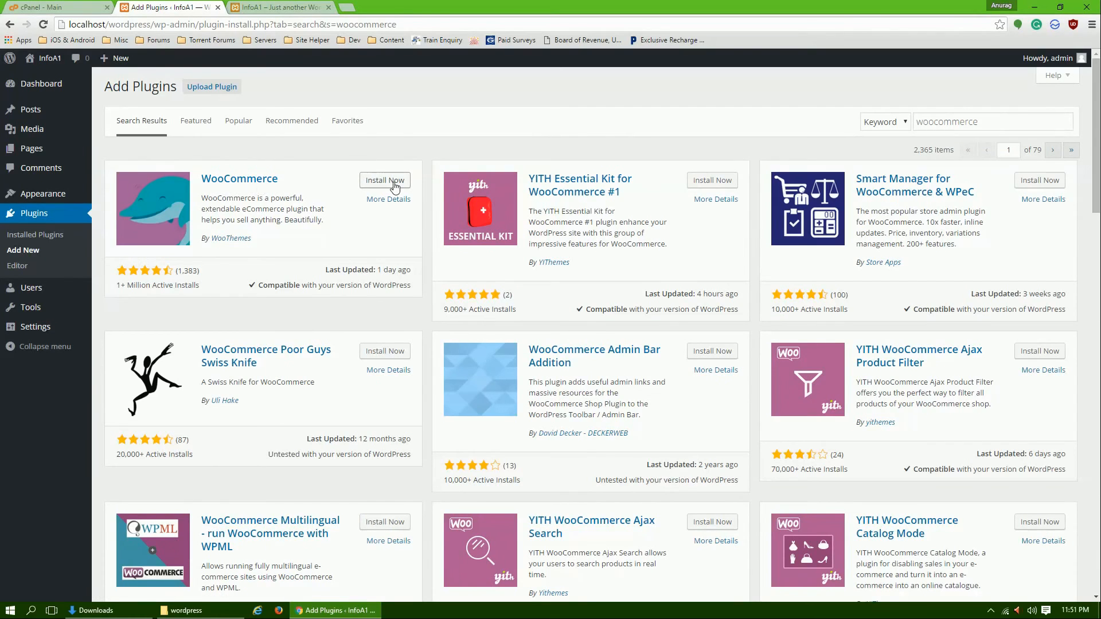
mouse_move(345, 321)
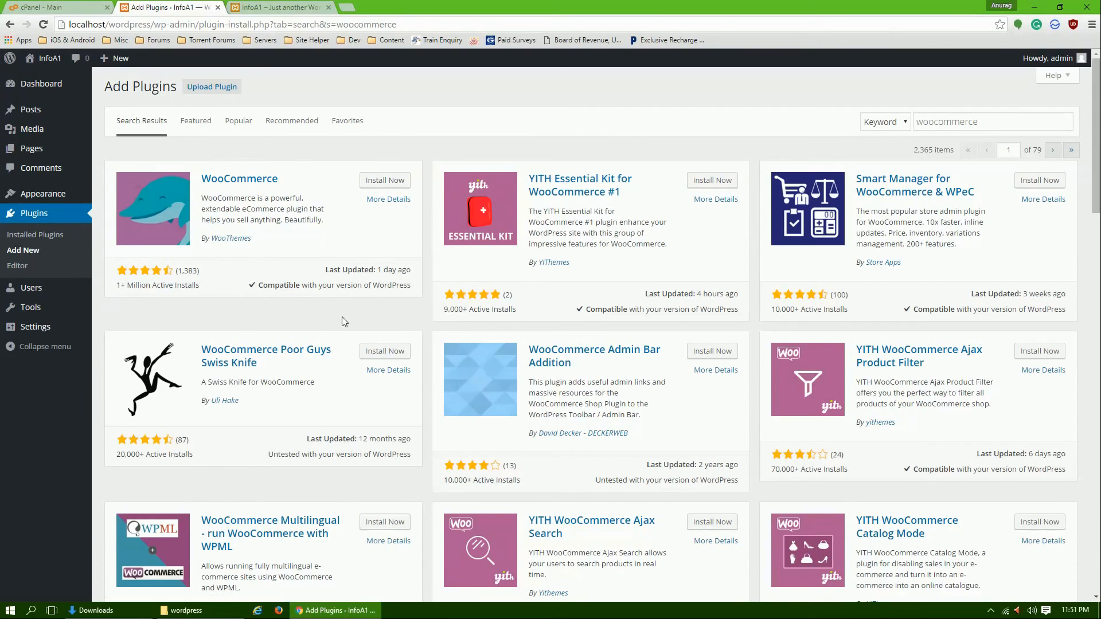
mouse_move(31, 288)
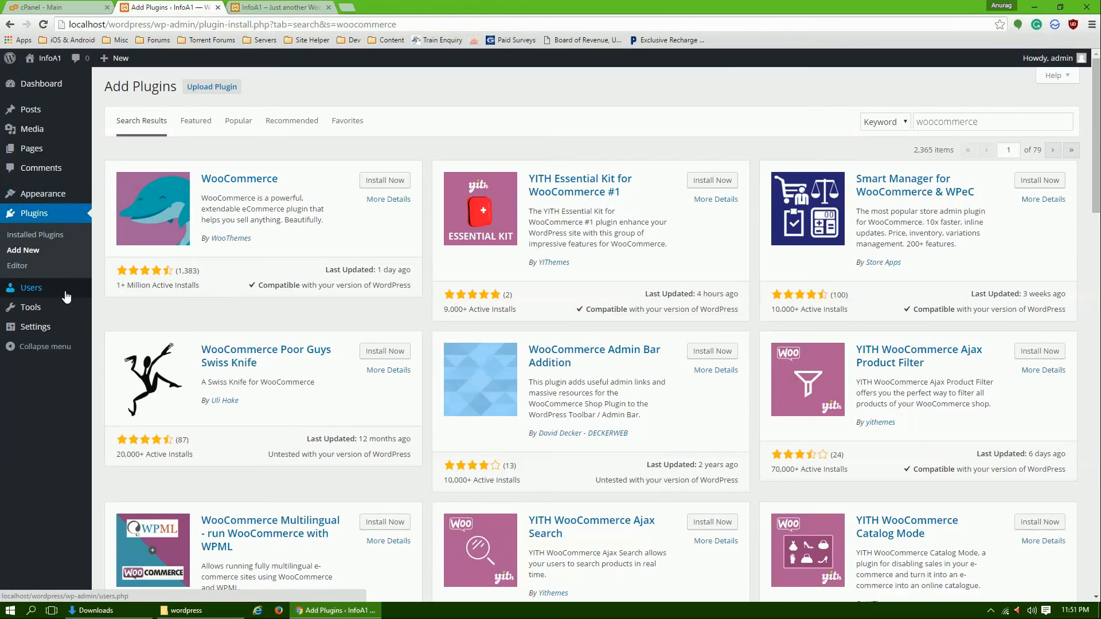
mouse_move(20, 107)
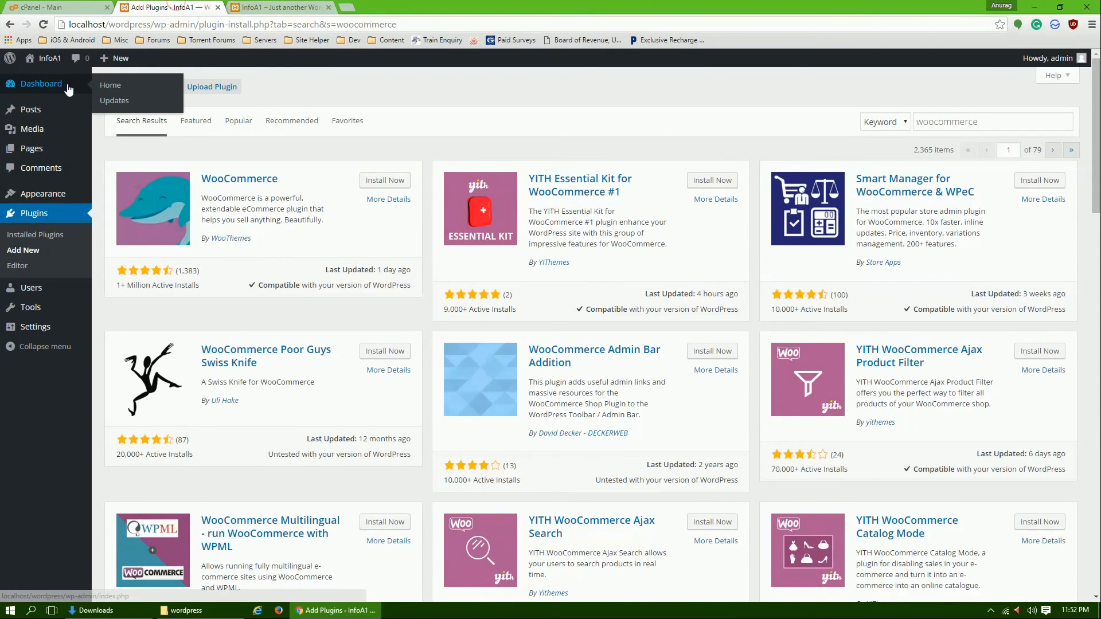
Return to the Dashboard home with its welcome panel.
click(110, 85)
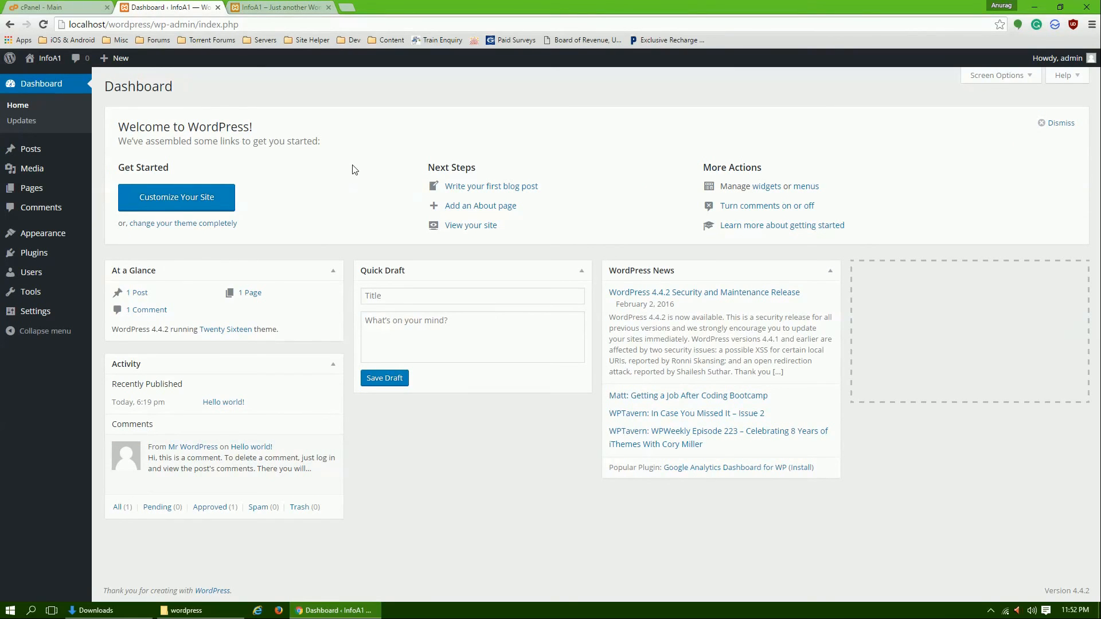
mouse_move(342, 197)
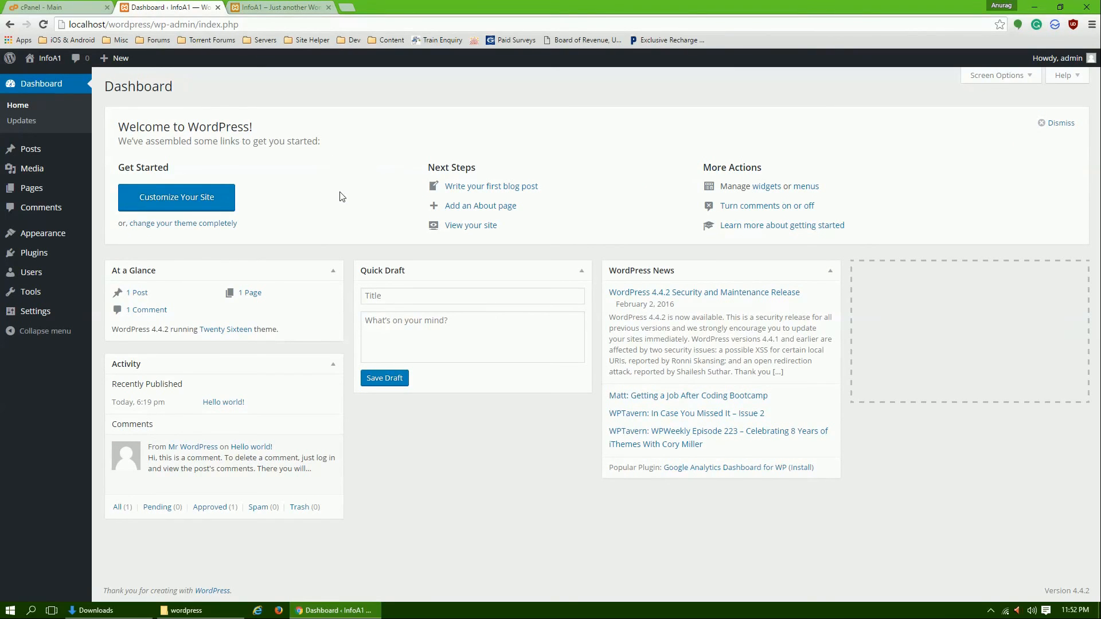
mouse_move(378, 464)
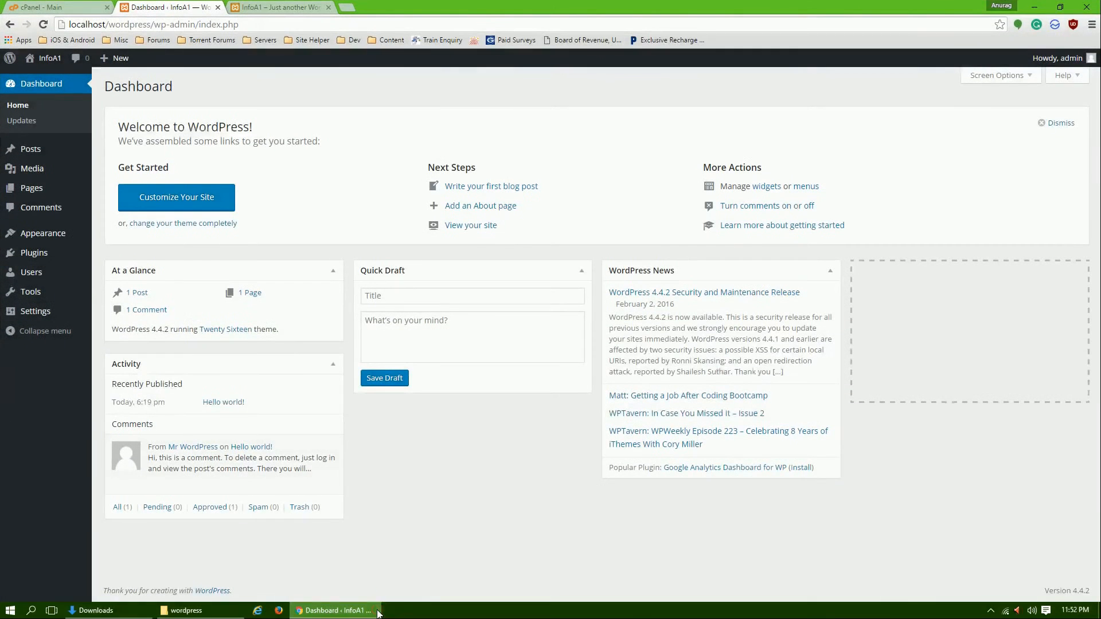
mouse_move(376, 542)
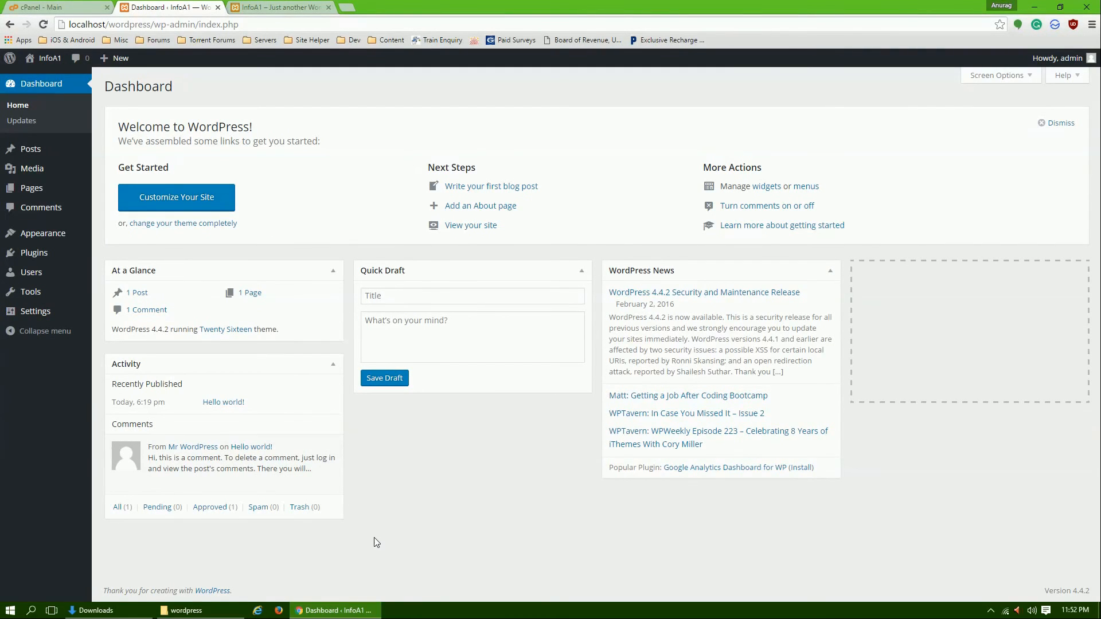
mouse_move(422, 487)
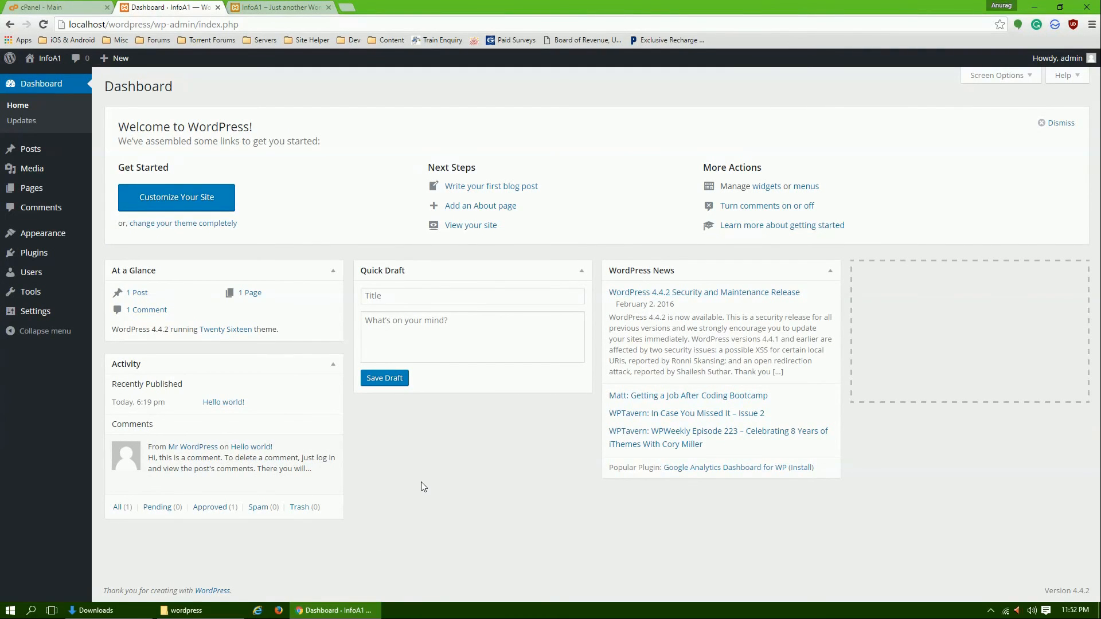